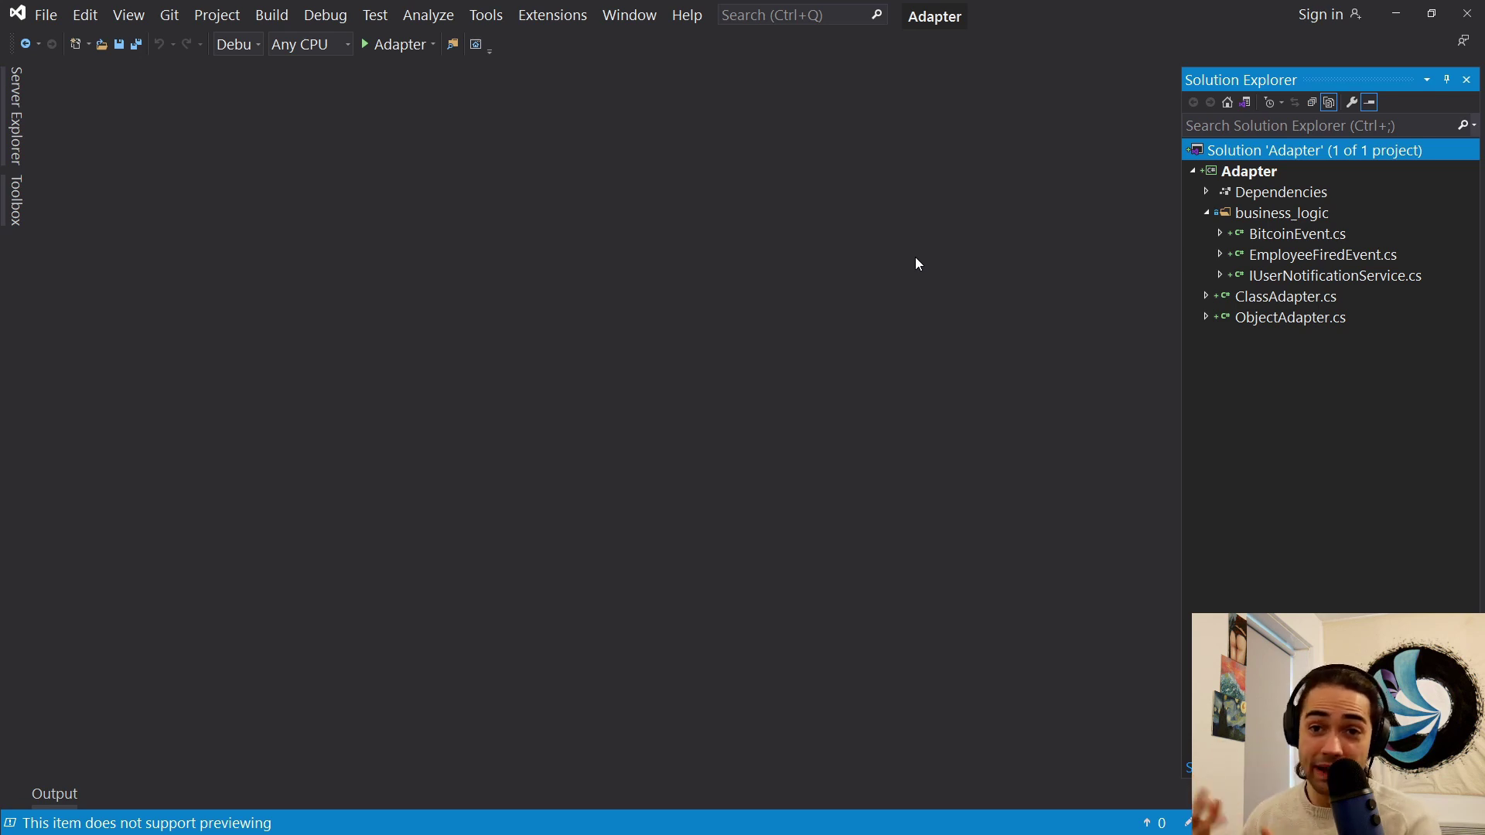
mouse_move(913, 255)
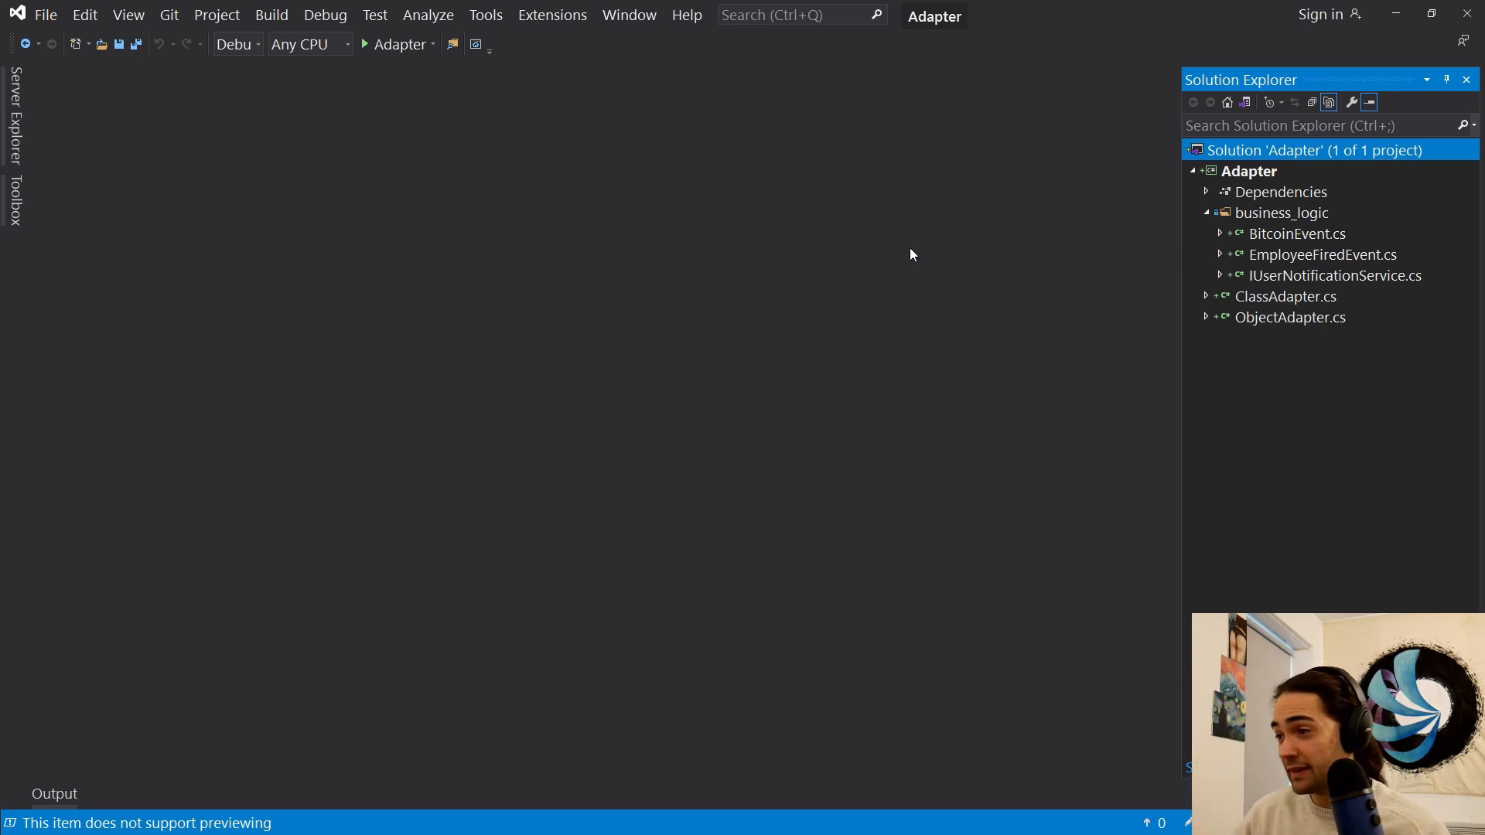
mouse_move(948, 294)
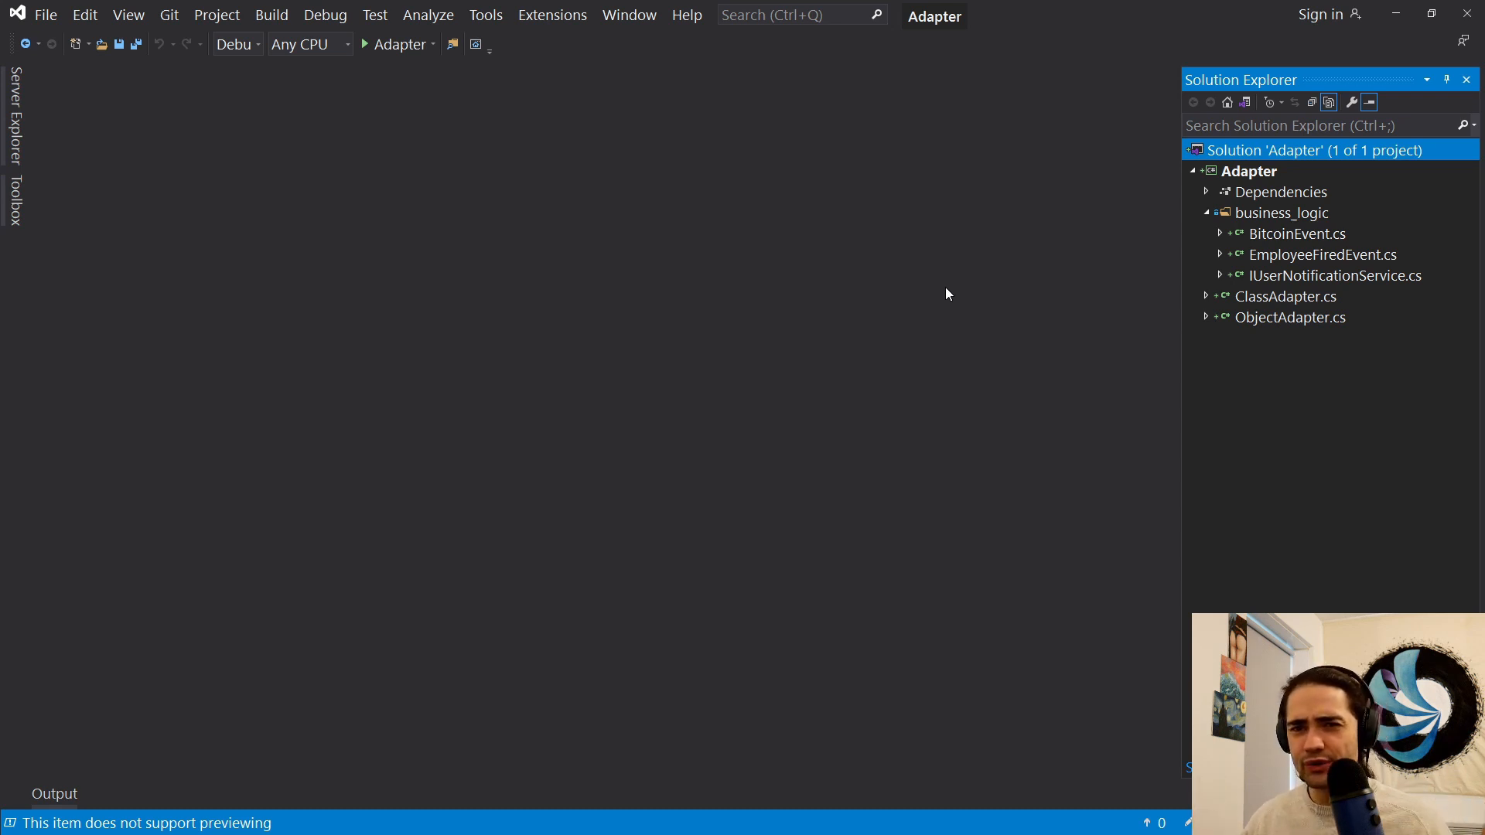
- Open EmployeeFiredEvent.cs, glance at BitcoinEvent, then highlight the SendGridClient usages
double_click(1325, 255)
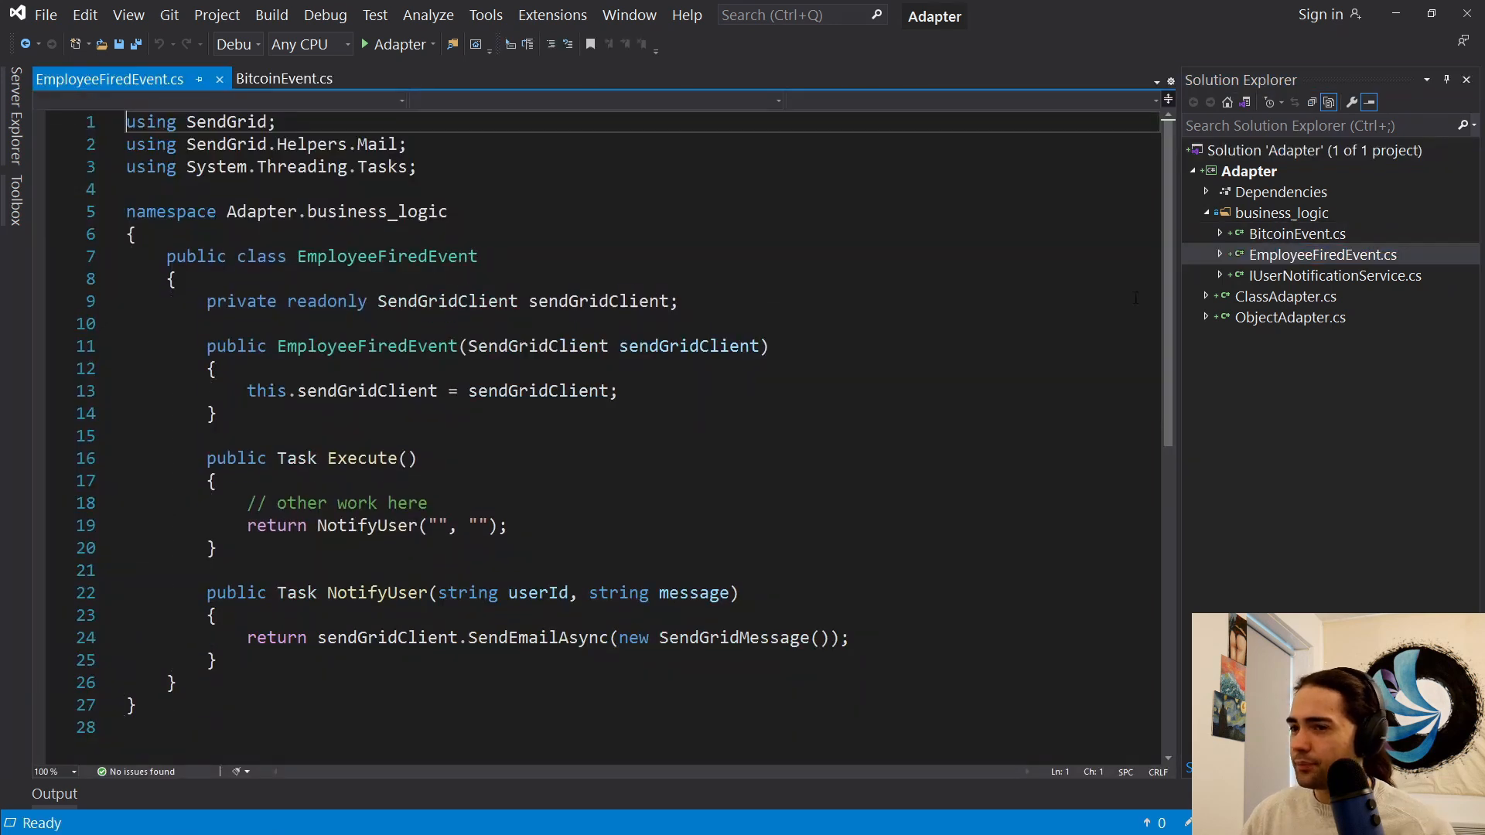
mouse_move(285, 78)
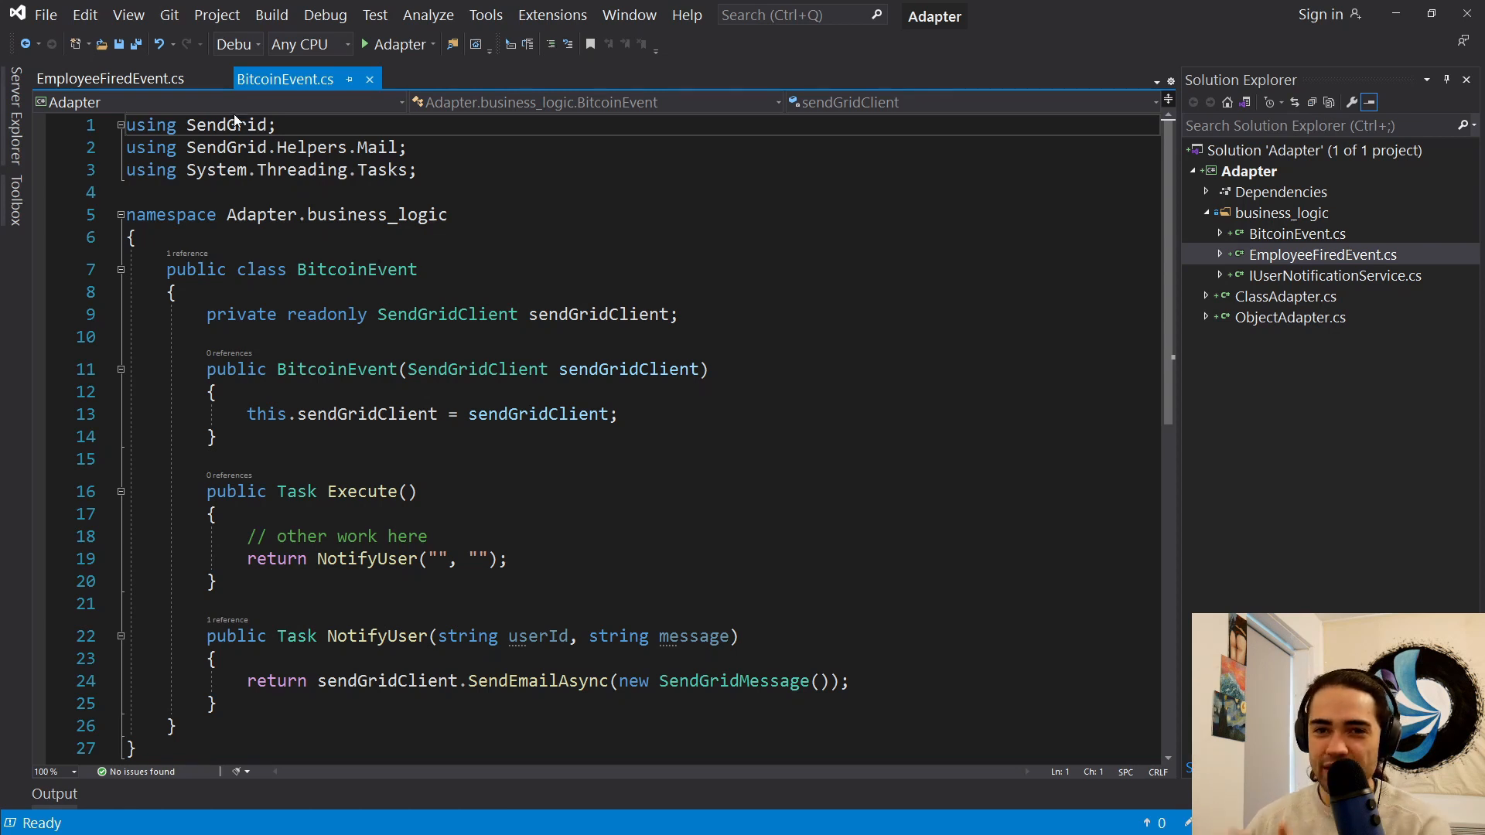
left_click(87, 79)
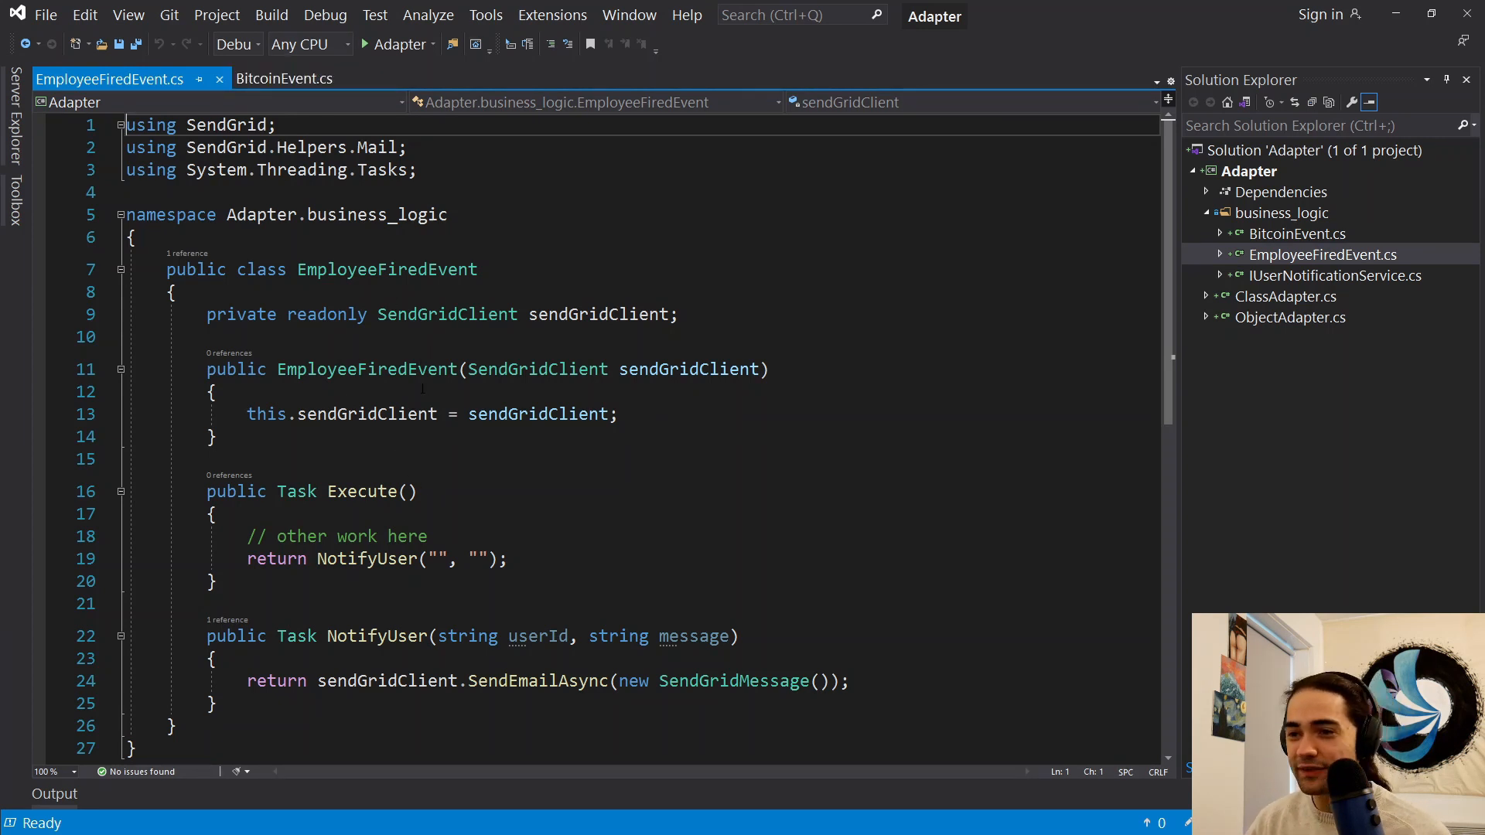
mouse_move(369, 414)
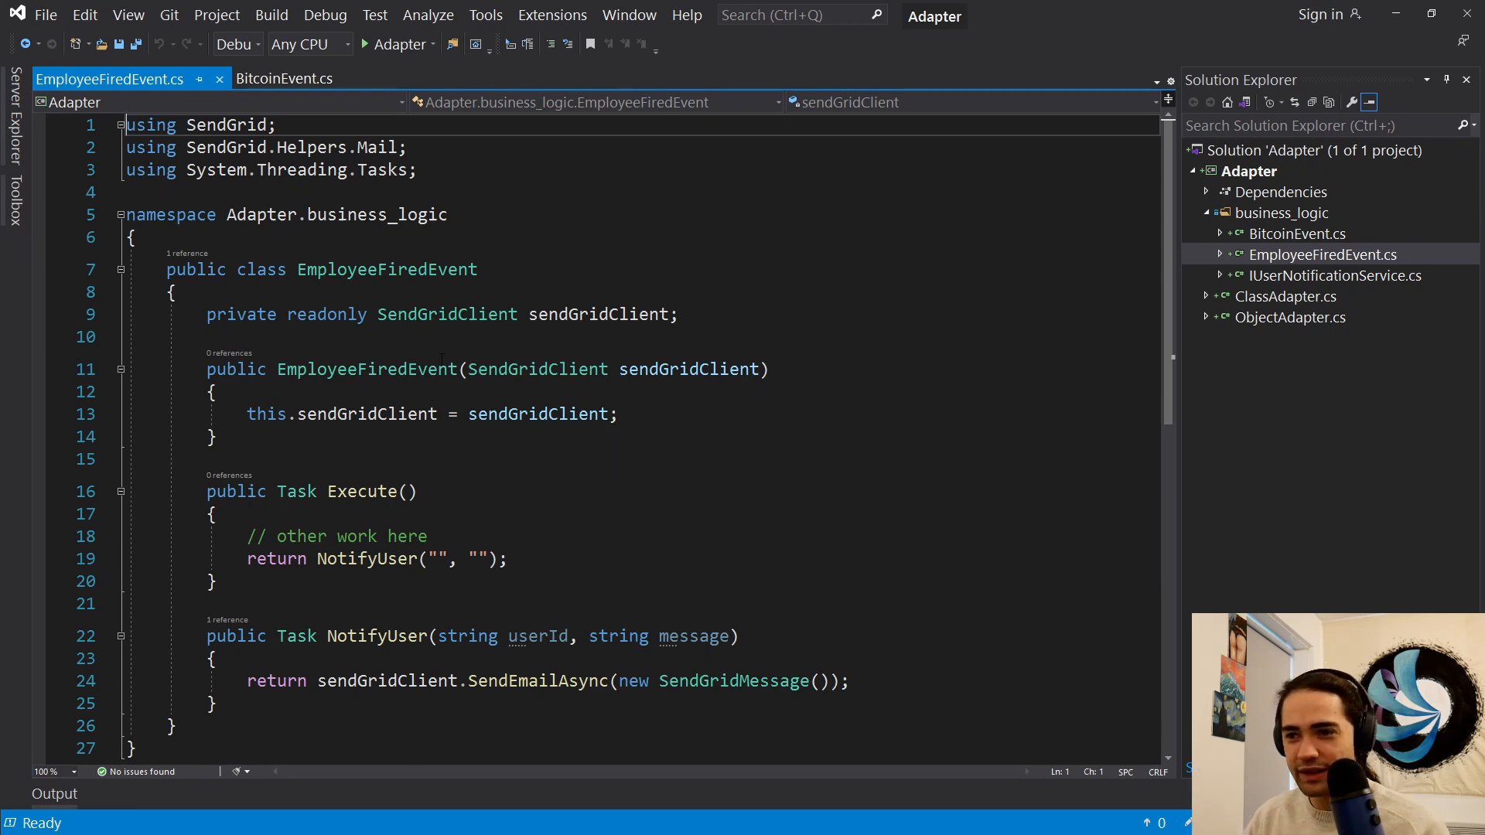
double_click(536, 369)
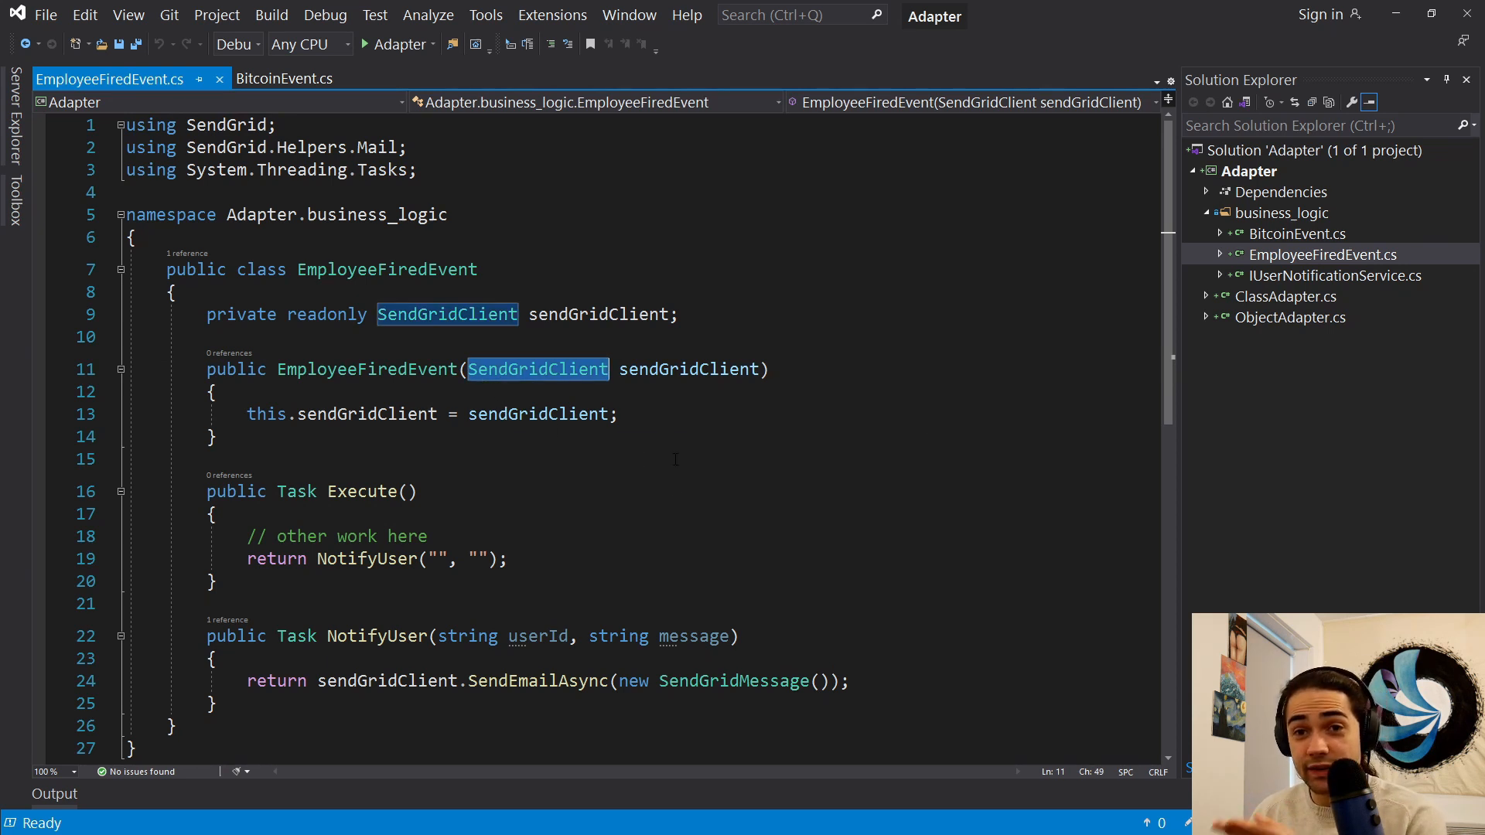
mouse_move(662, 466)
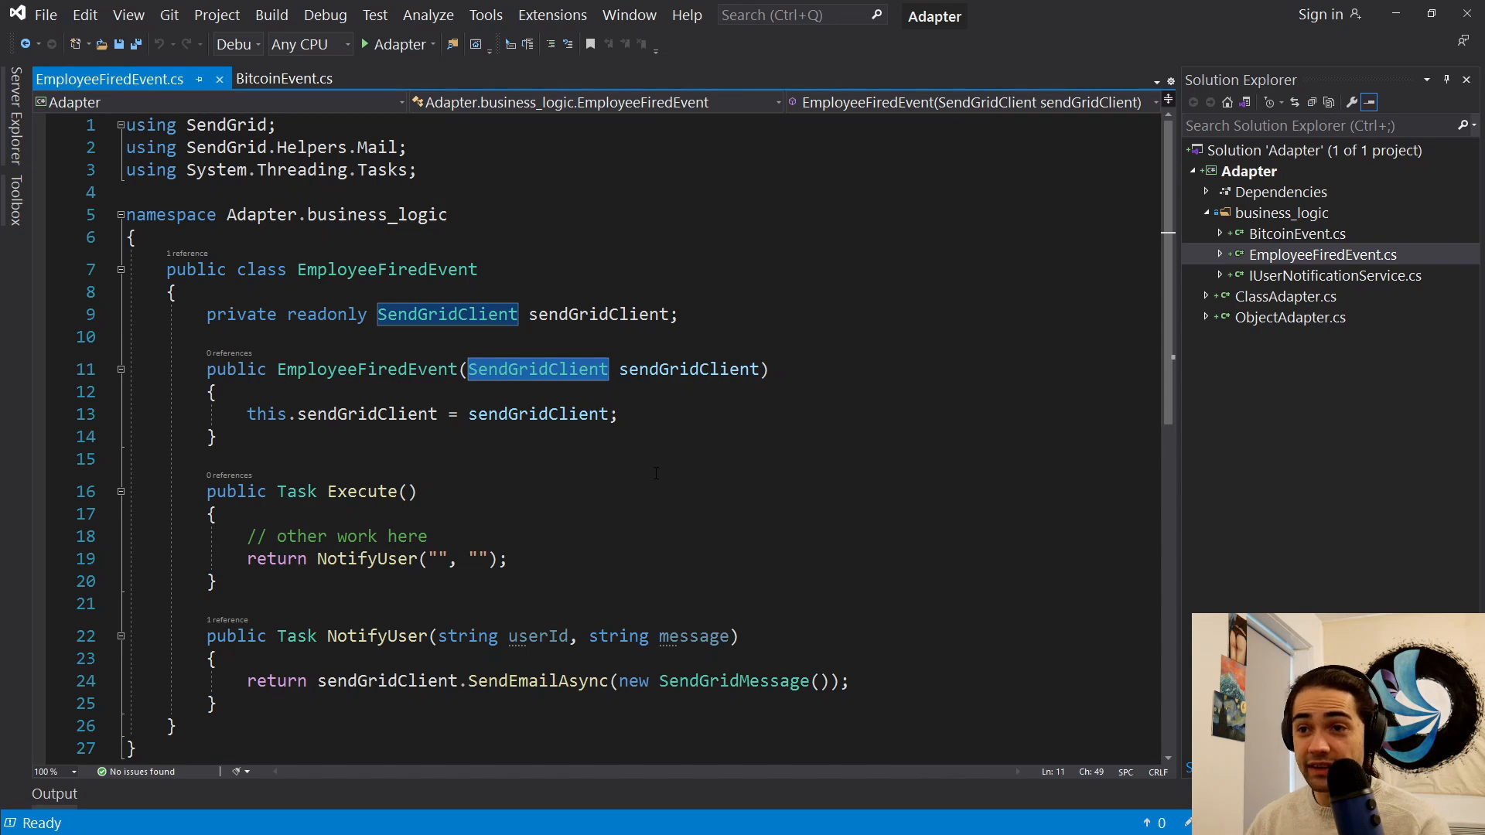
- Highlight the System namespace in the usings before comparing with BitcoinEvent
left_click(216, 169)
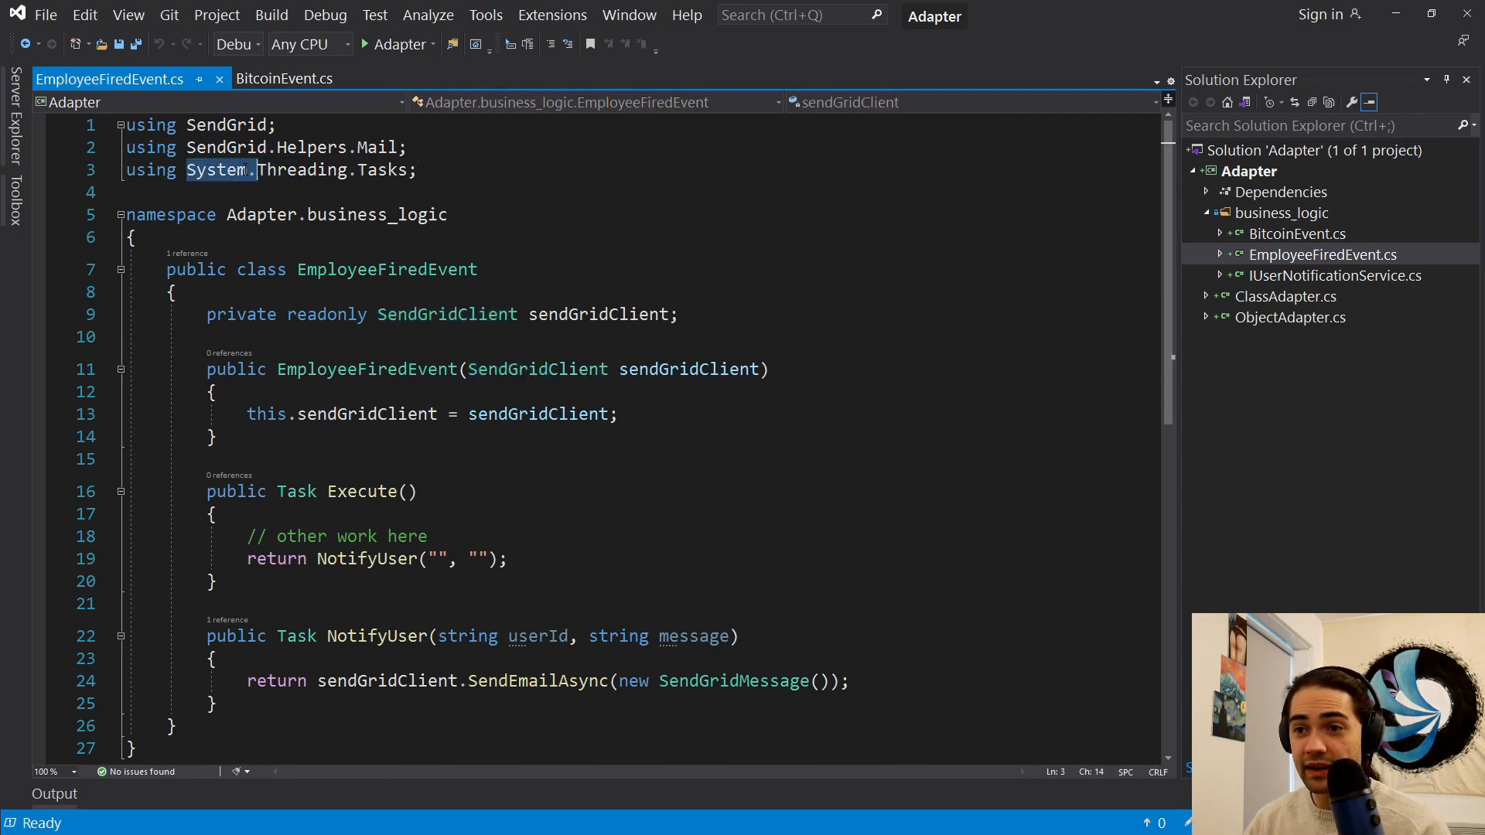
double_click(217, 169)
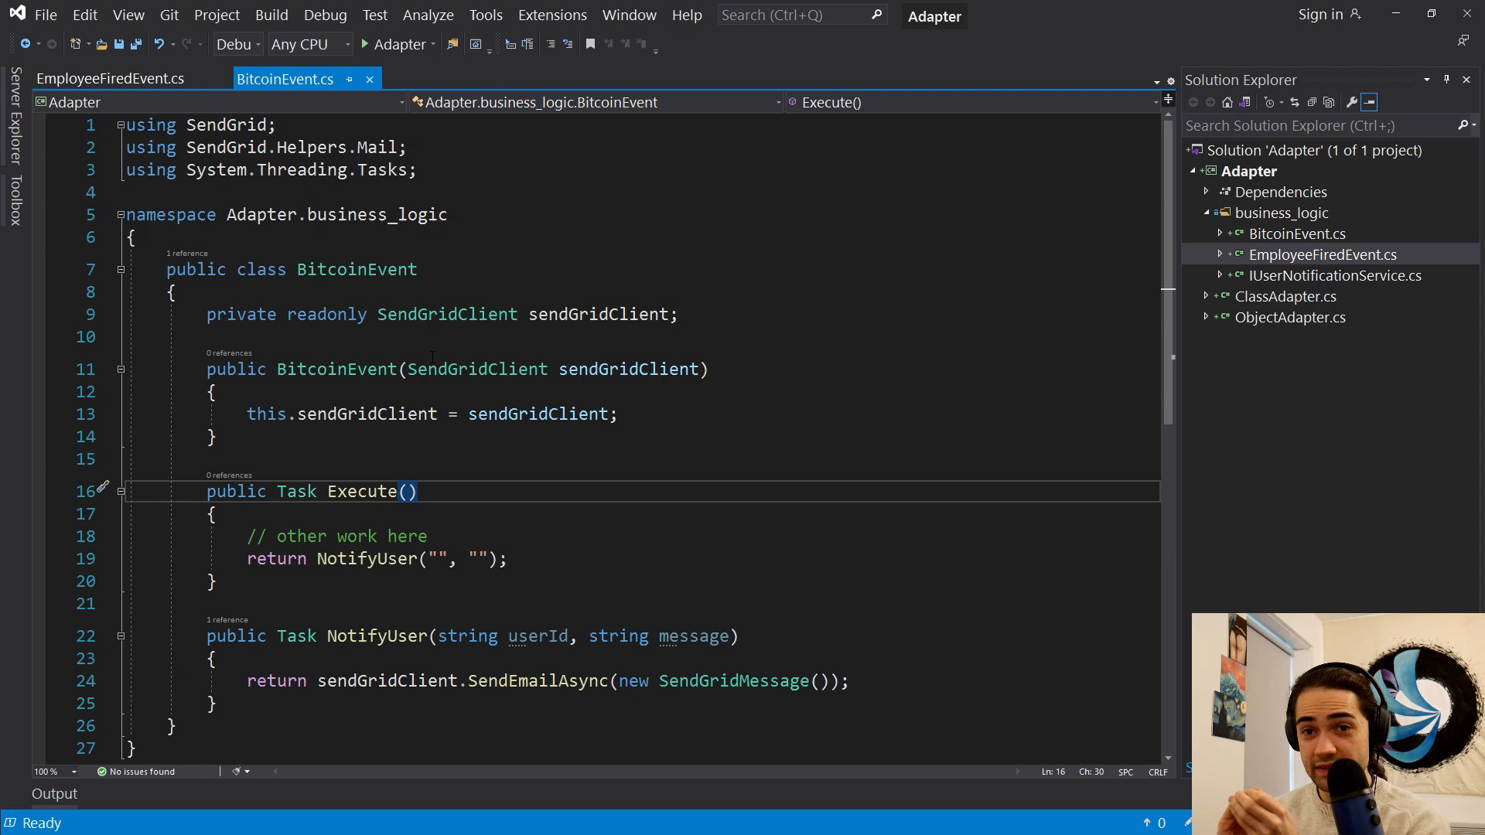
- Move the IUserNotificationService.cs tab to the front of the tab well
left_click_drag(459, 681, 678, 681)
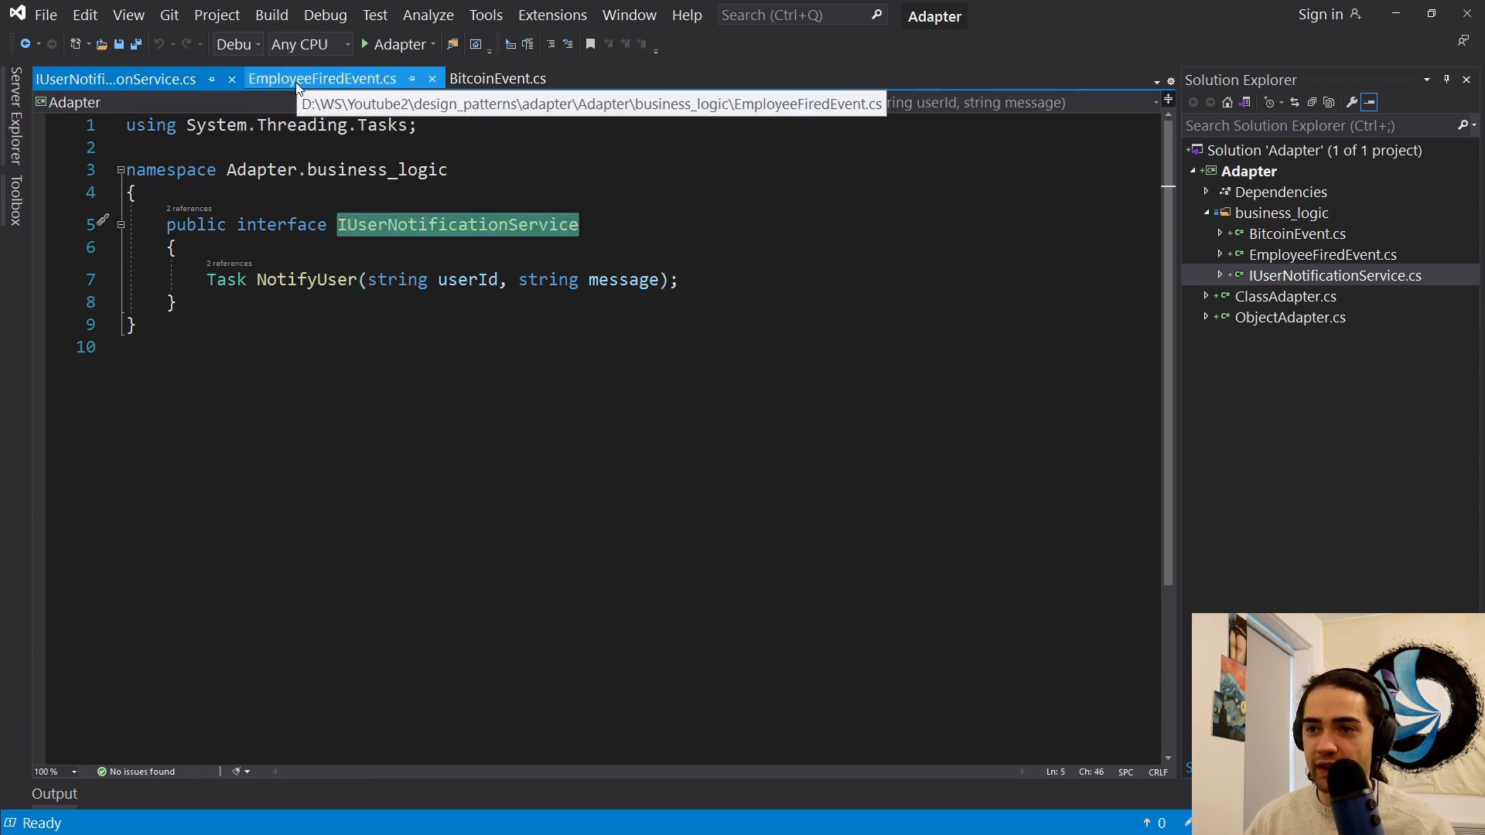
- Replace SendGridClient with an IUserNotificationService userNF field whose NotifyUser is called in Execute
left_click(324, 78)
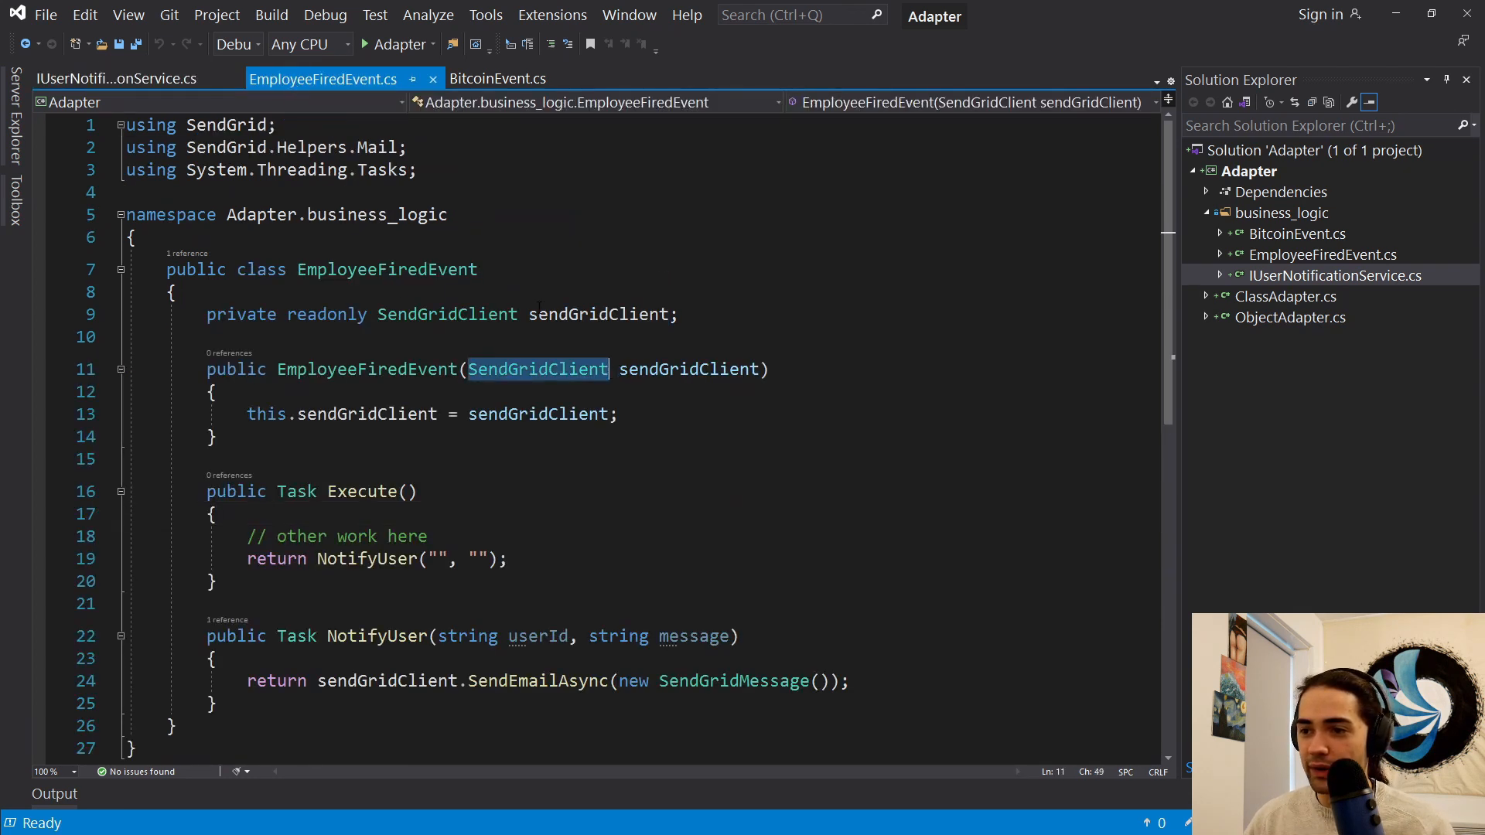
type("IUserNotificationService")
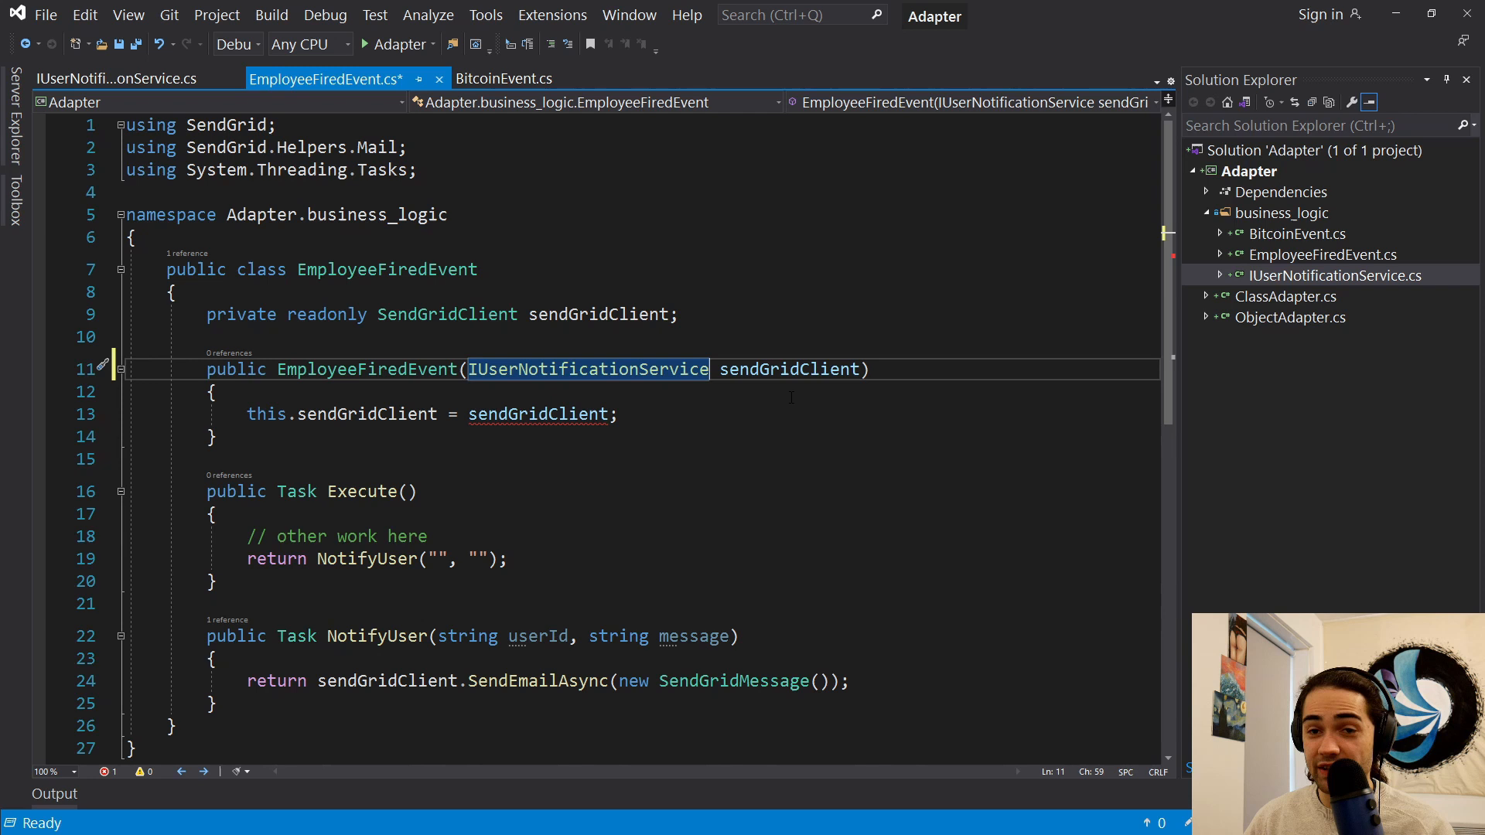
type("user")
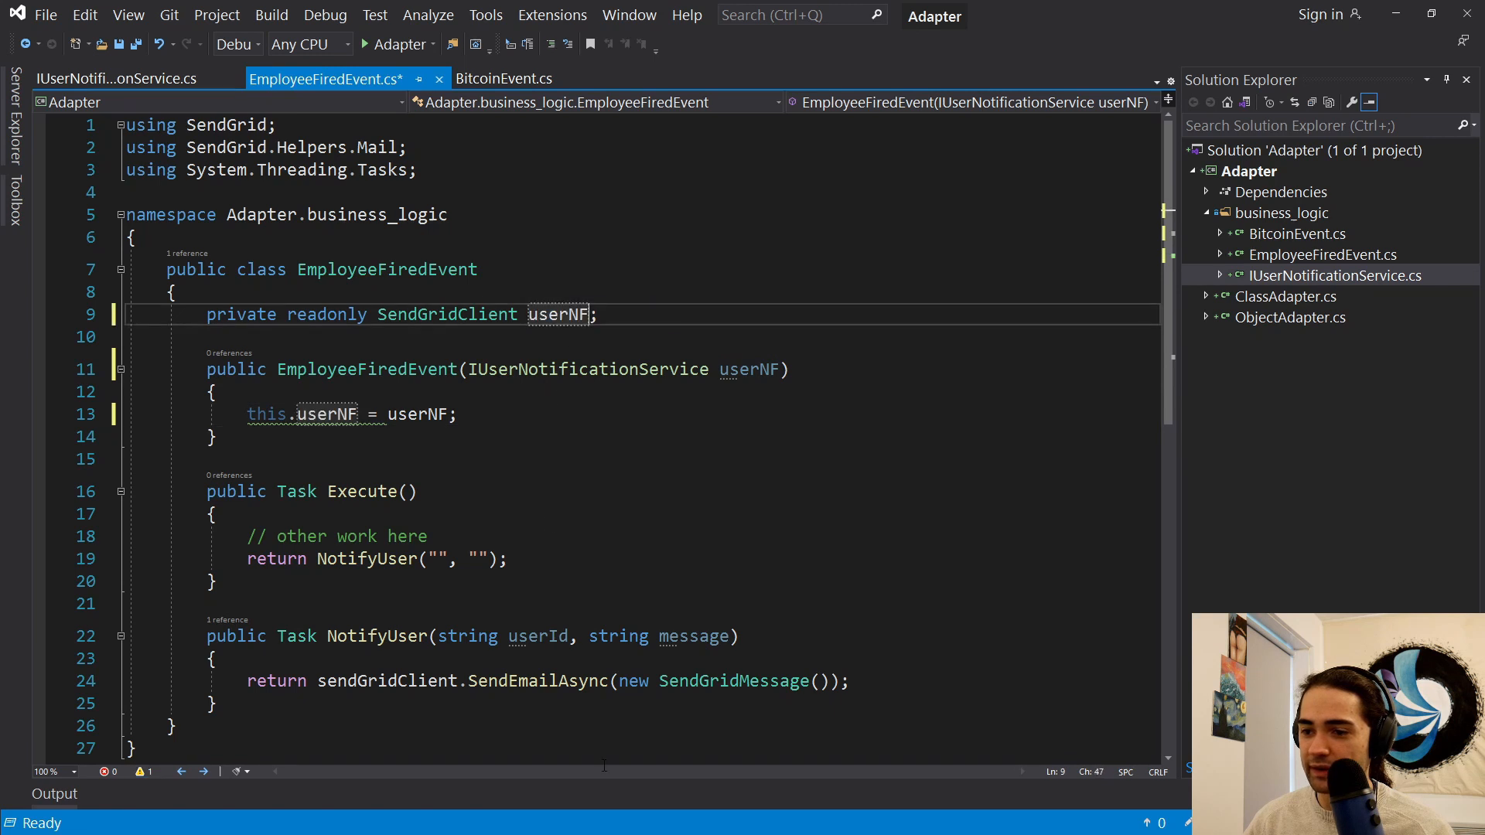
type("userNF.")
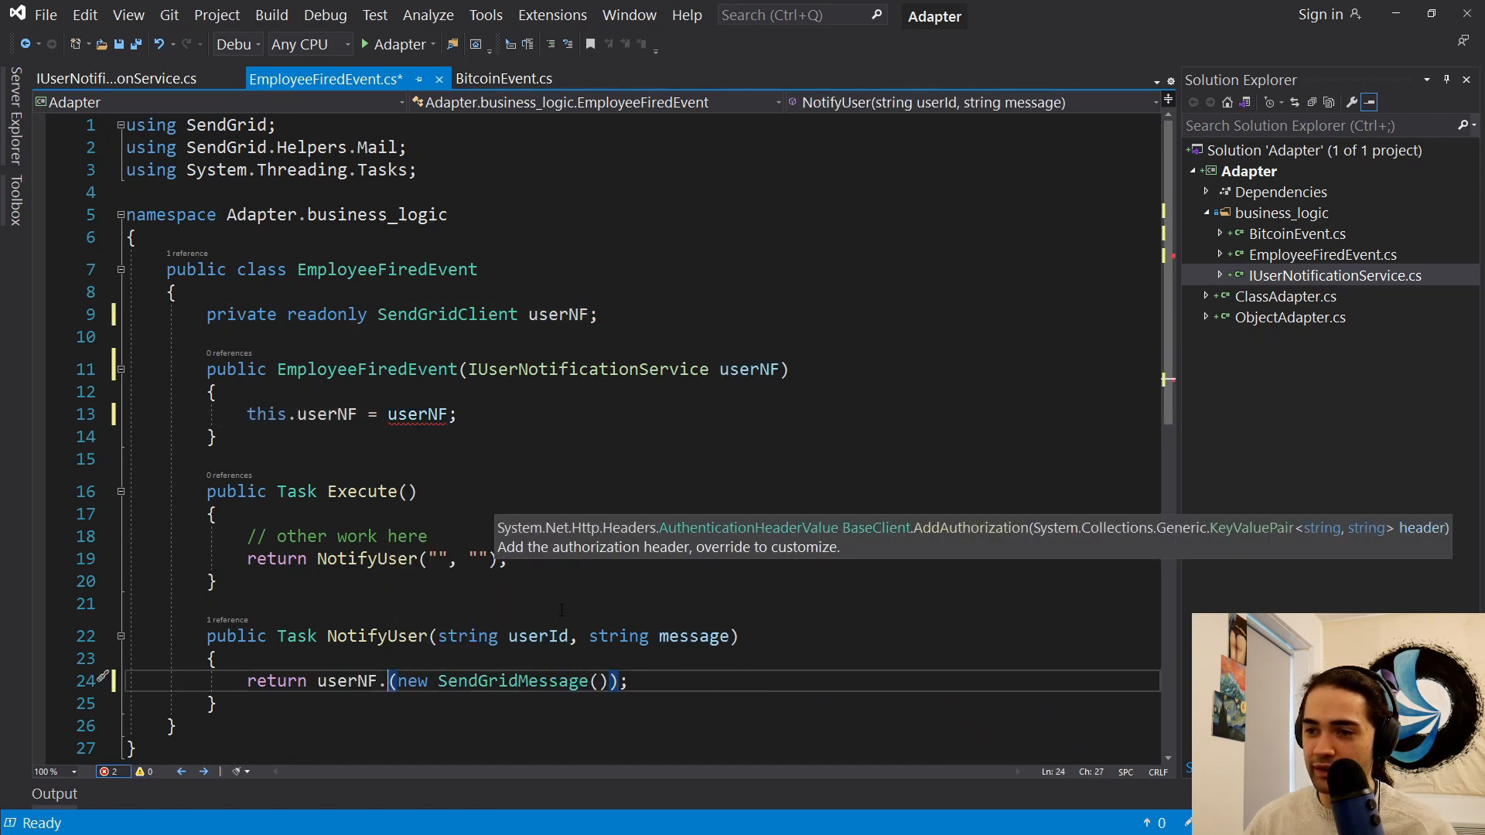
type("IUserNotificationService")
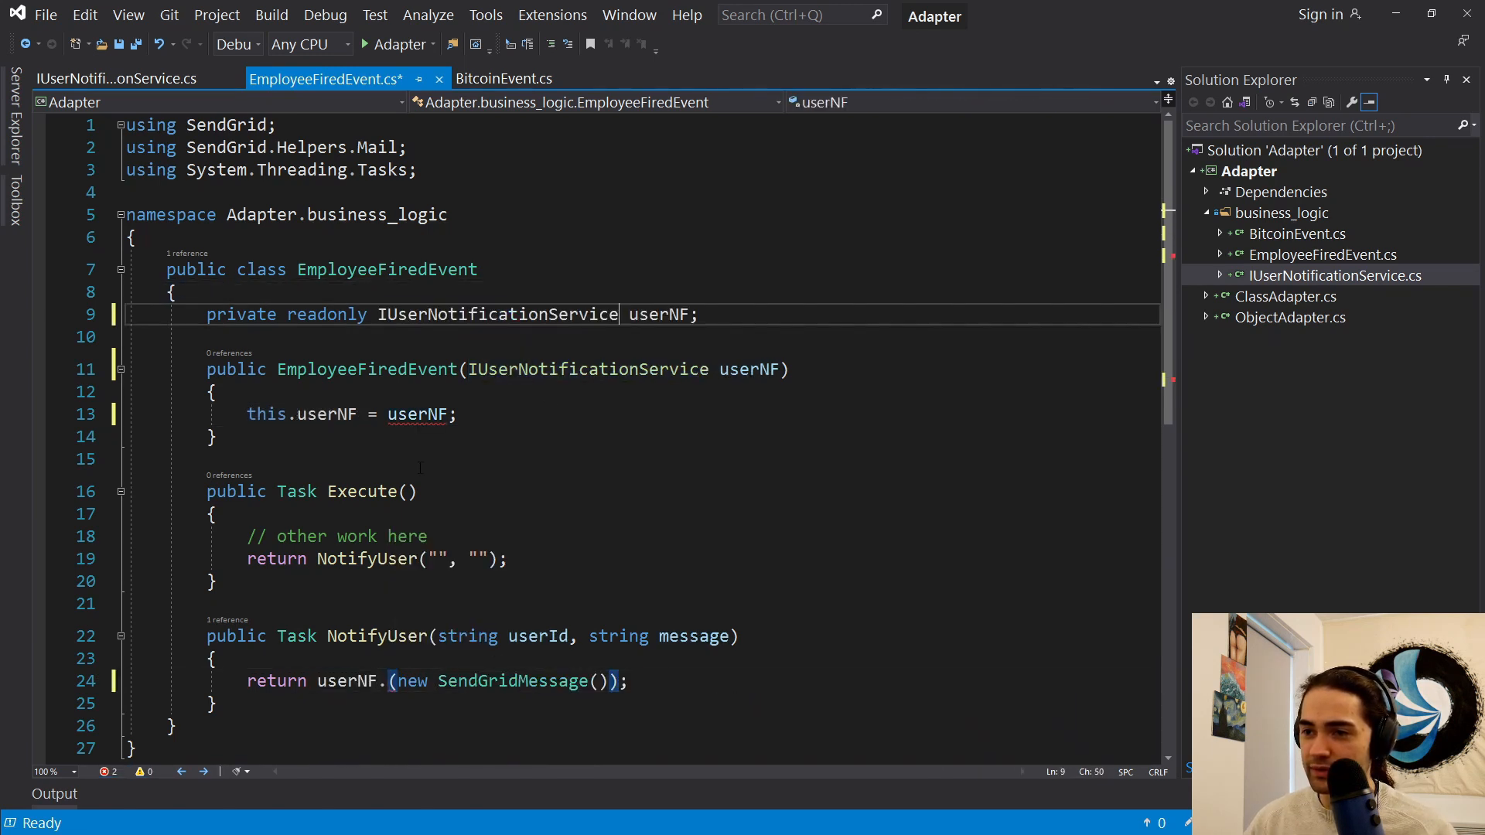
type(".")
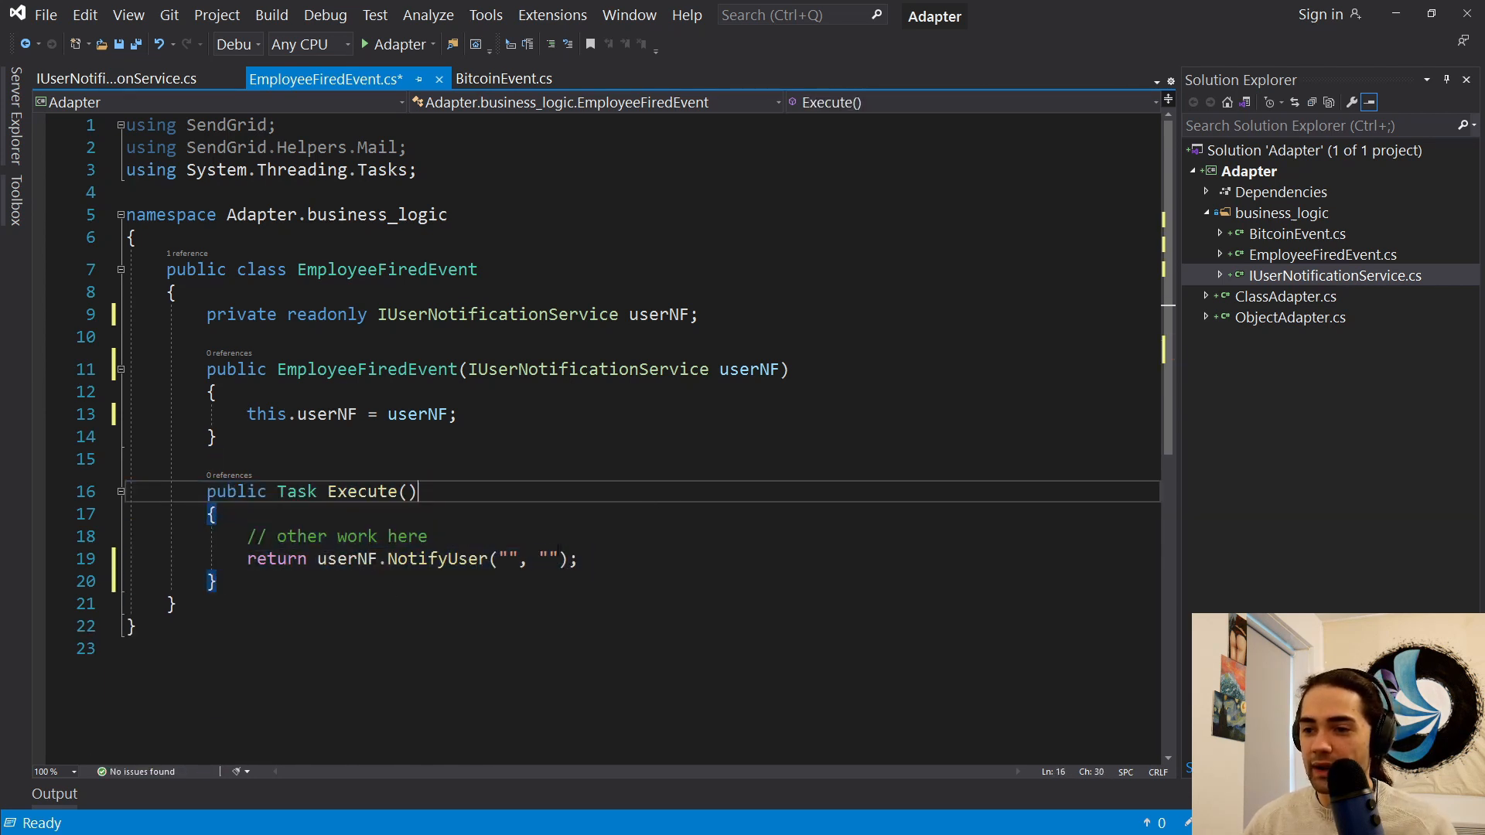
left_click_drag(174, 291, 251, 414)
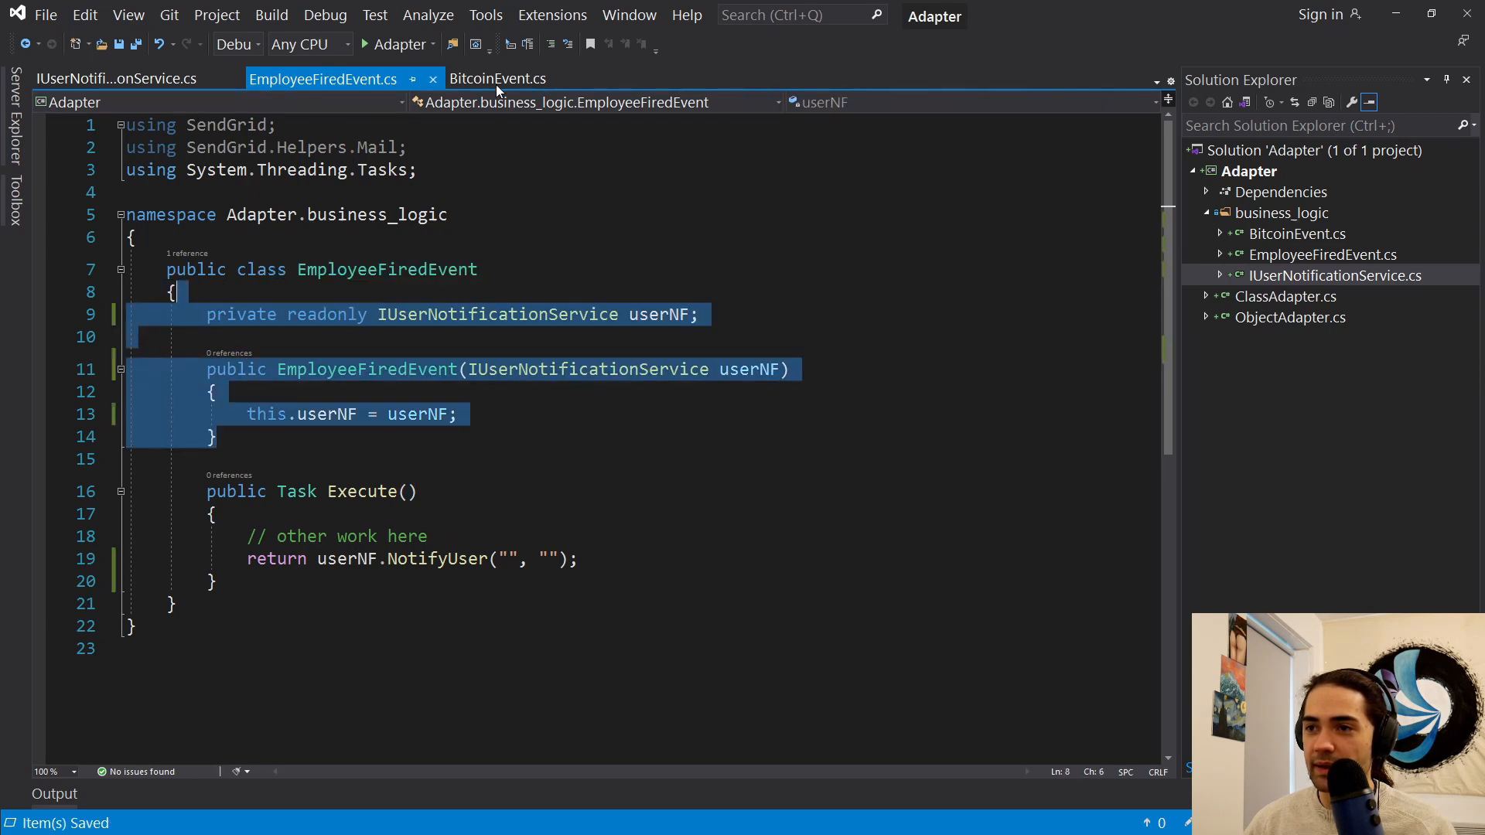
- Paste the userNF field and constructor into BitcoinEvent, then close all document tabs
left_click(497, 78)
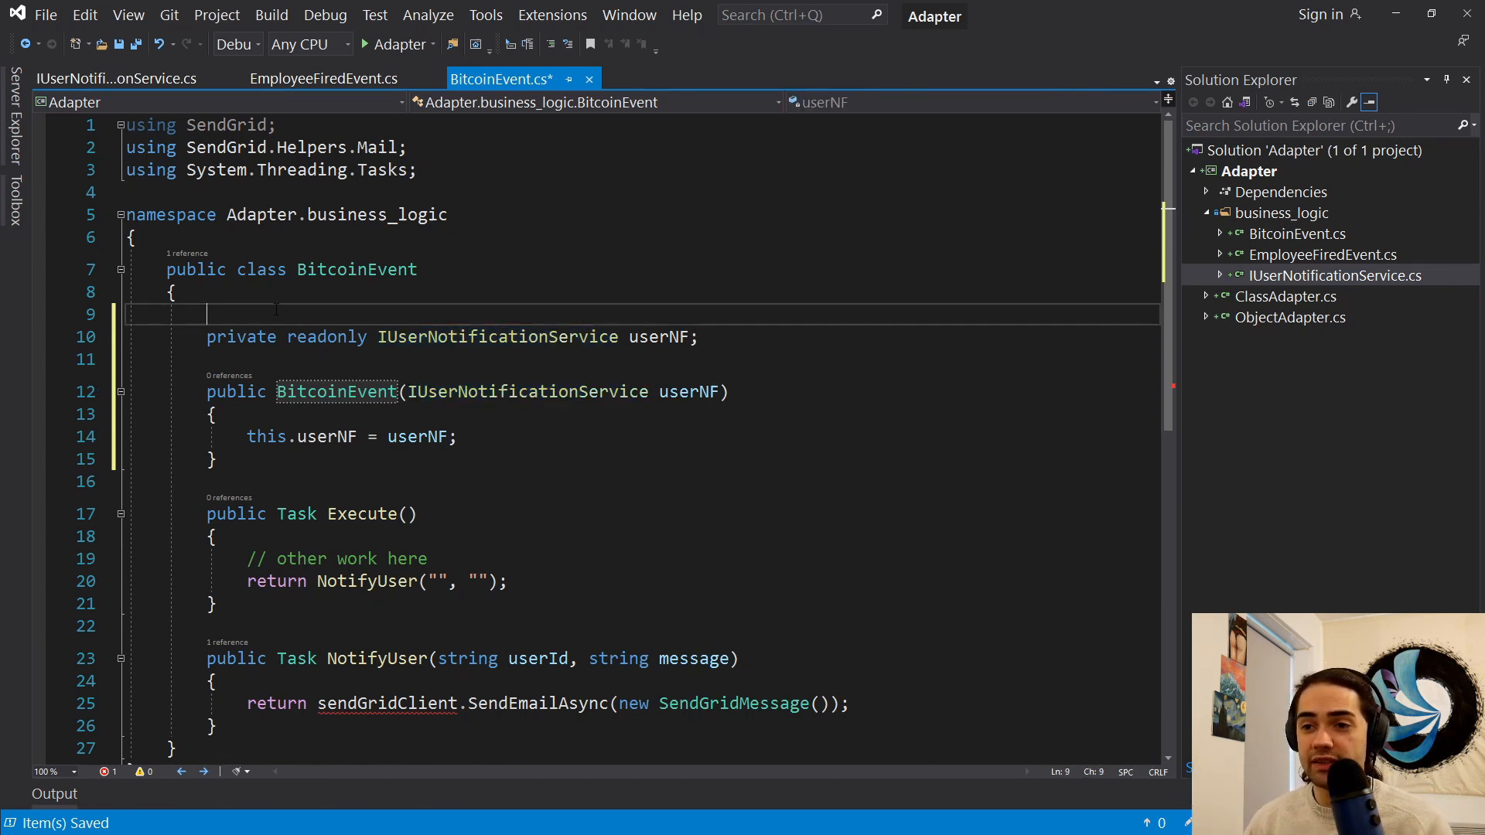
key("Backspace")
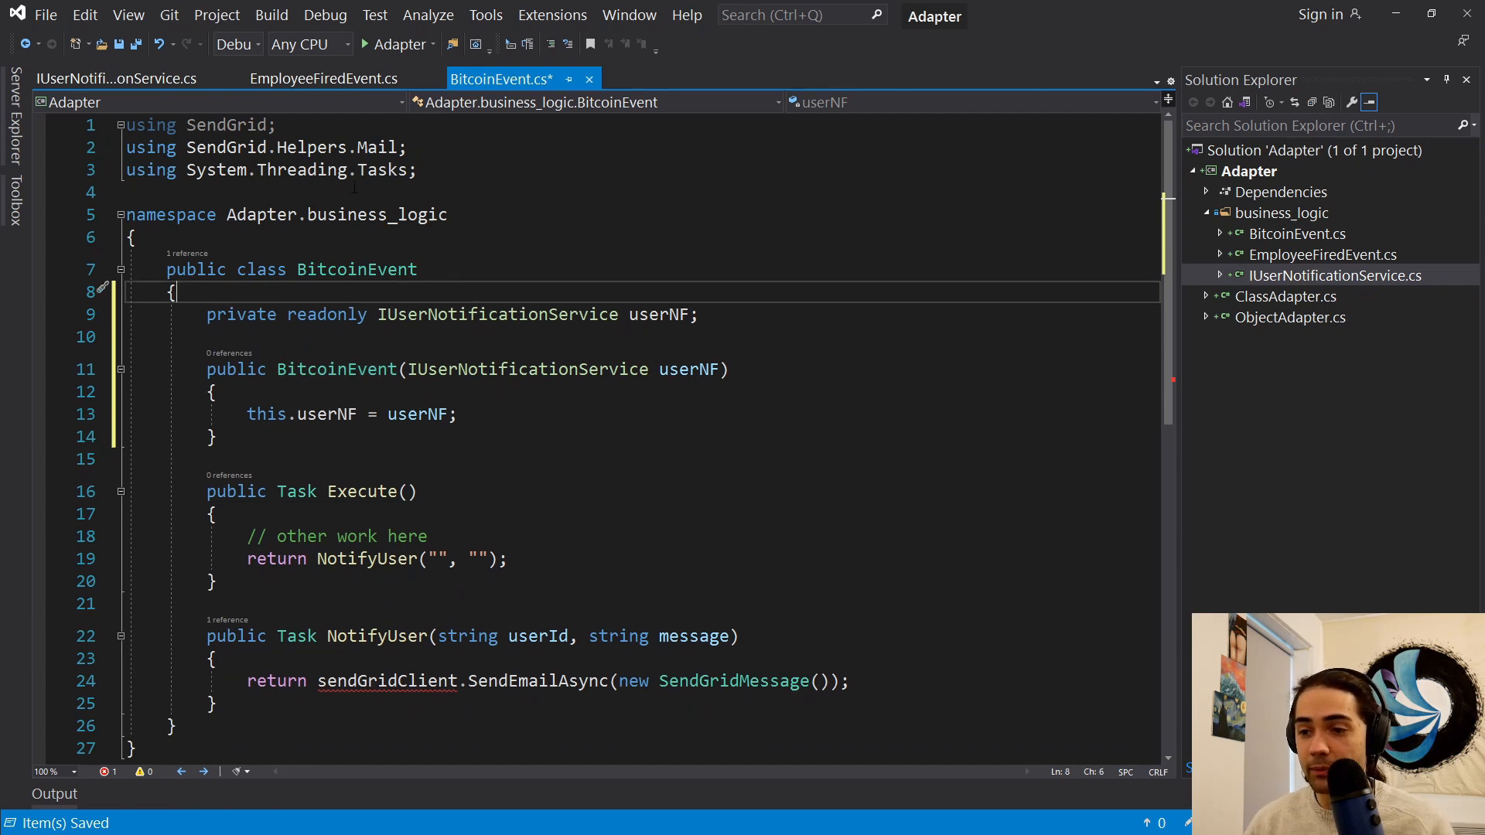
left_click(324, 79)
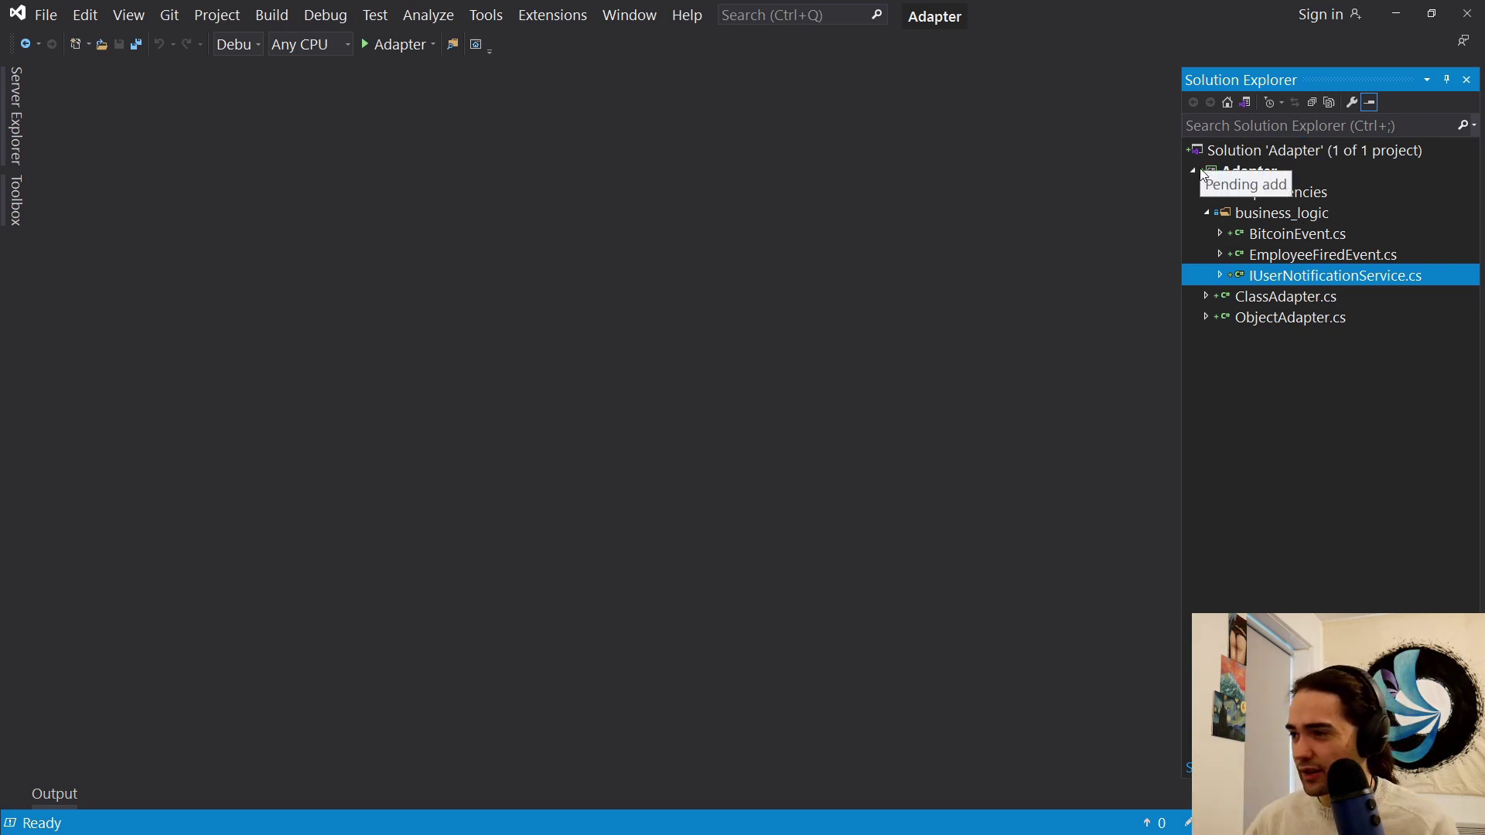
- Open IUserNotificationService.cs, then ClassAdapter.cs showing its SendGridClient inheritance
double_click(1298, 234)
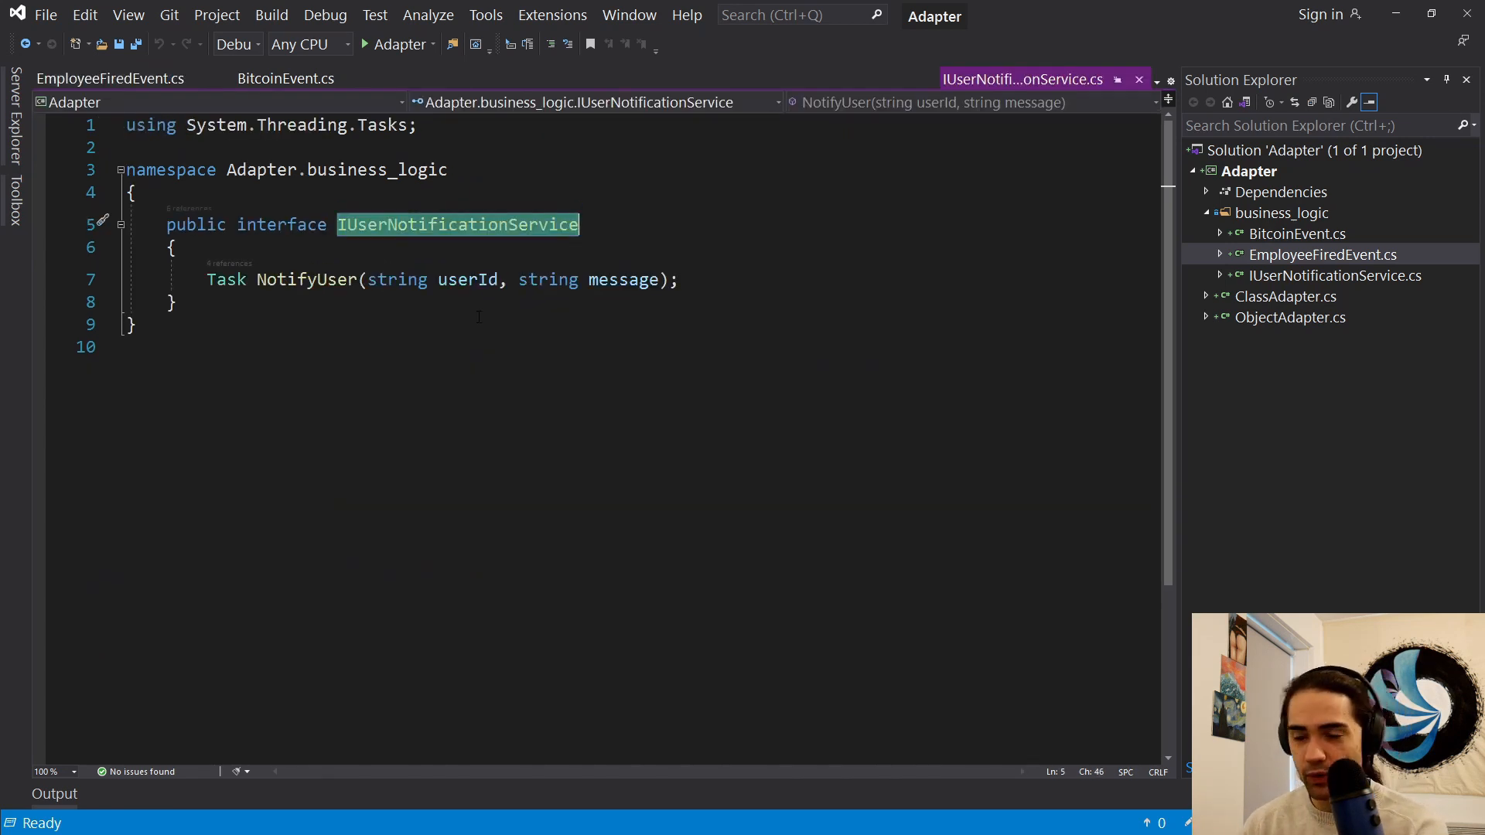
left_click(109, 79)
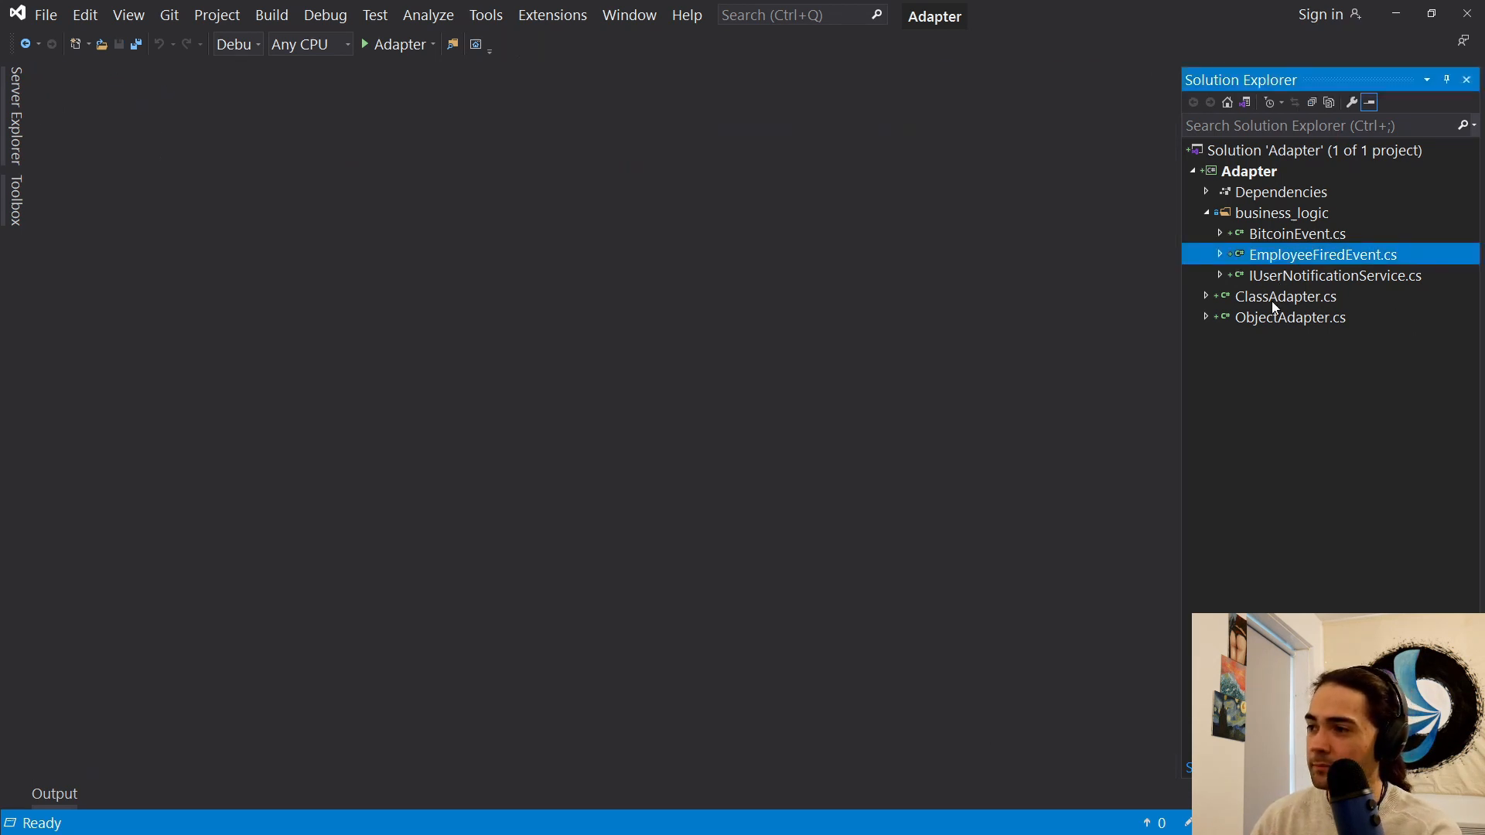
double_click(1286, 296)
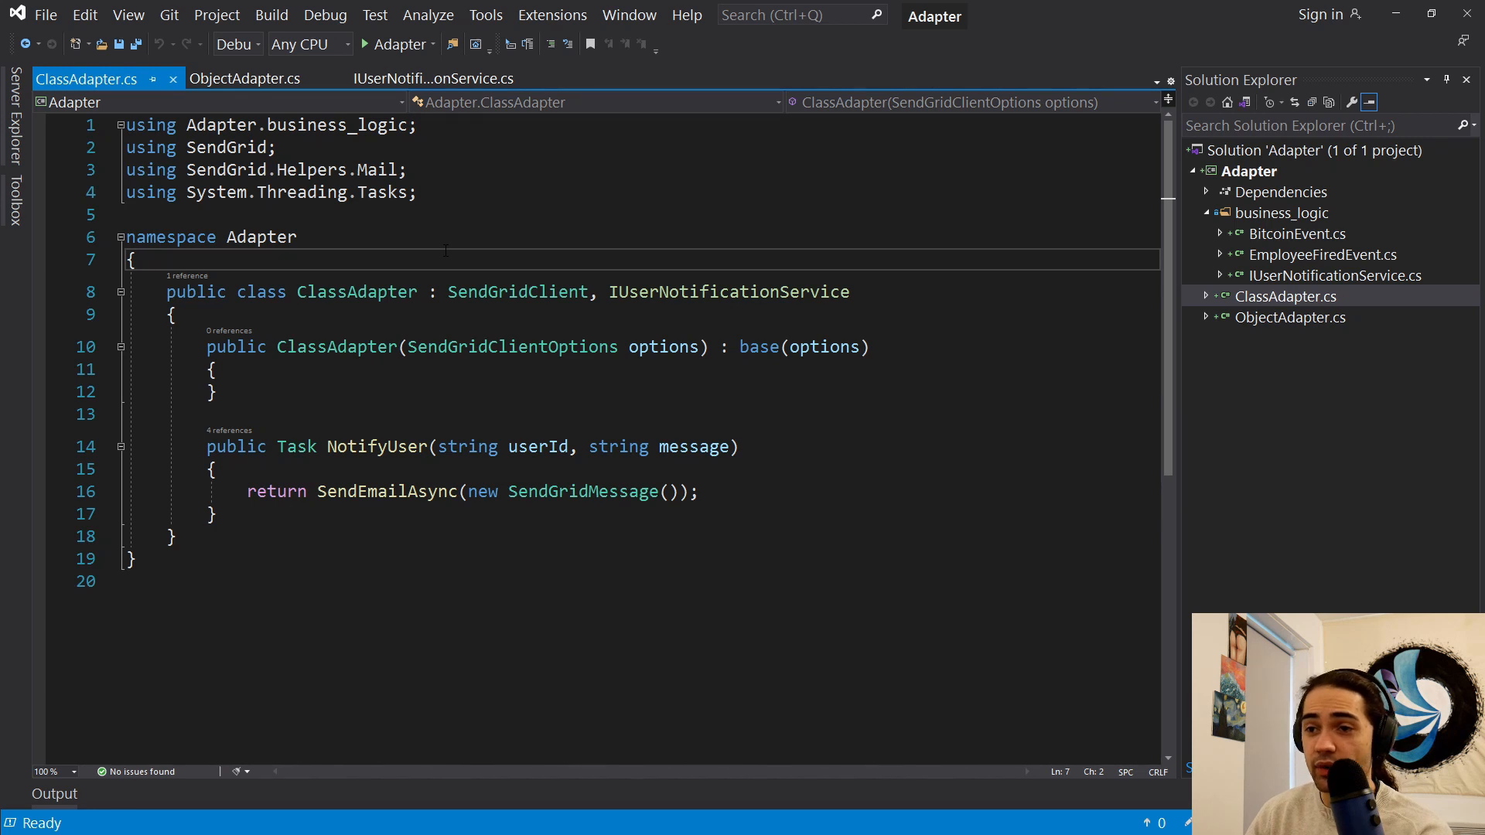
left_click(246, 80)
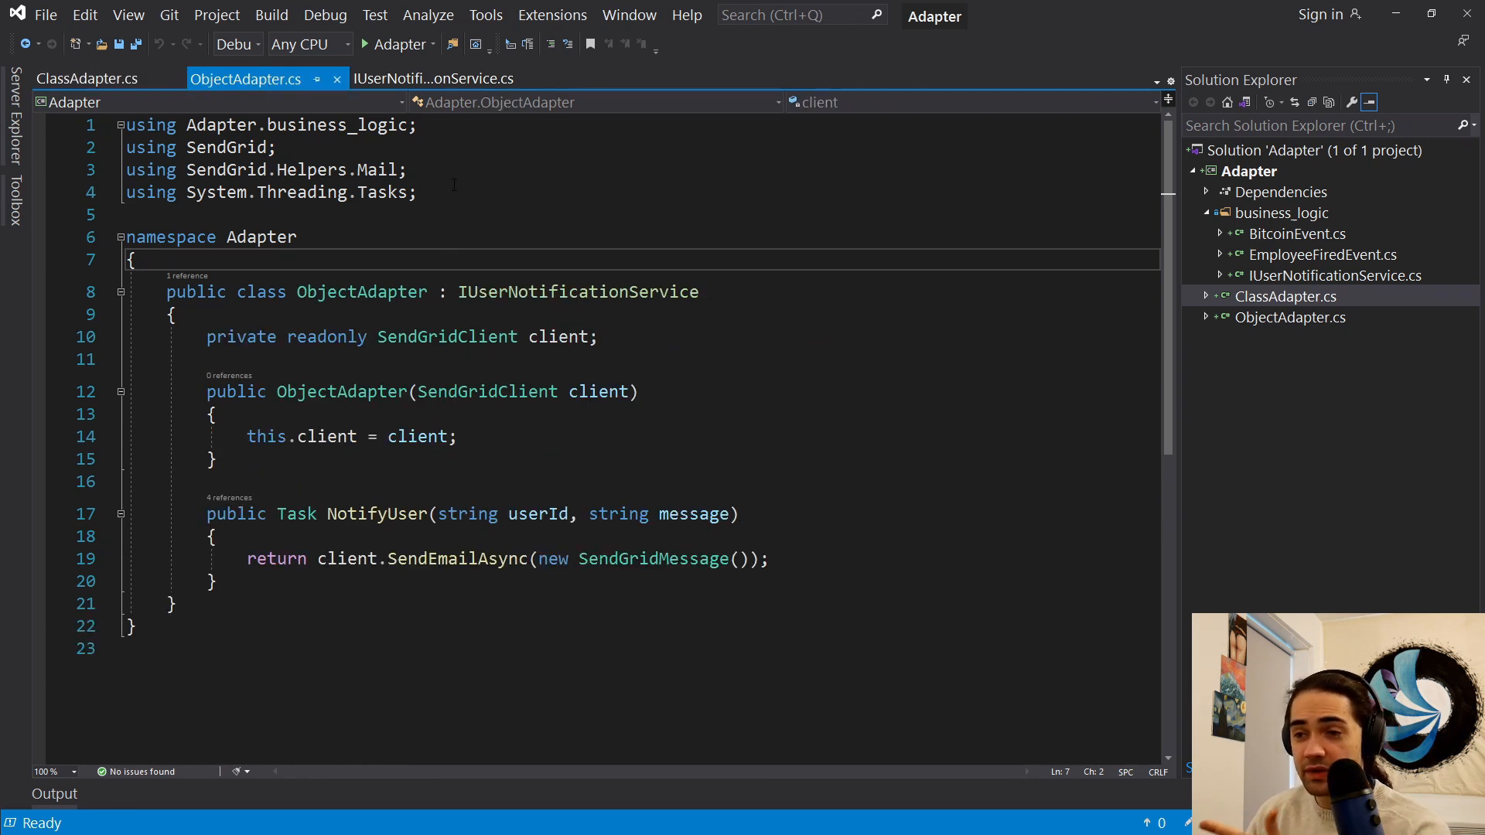
left_click(317, 291)
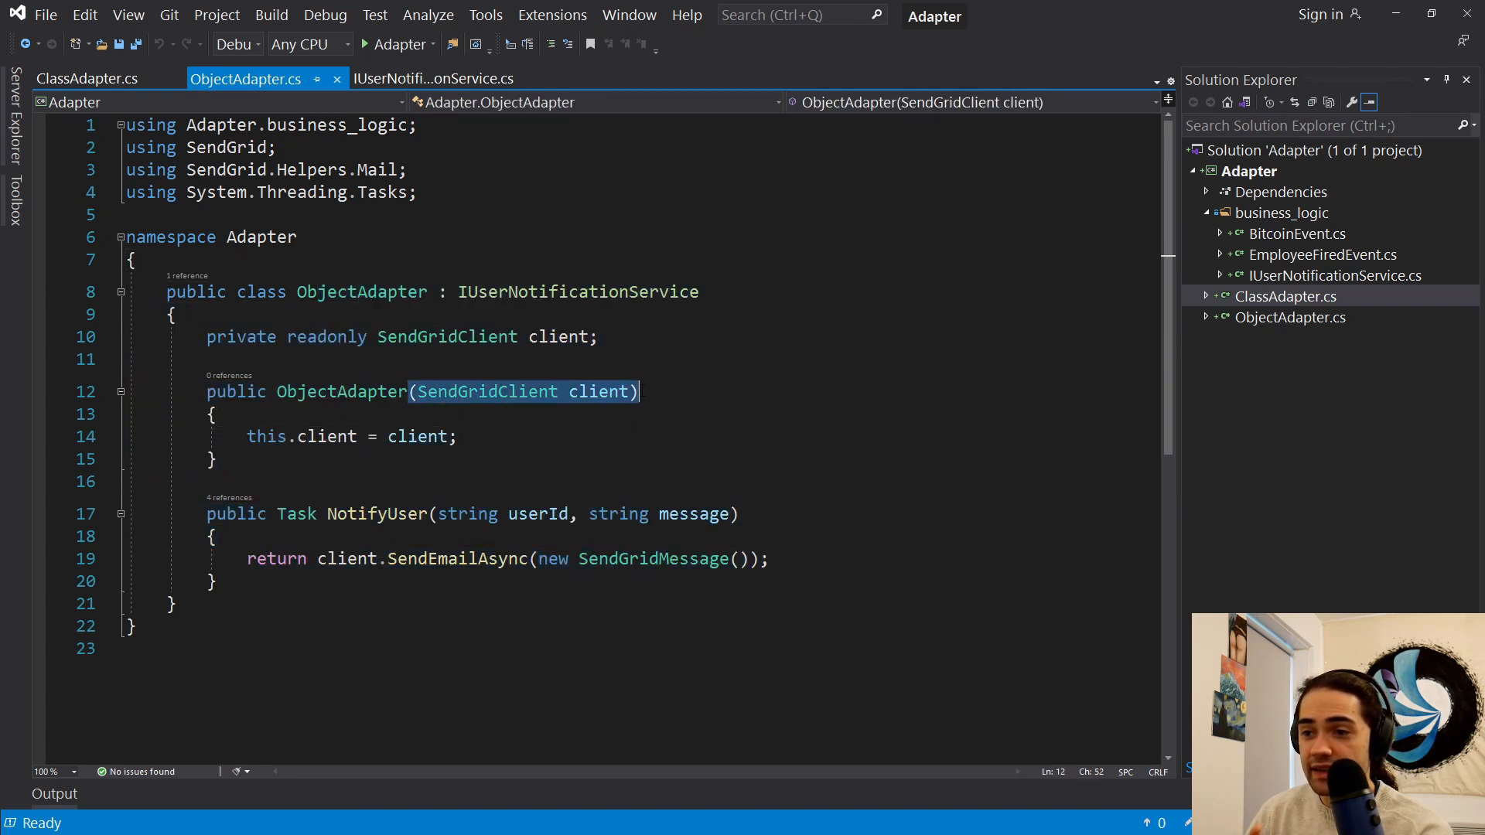
mouse_move(620, 391)
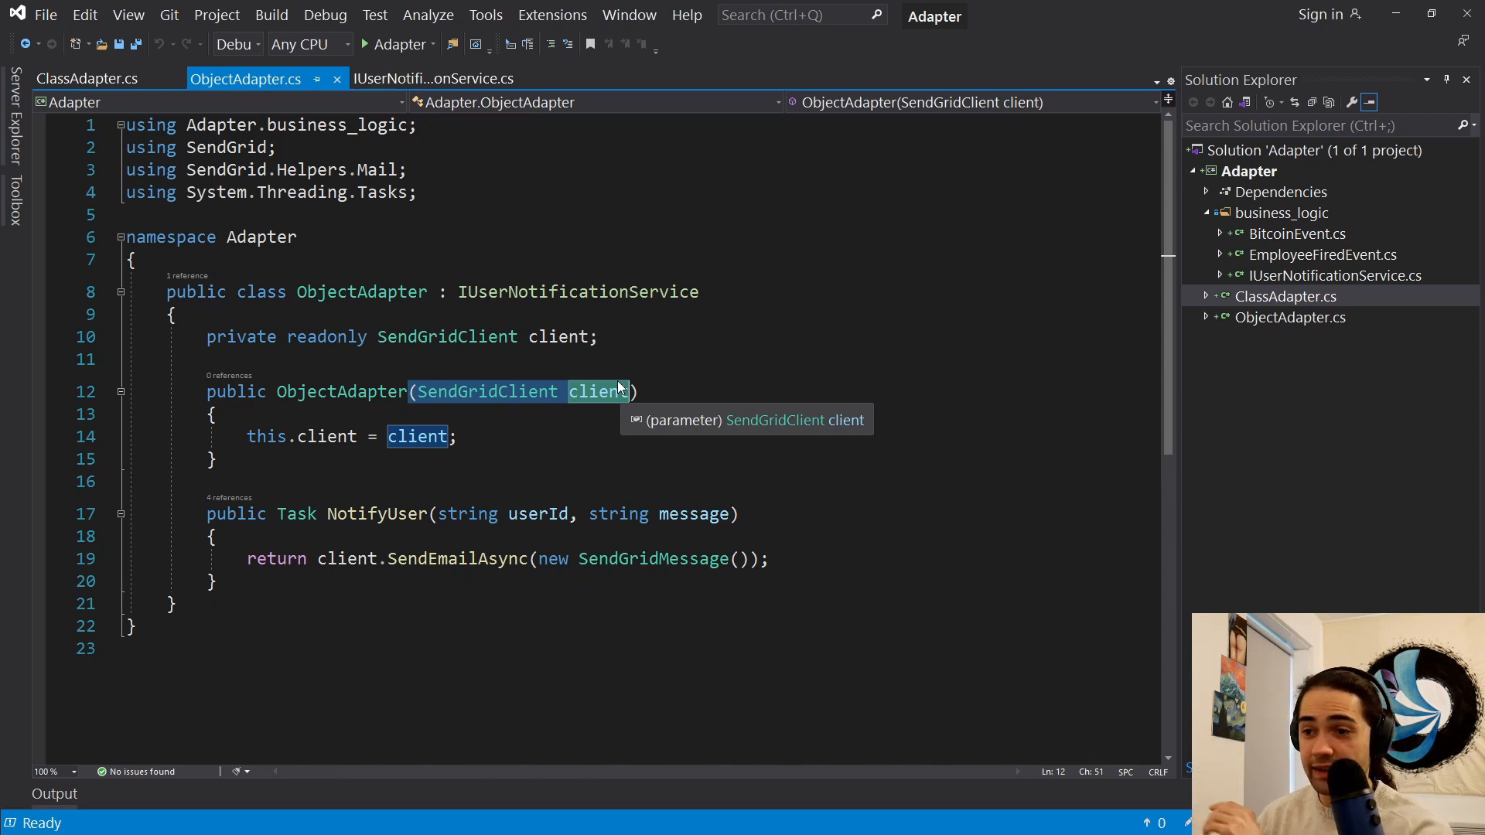
mouse_move(692, 250)
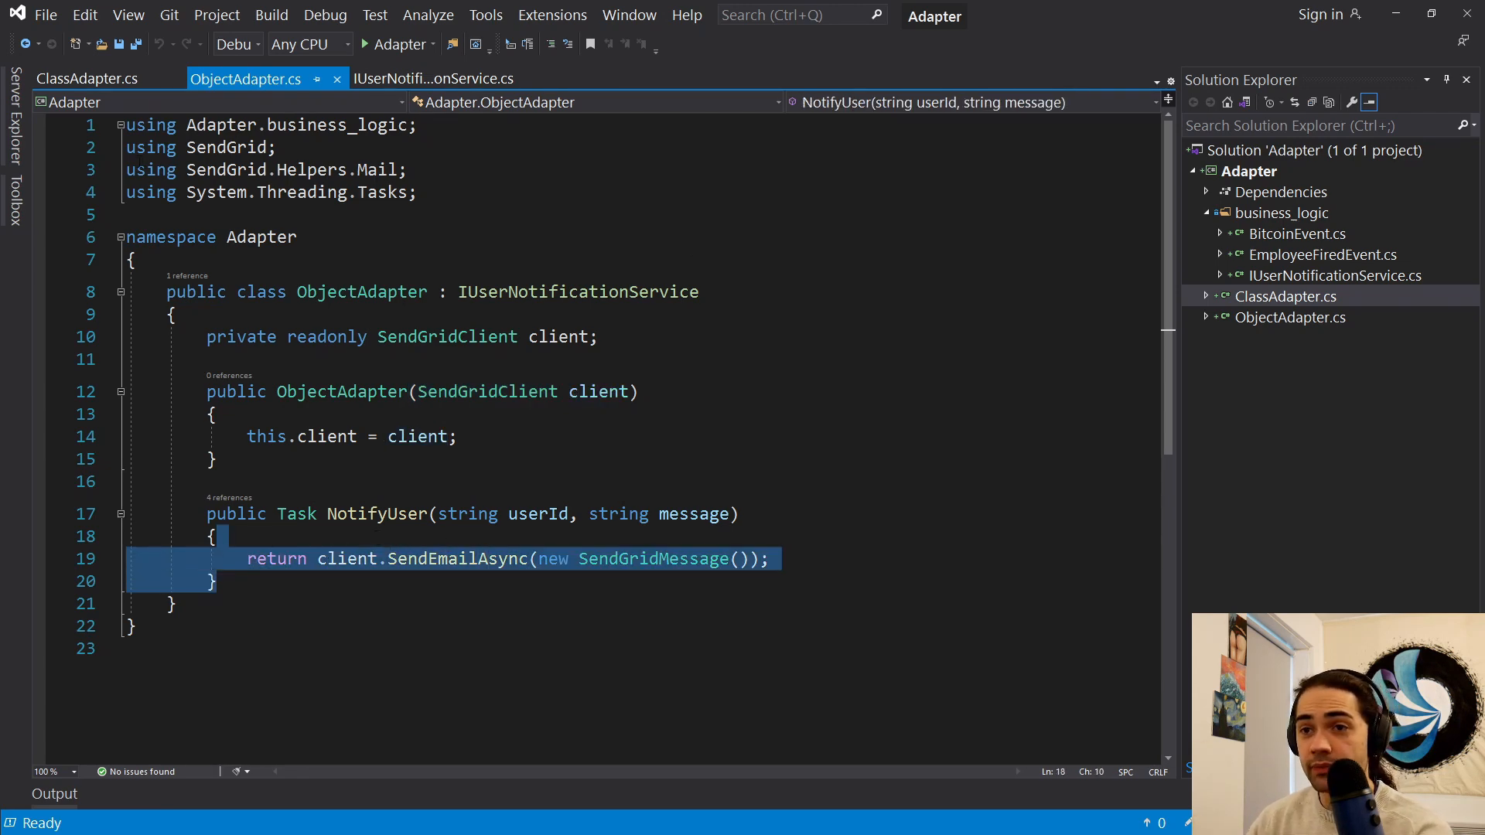
left_click(77, 80)
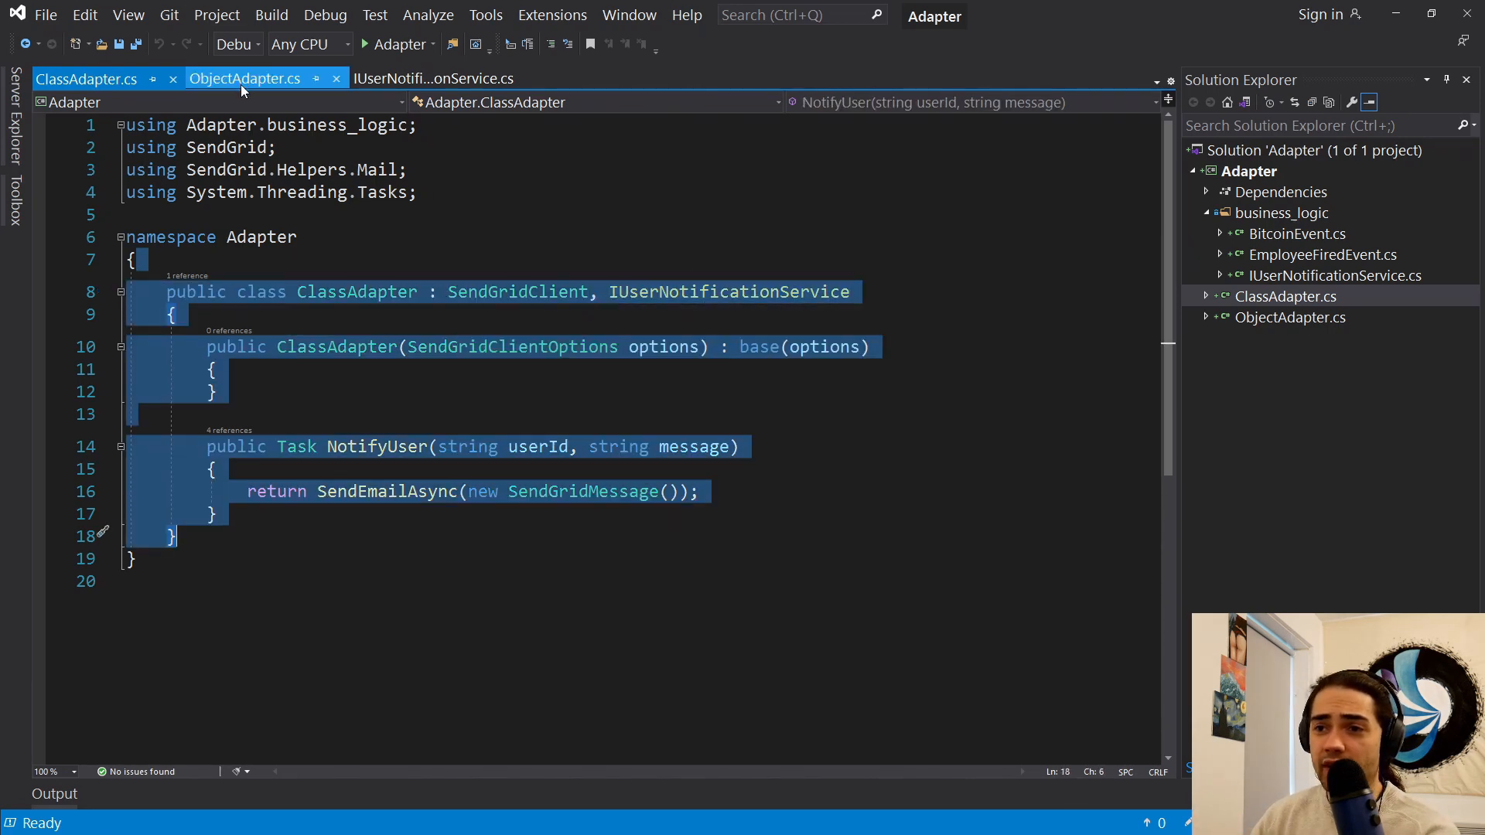
left_click(246, 79)
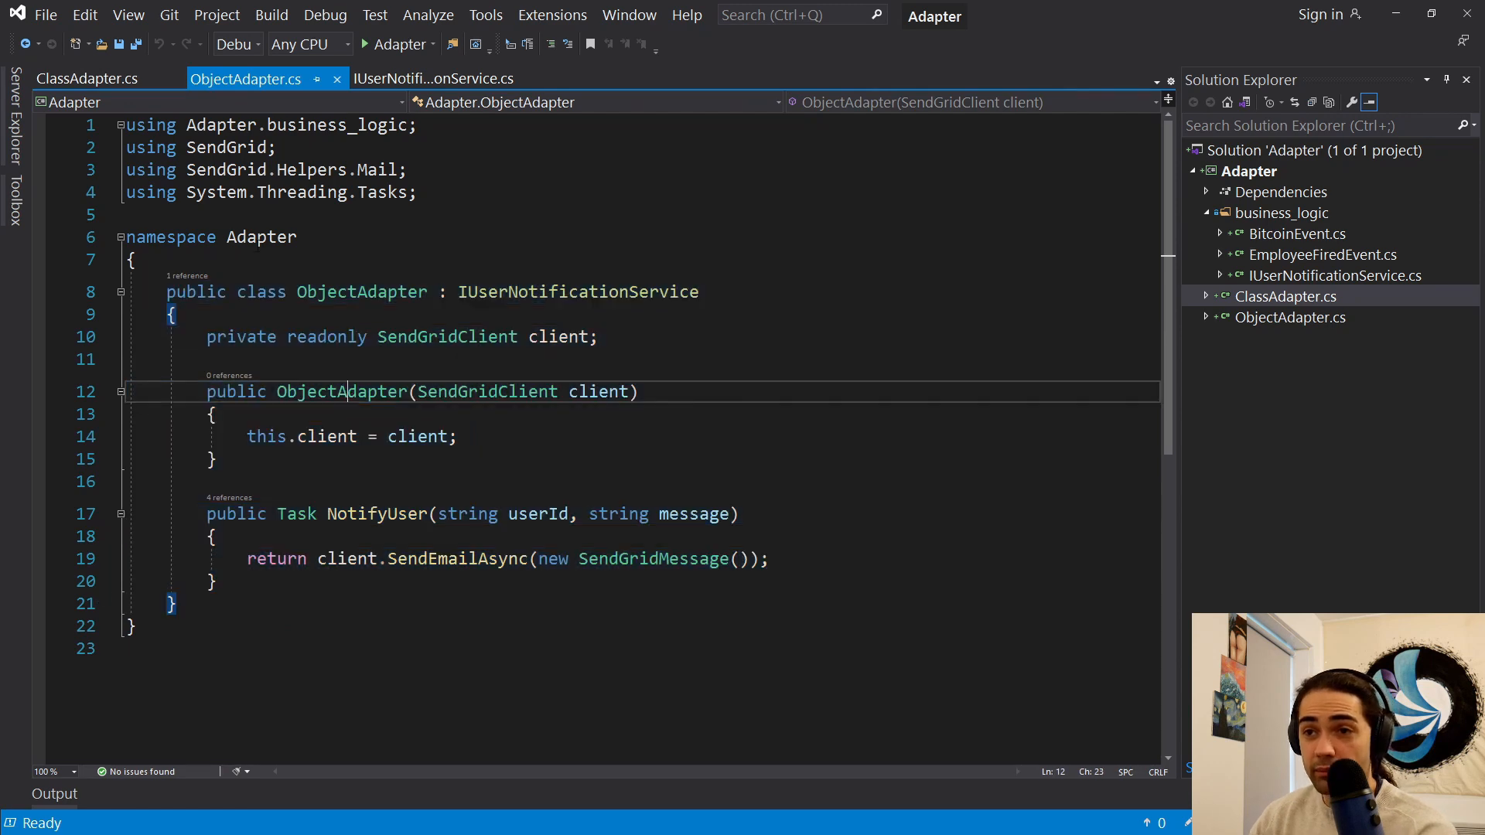
left_click(85, 80)
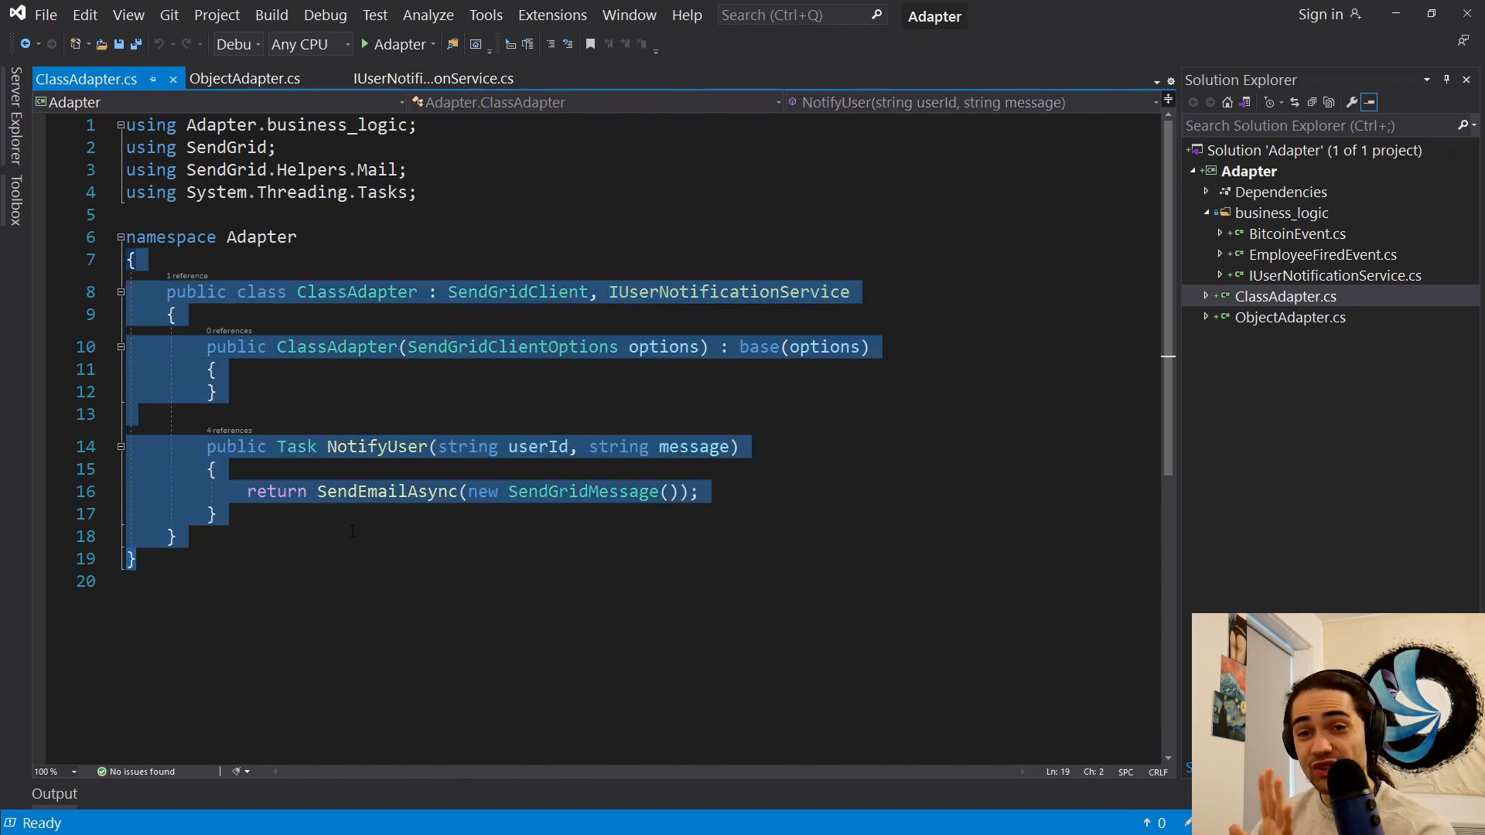
left_click(245, 79)
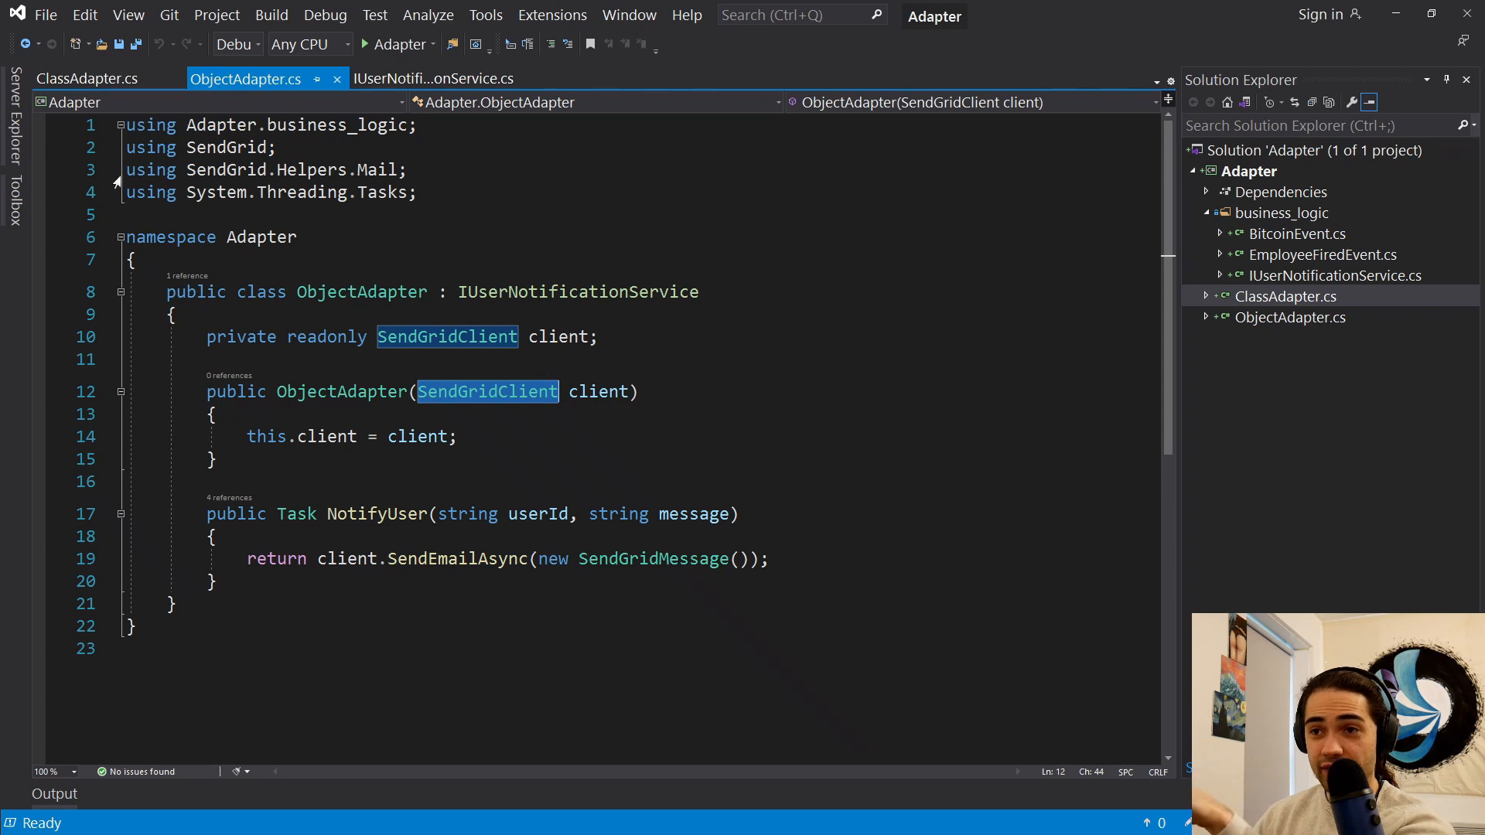
left_click(85, 80)
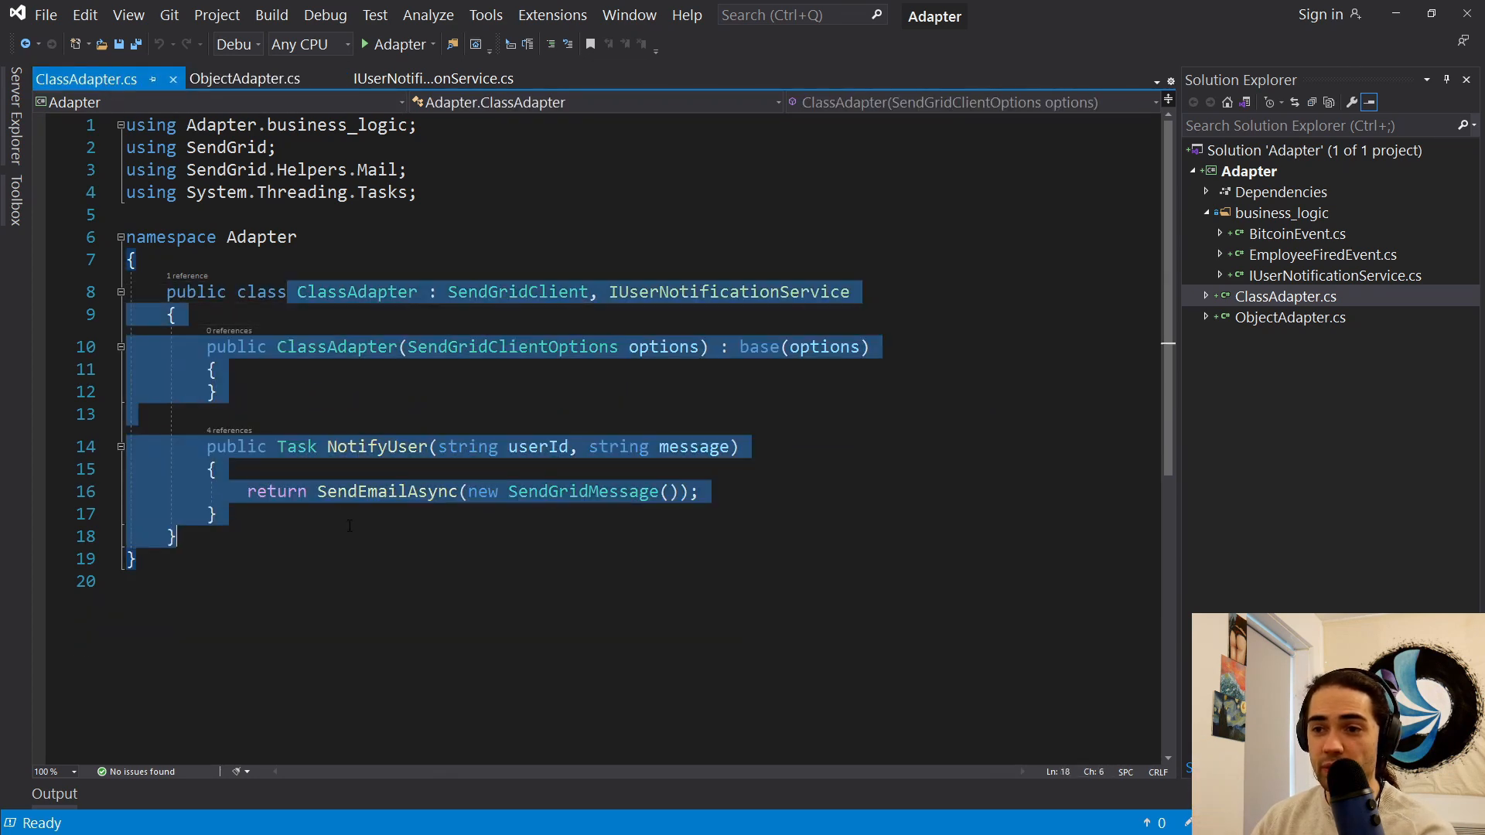
left_click(244, 79)
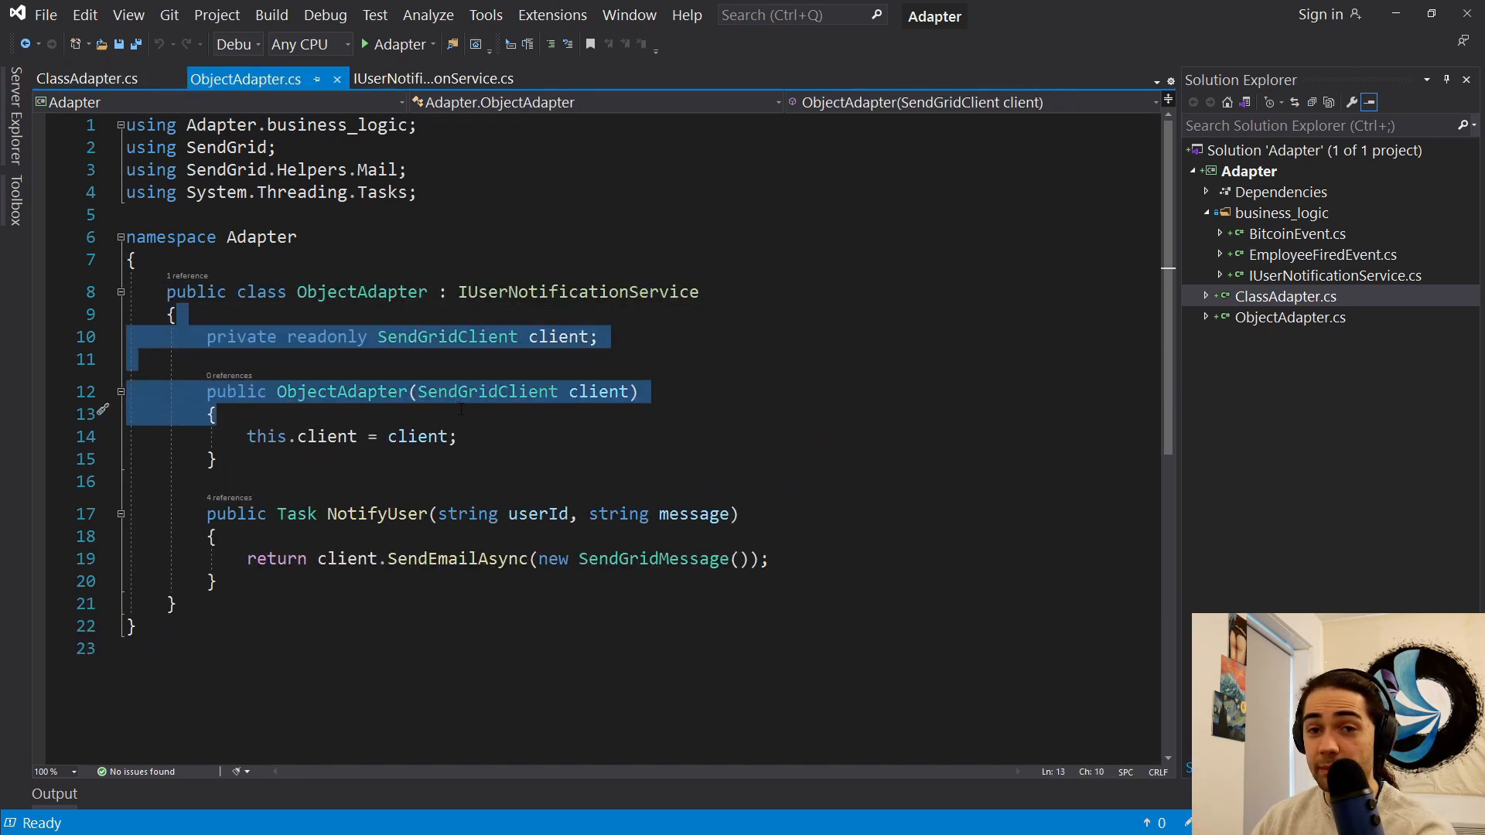
left_click(78, 80)
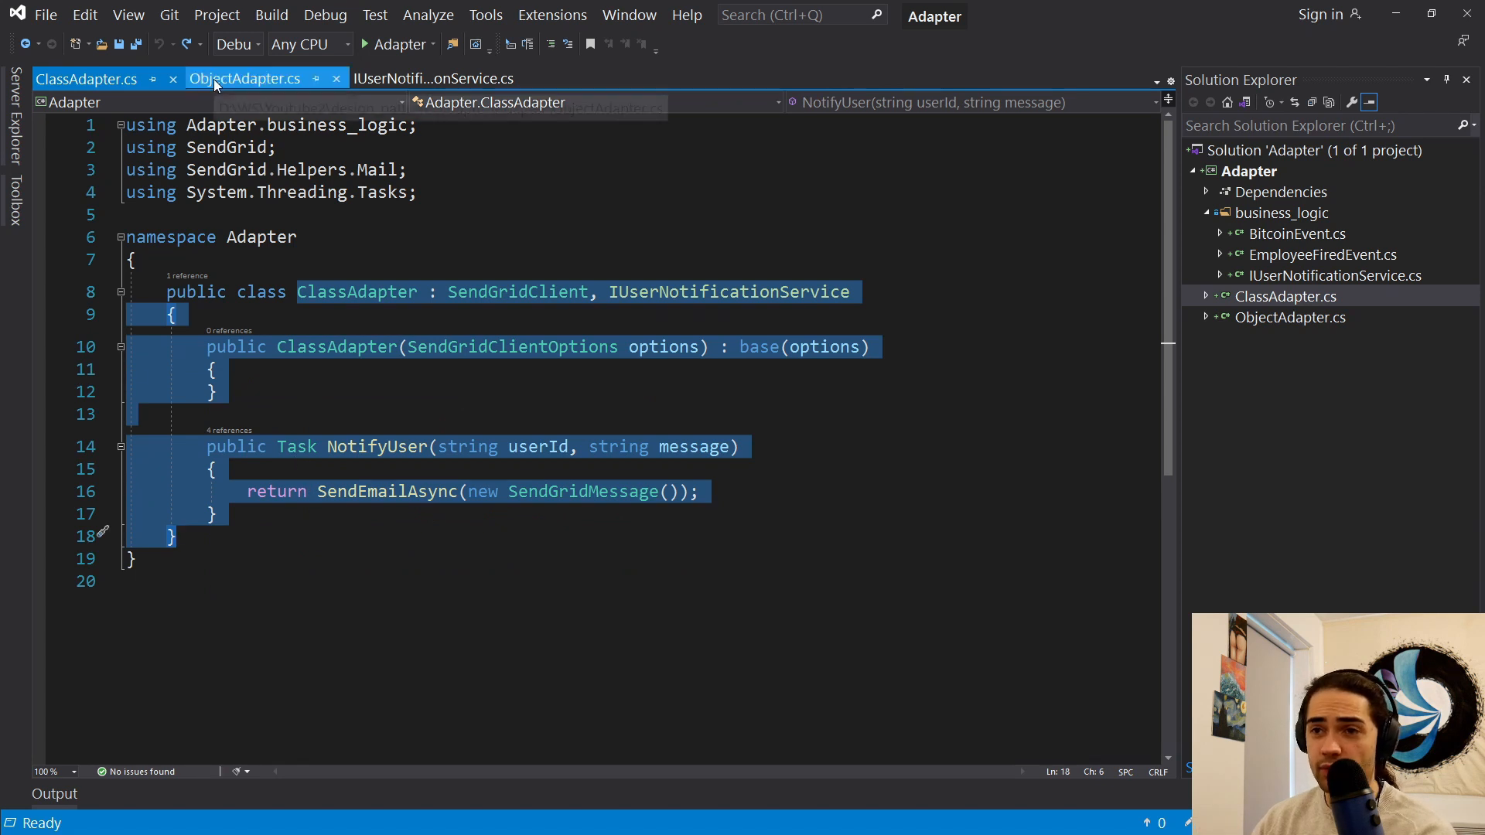
left_click(246, 78)
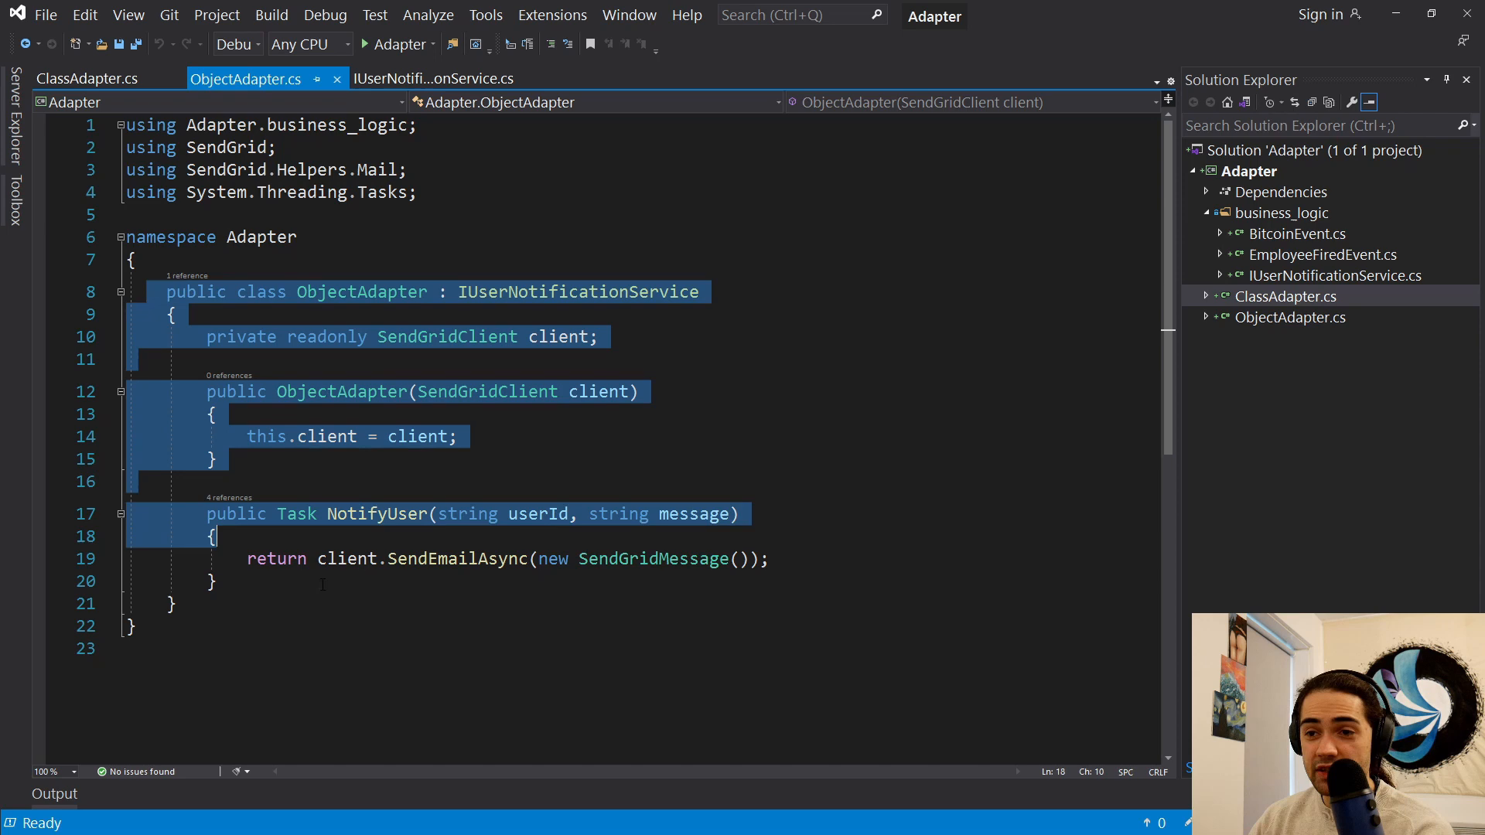
left_click(487, 392)
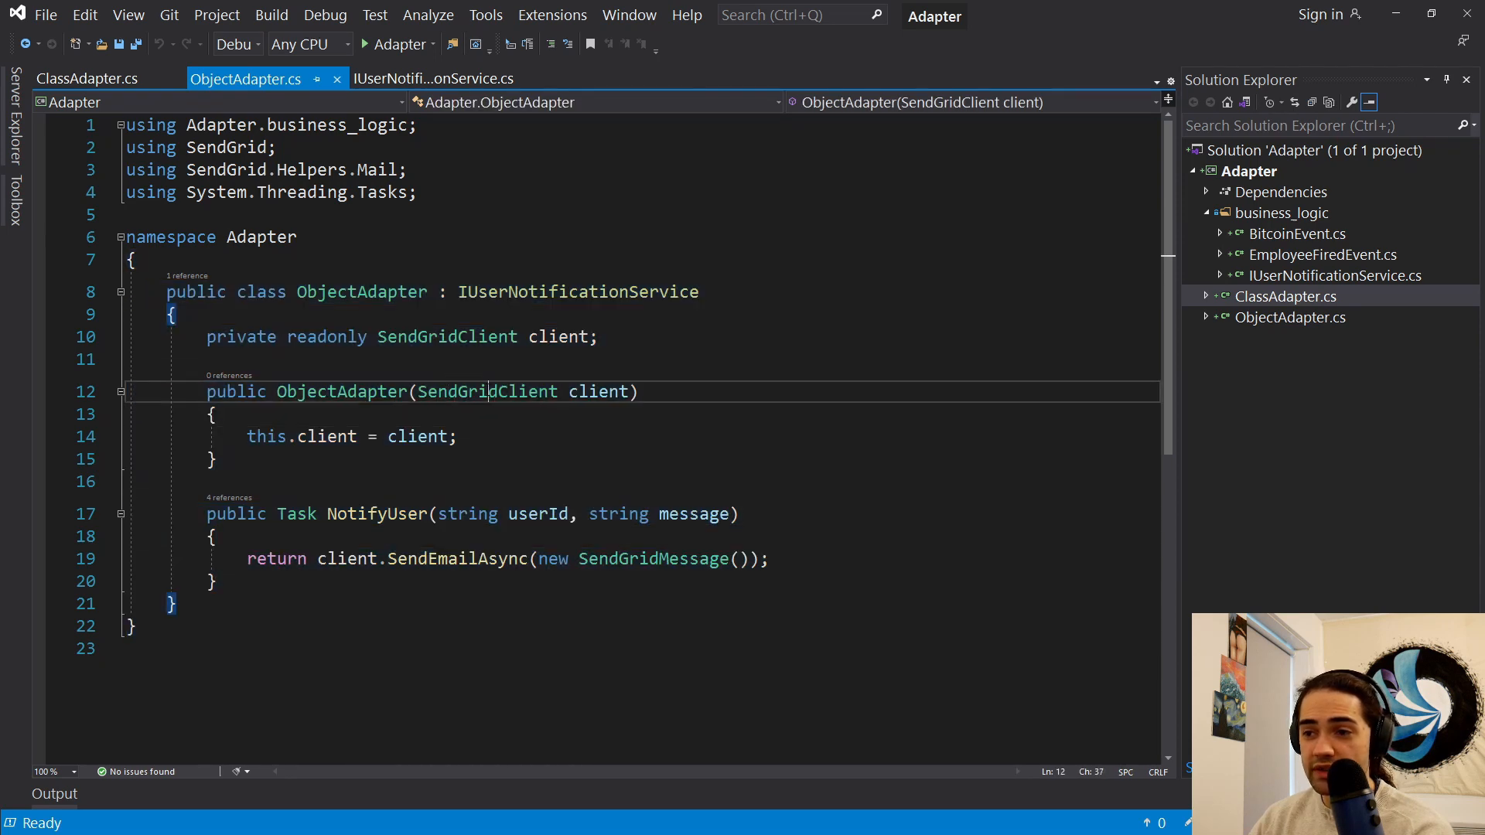
left_click(83, 80)
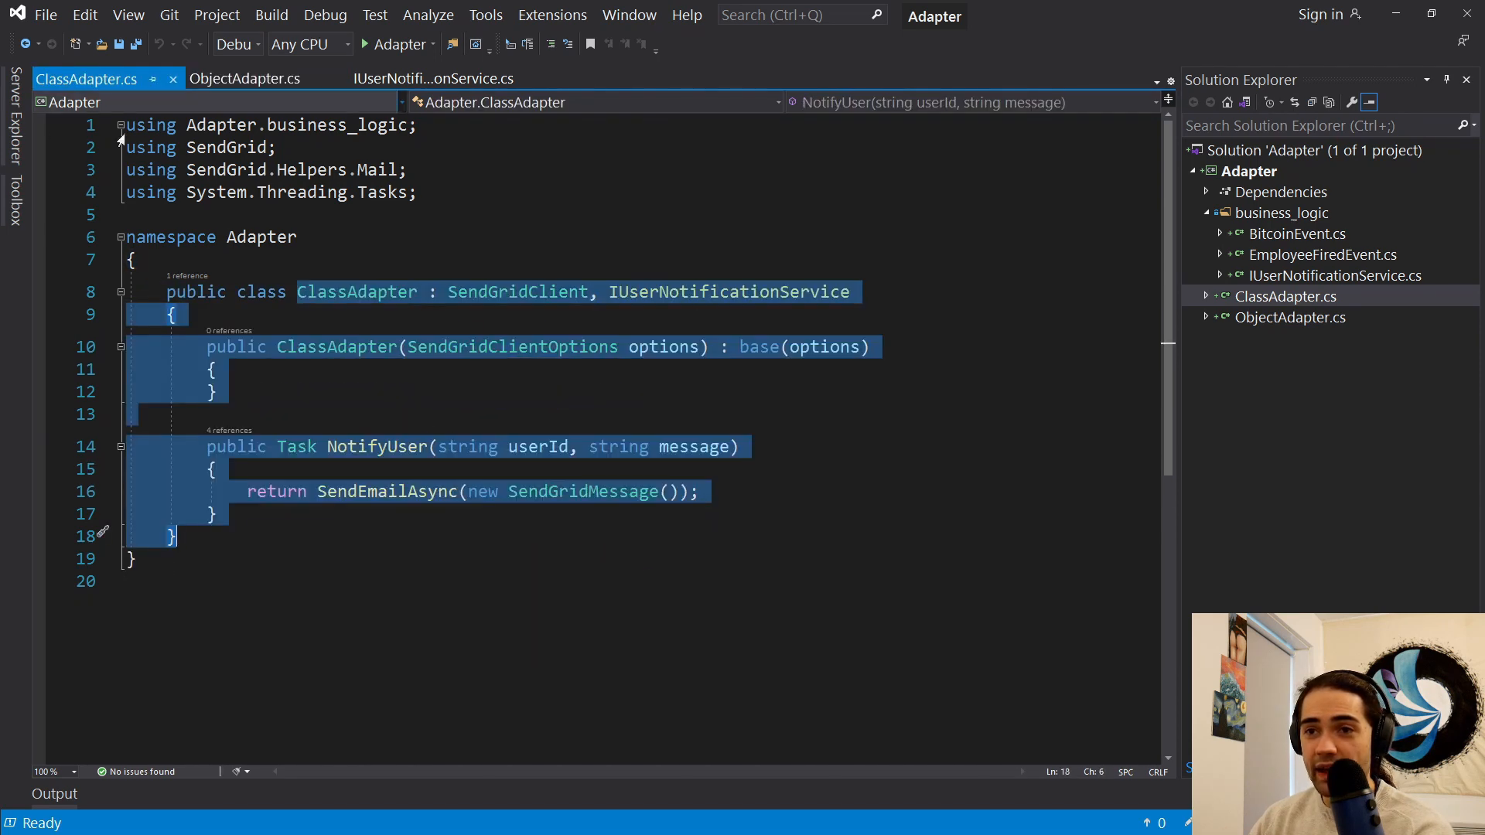
left_click(527, 291)
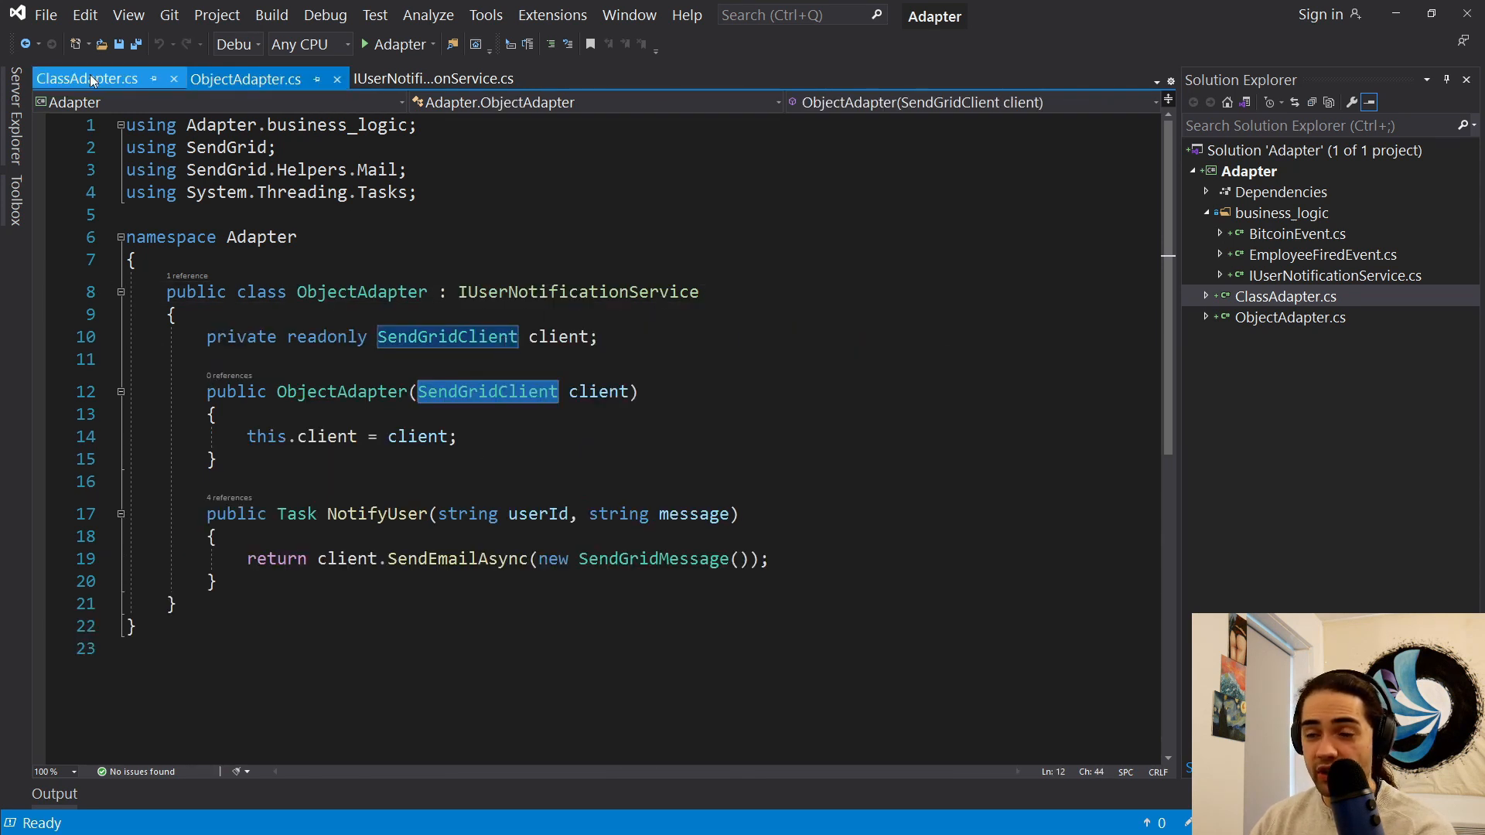
left_click(86, 79)
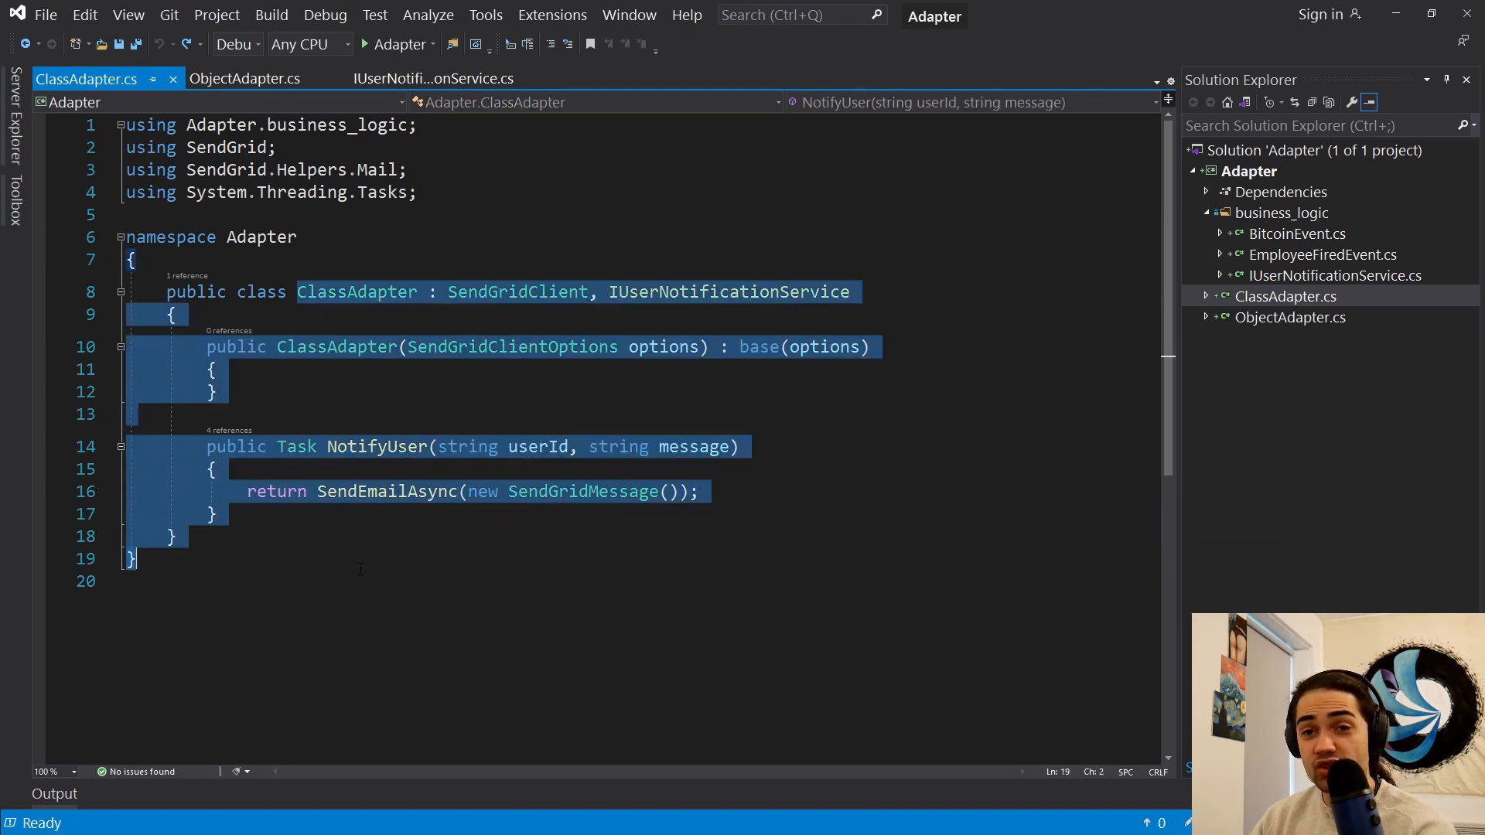
left_click(489, 292)
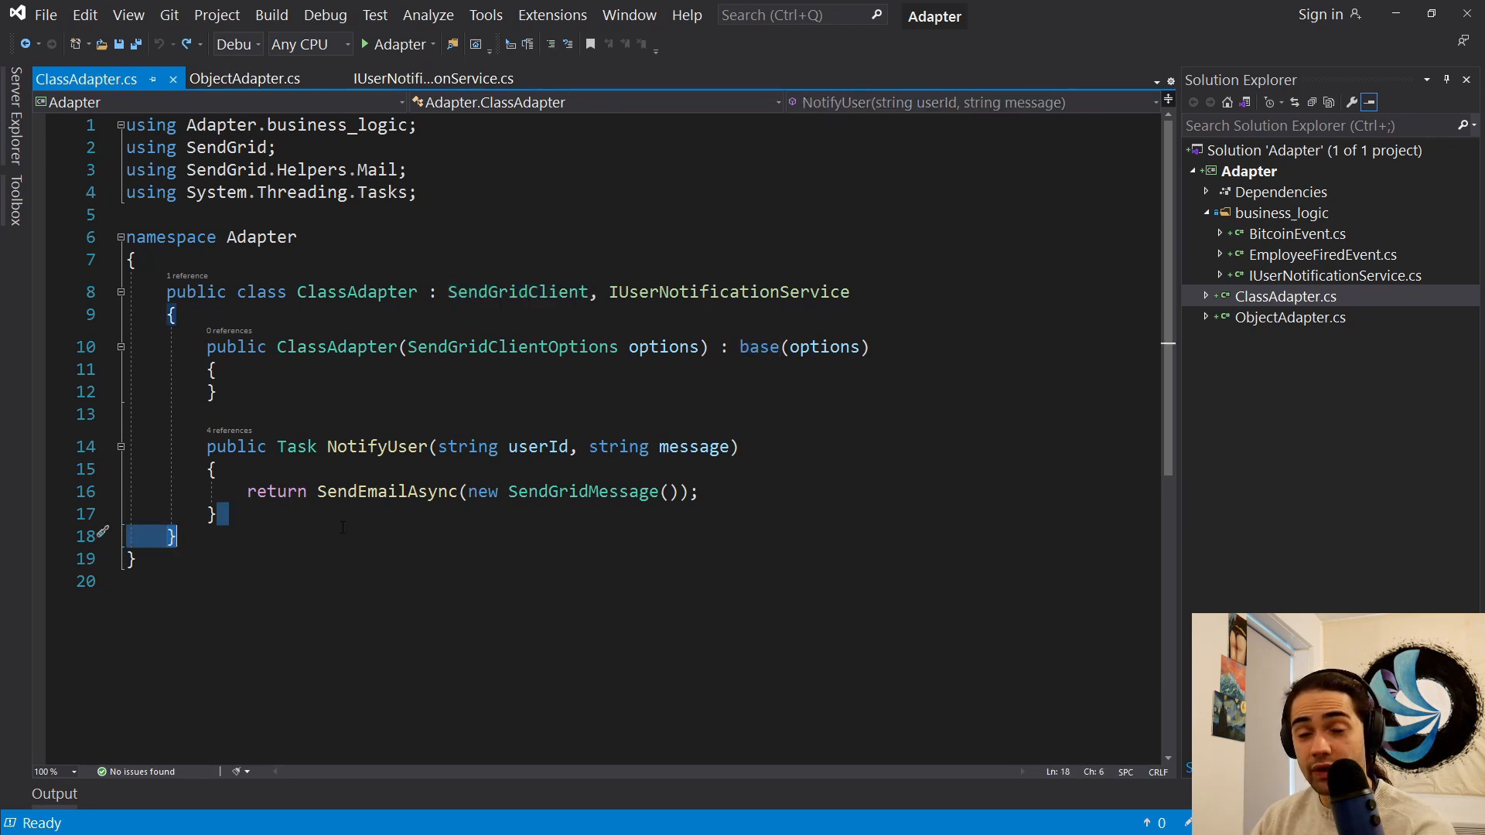
left_click(245, 79)
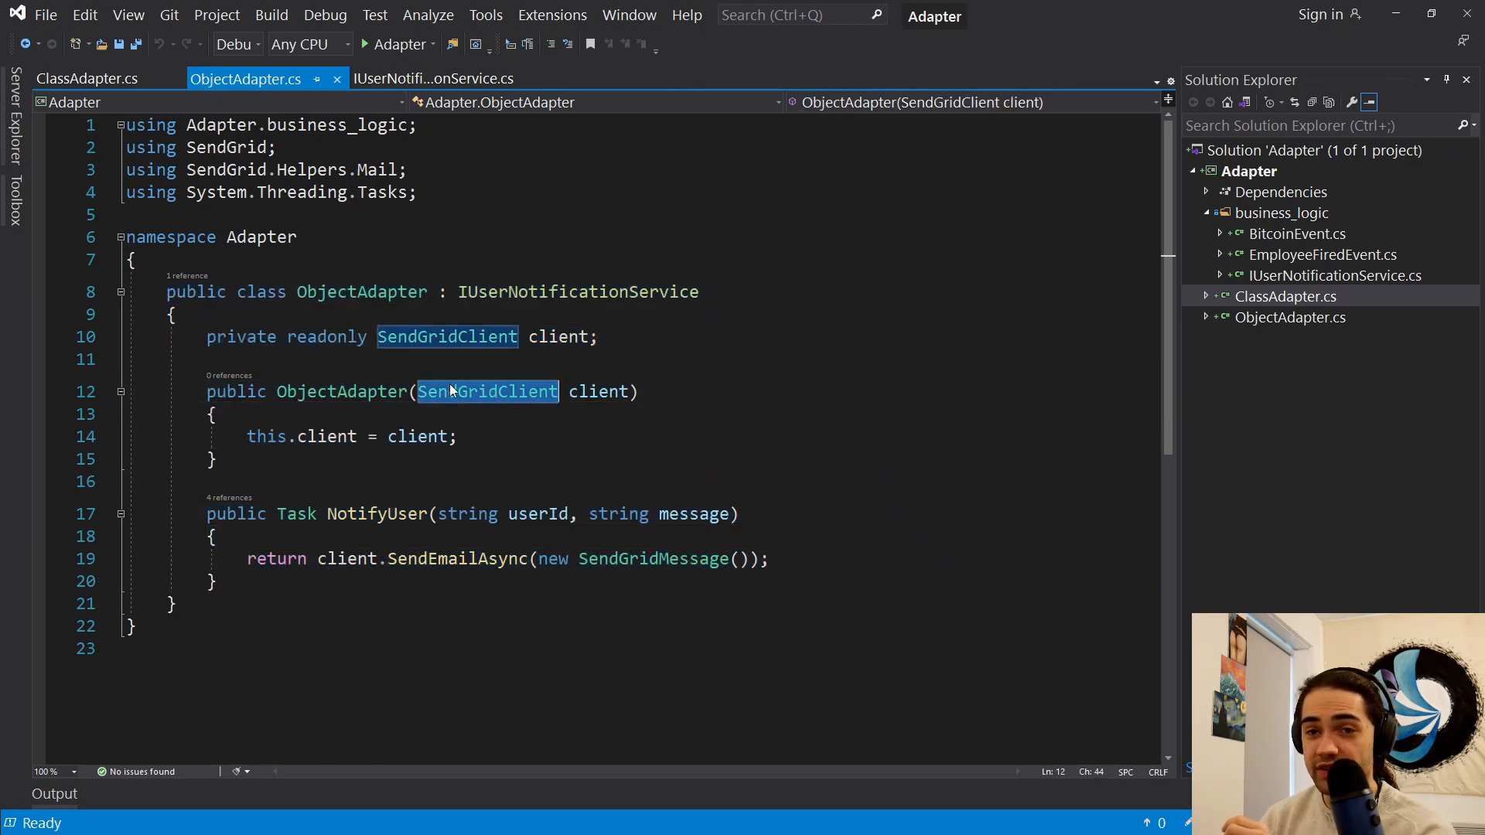
left_click(87, 81)
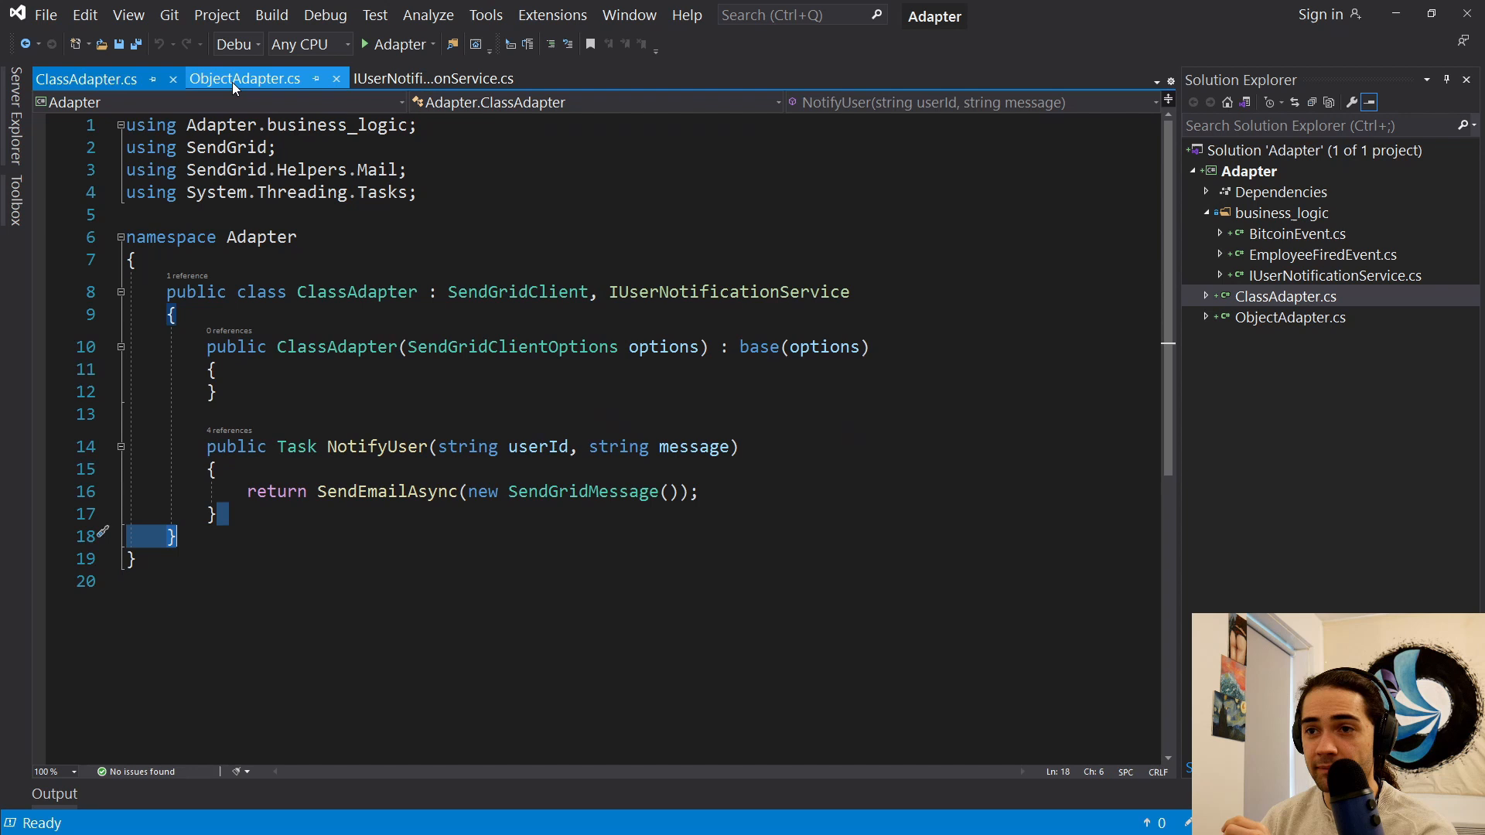
left_click(247, 79)
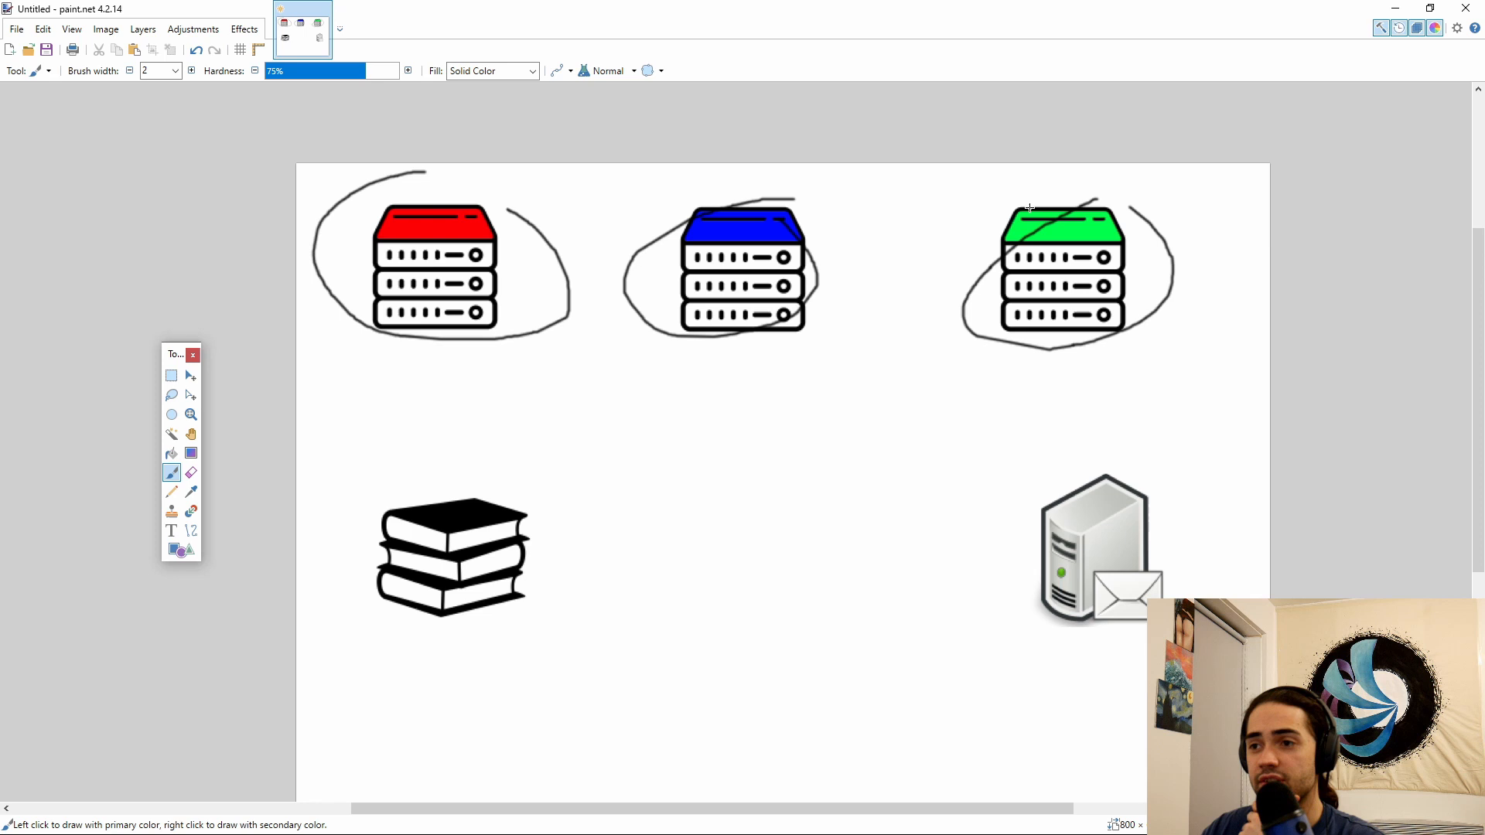
mouse_move(980, 206)
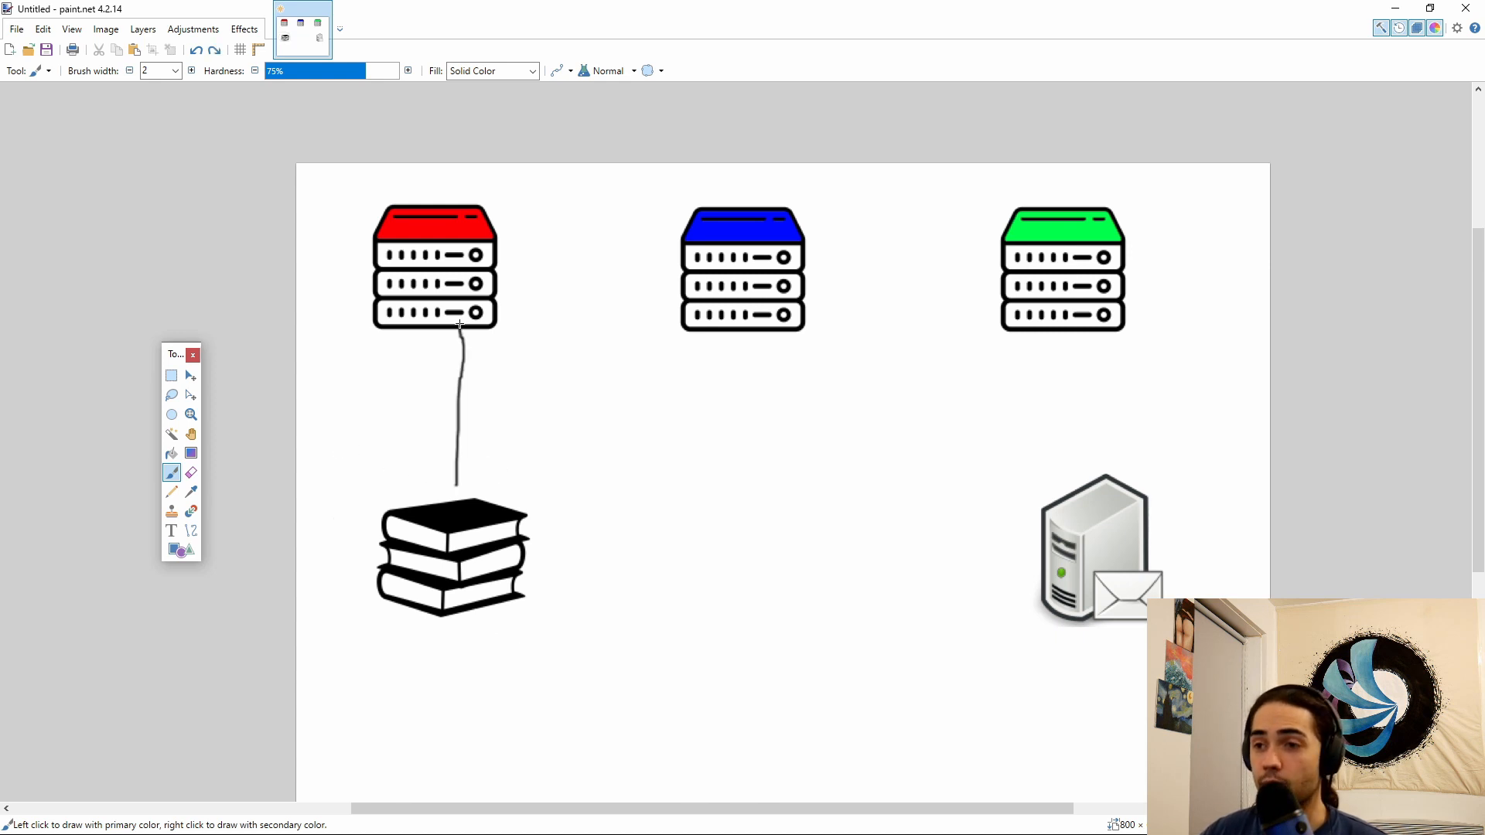
- Sketch a line from the red server to the books with arrow annotations, undoing a stray circle
left_click_drag(502, 516, 1060, 358)
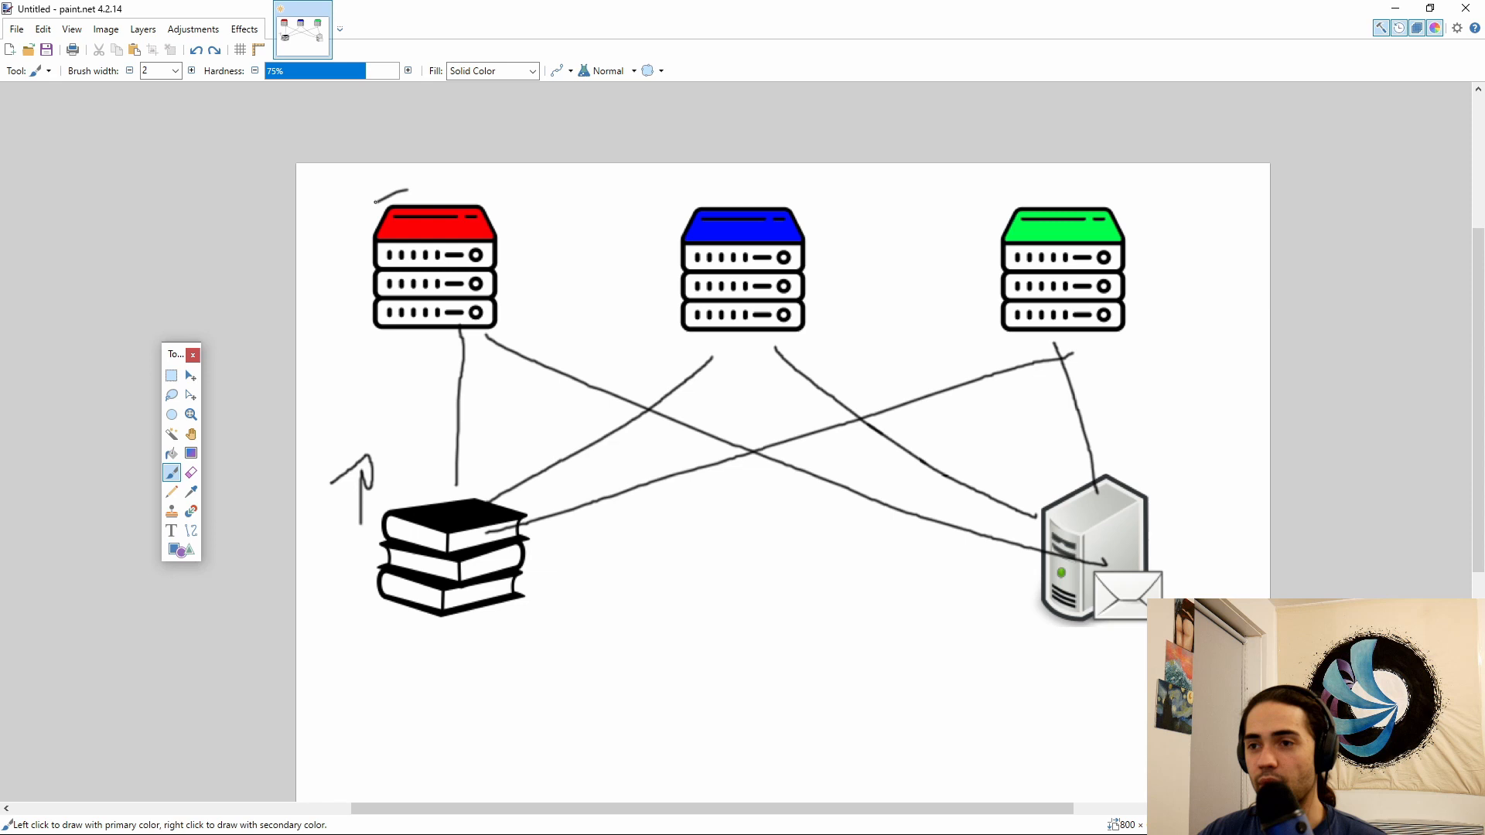
left_click_drag(375, 199, 374, 204)
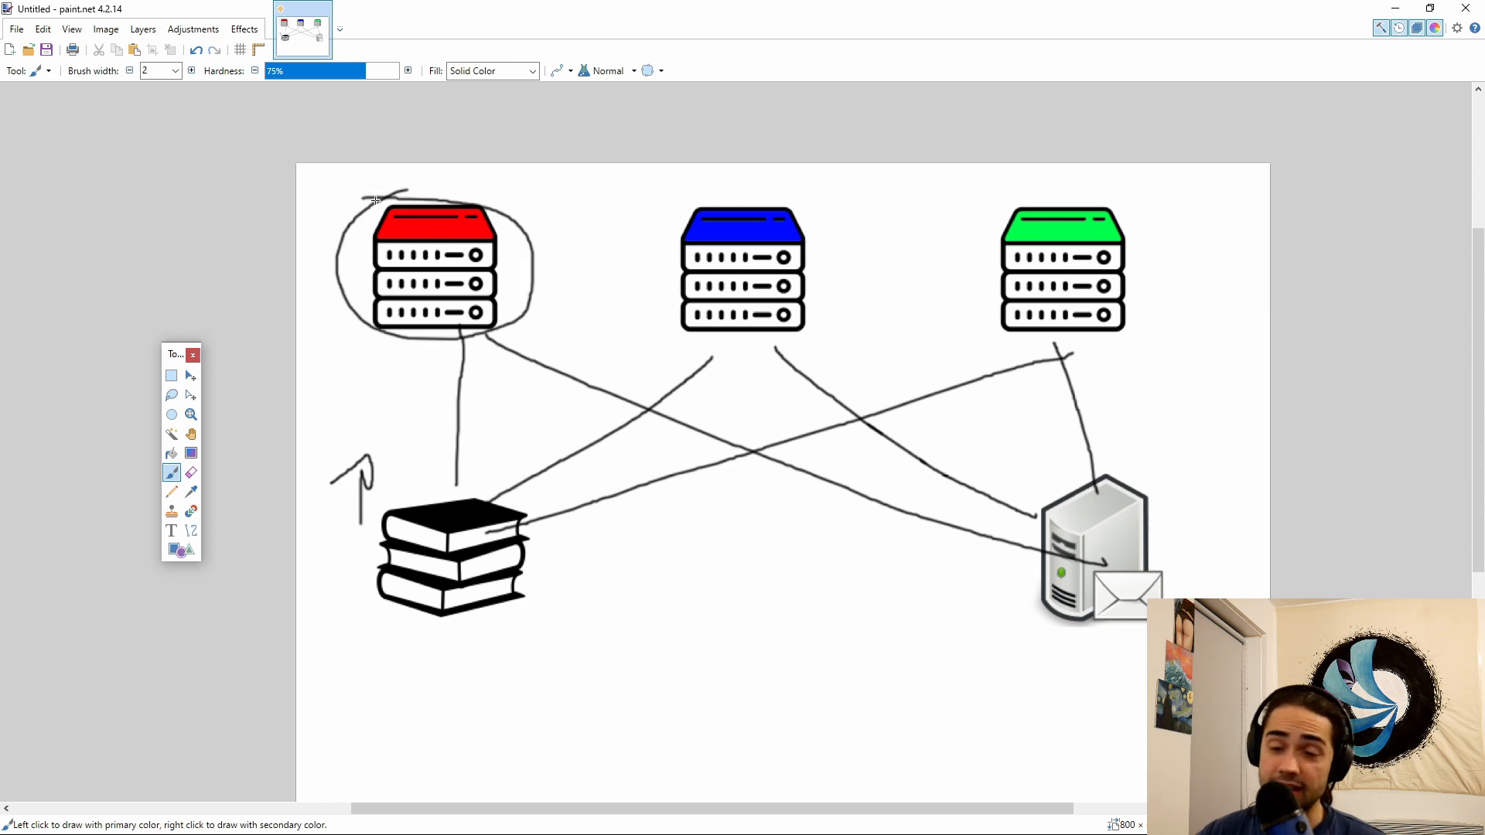
key("ctrl+z")
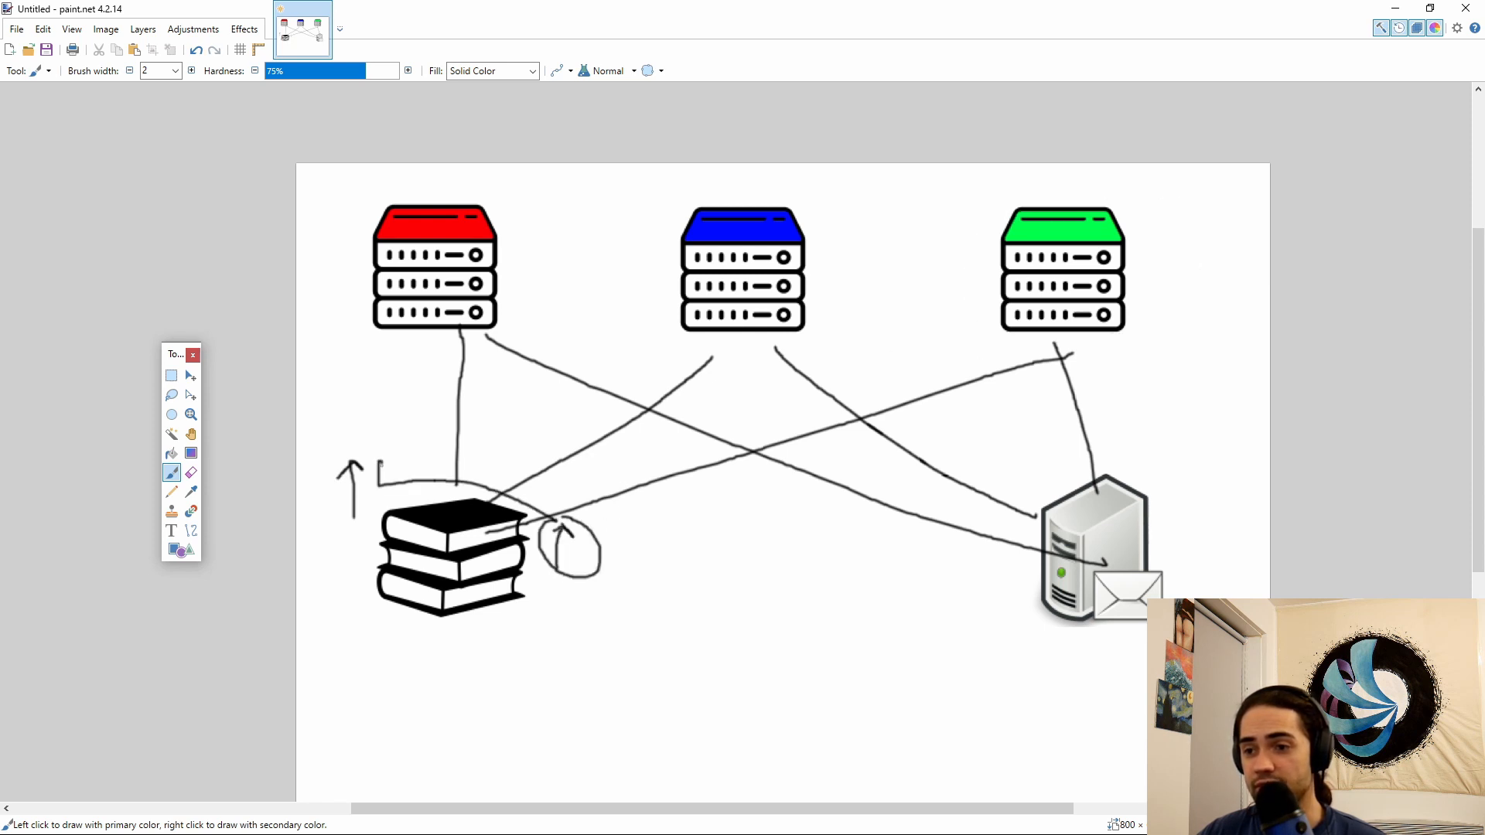
left_click_drag(397, 455, 408, 332)
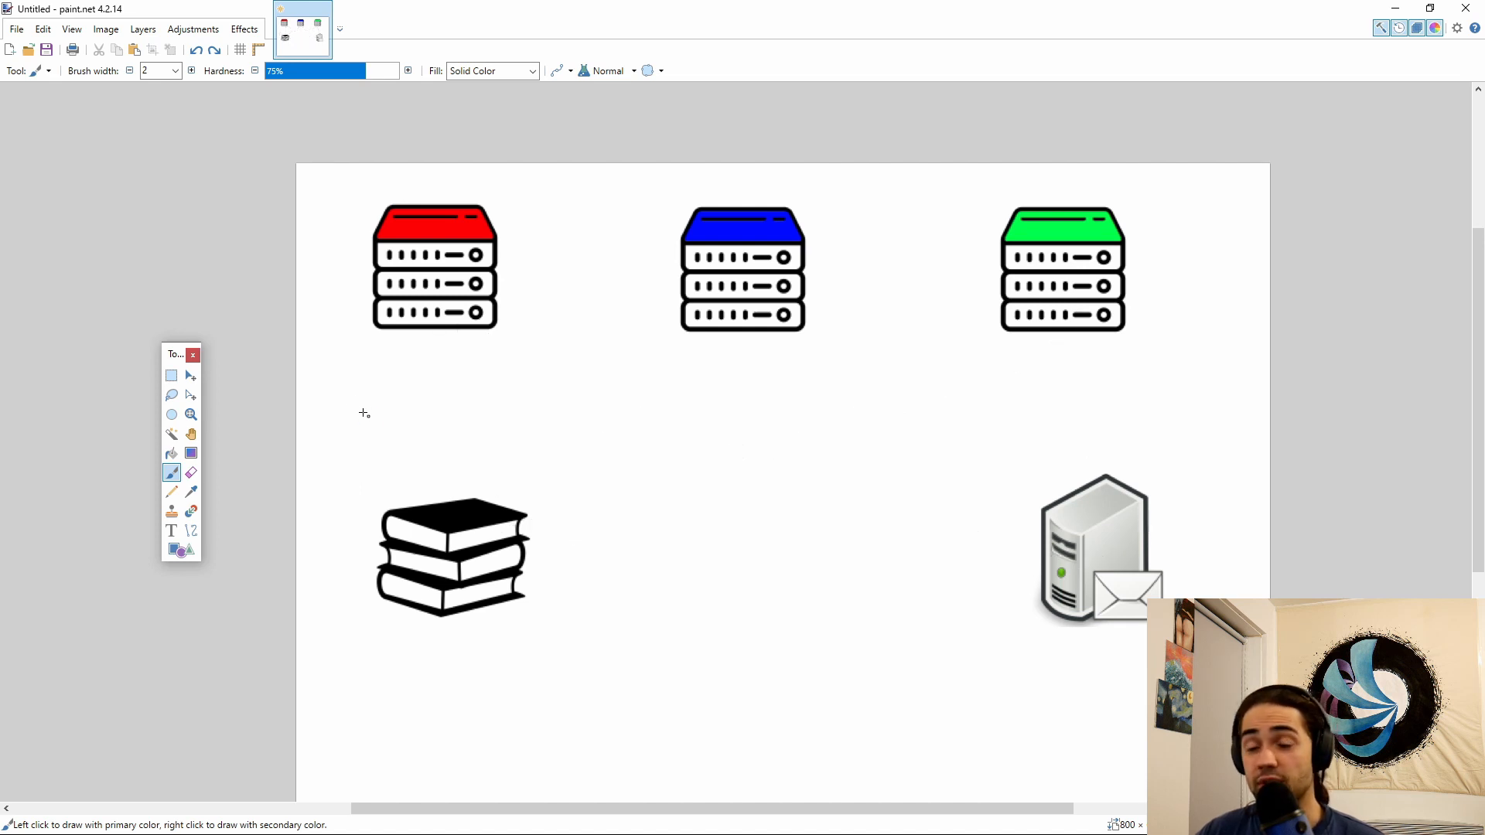
mouse_move(351, 405)
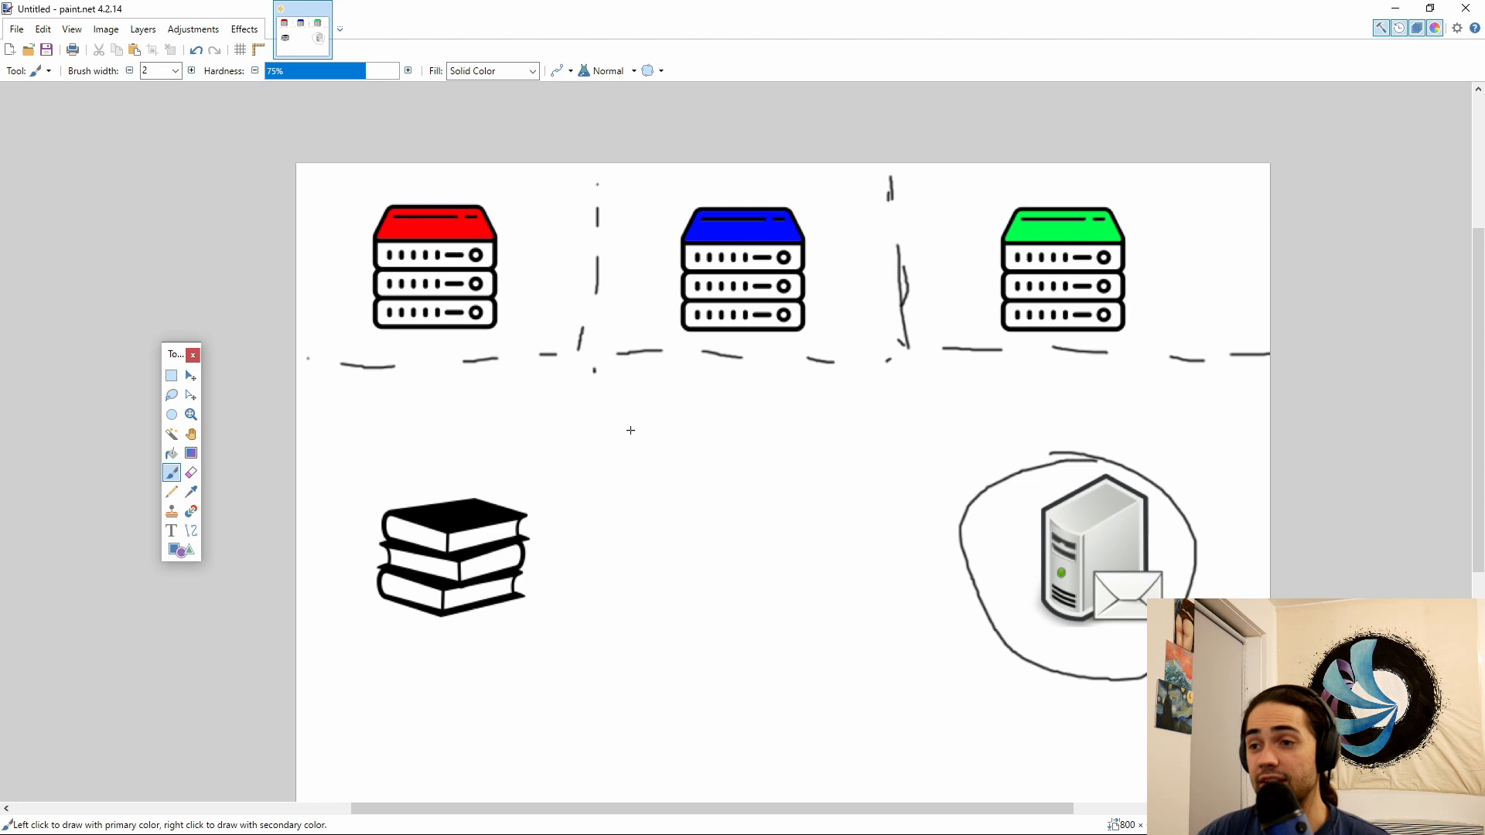
- Draw paths from all three servers to the email server, cross out green, then undo them
left_click_drag(511, 294, 1004, 530)
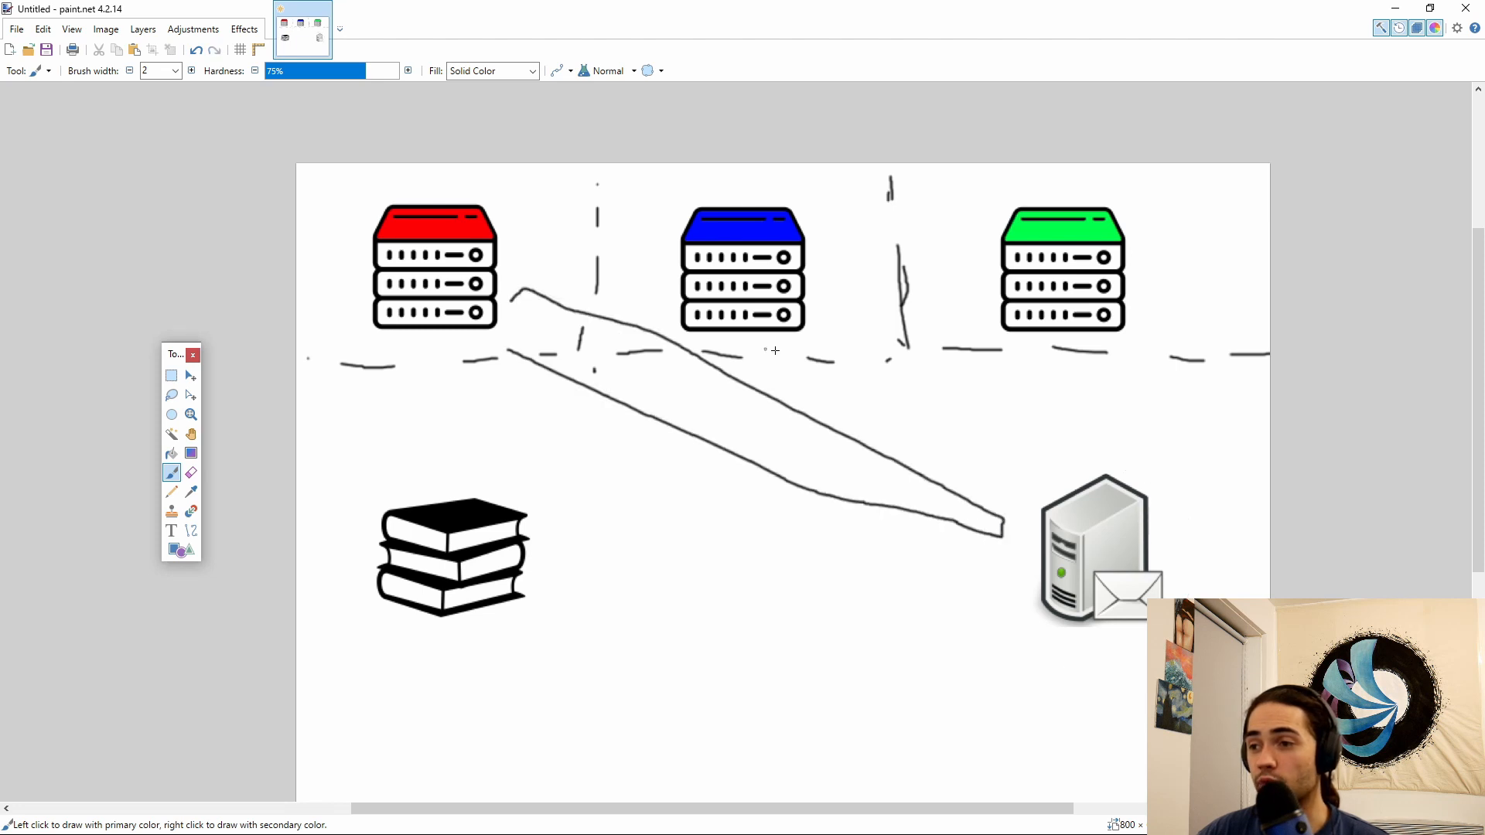
left_click_drag(777, 332, 1052, 473)
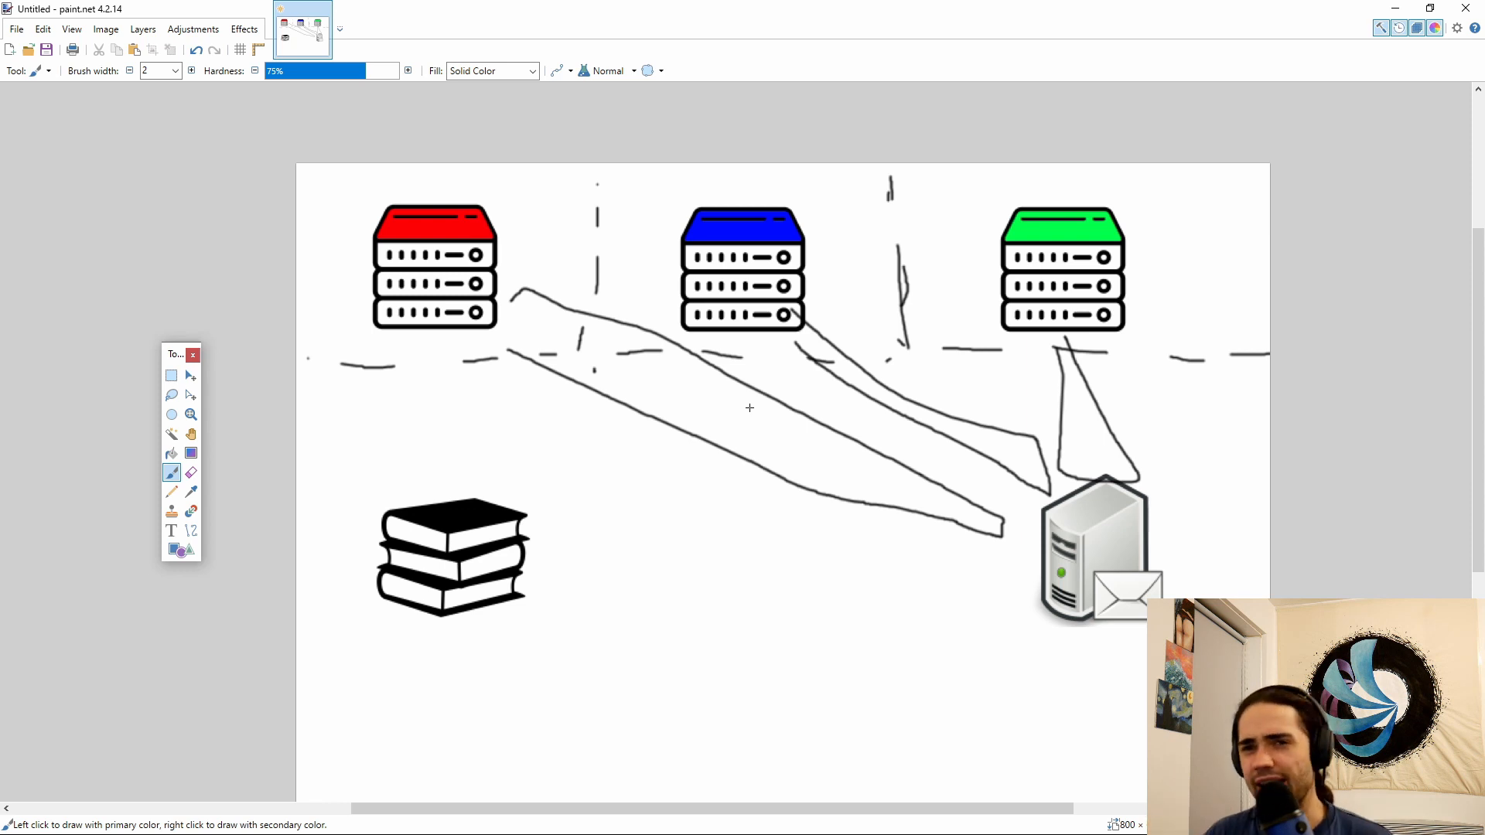
mouse_move(780, 362)
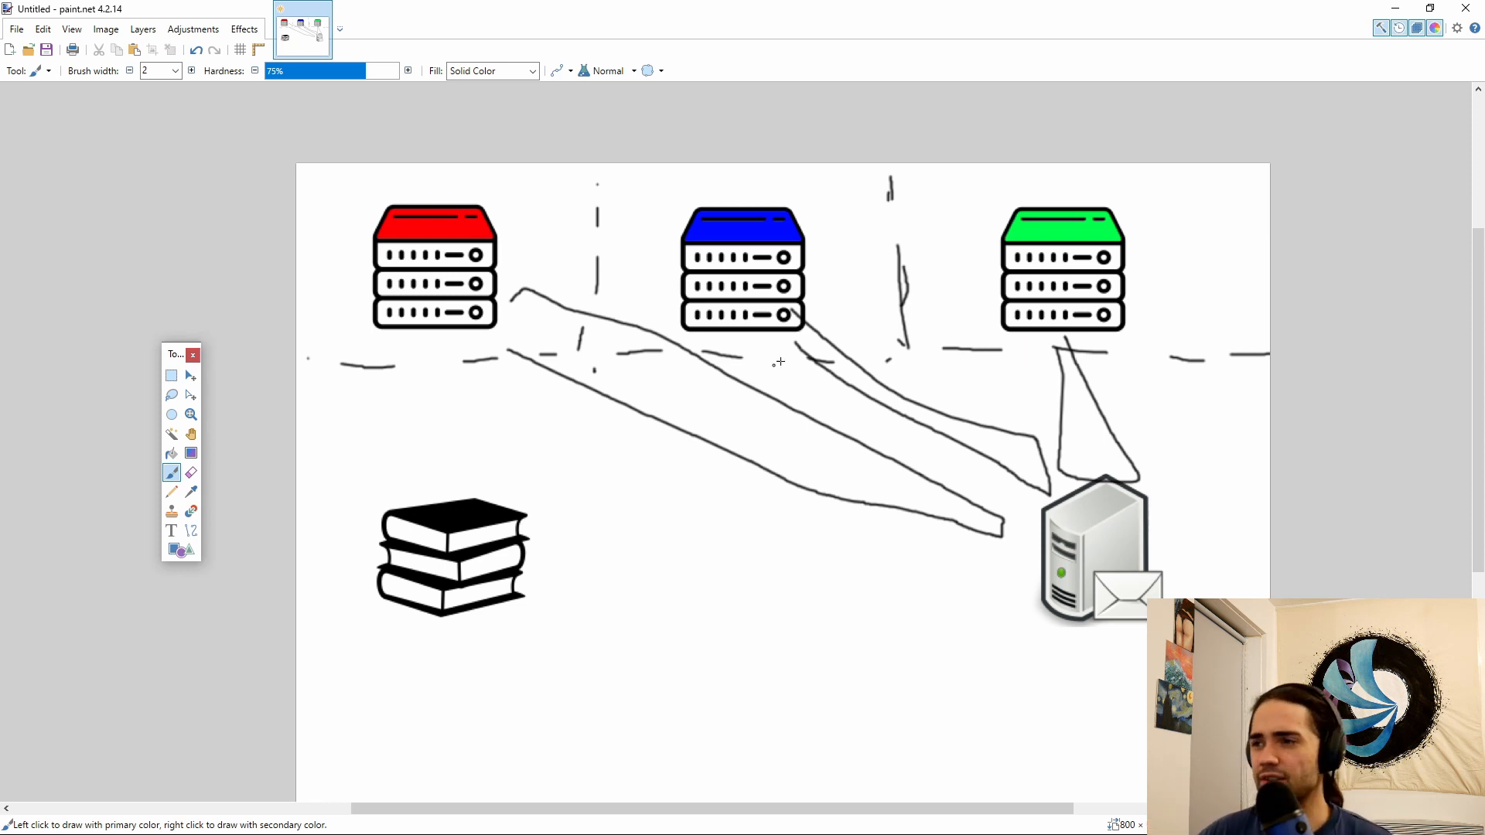
left_click_drag(994, 199, 1118, 341)
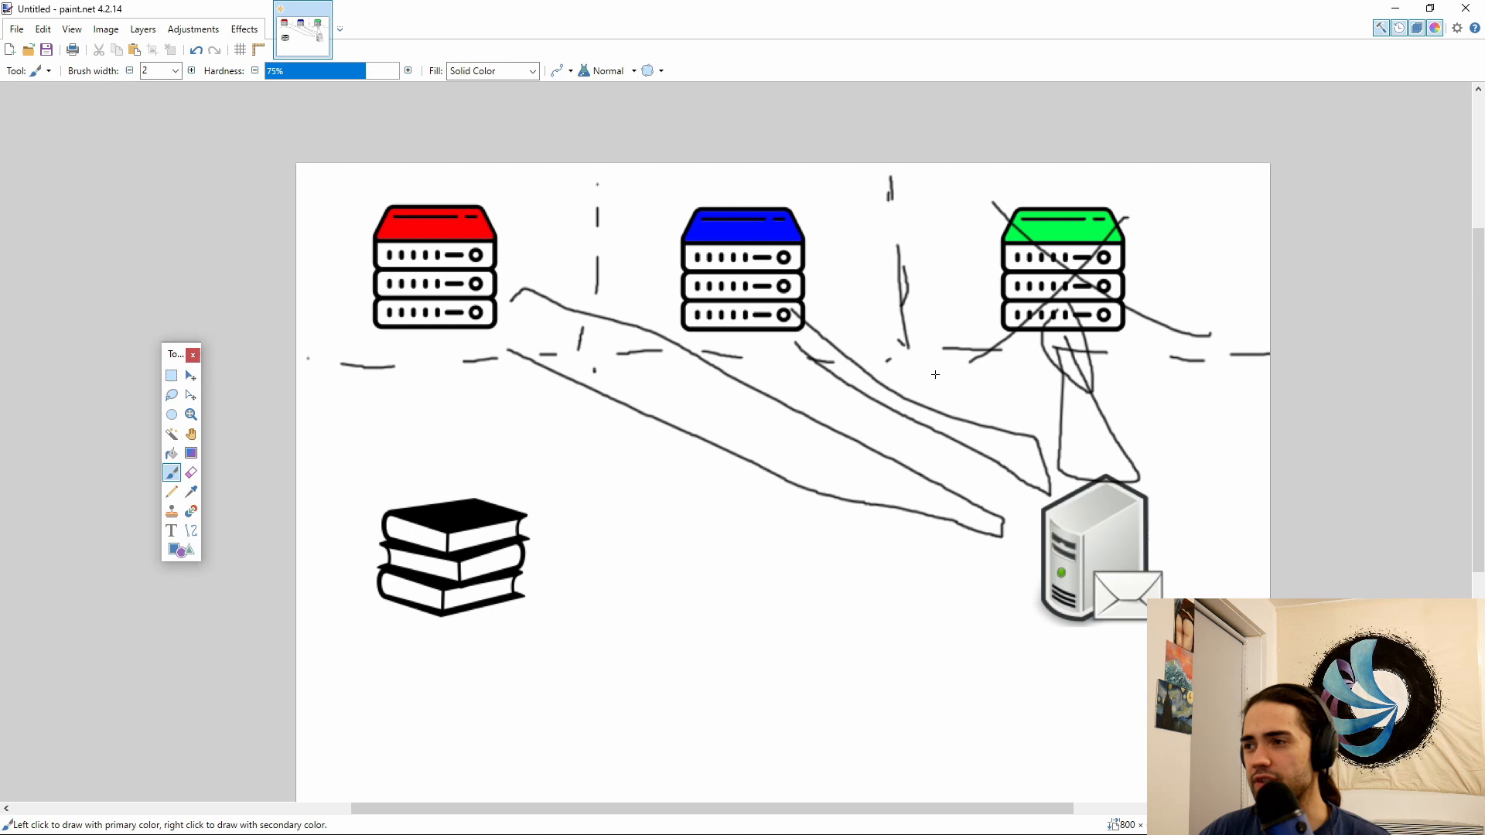
mouse_move(933, 370)
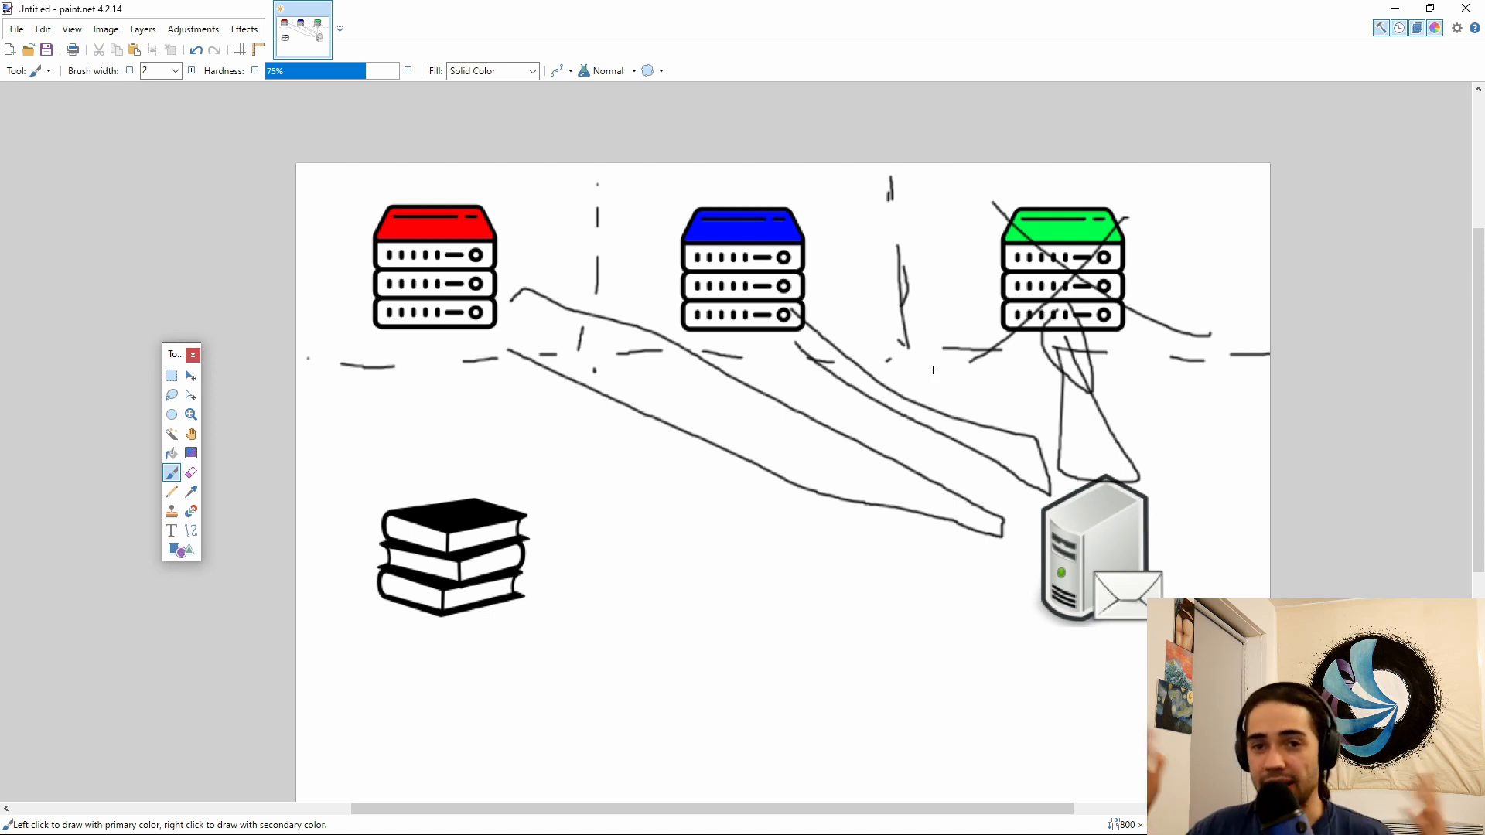
mouse_move(924, 256)
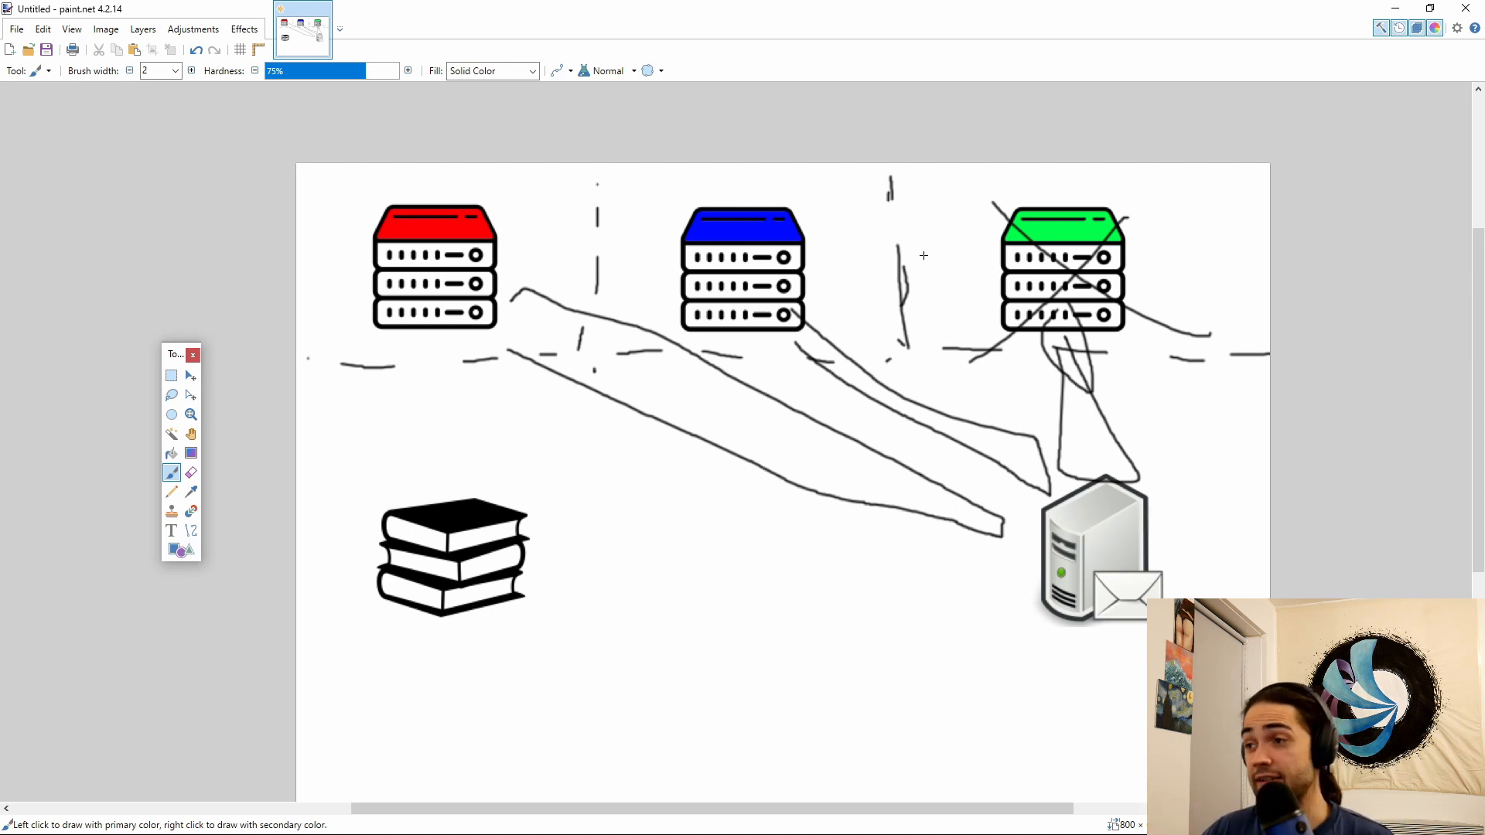
key("ctrl+z")
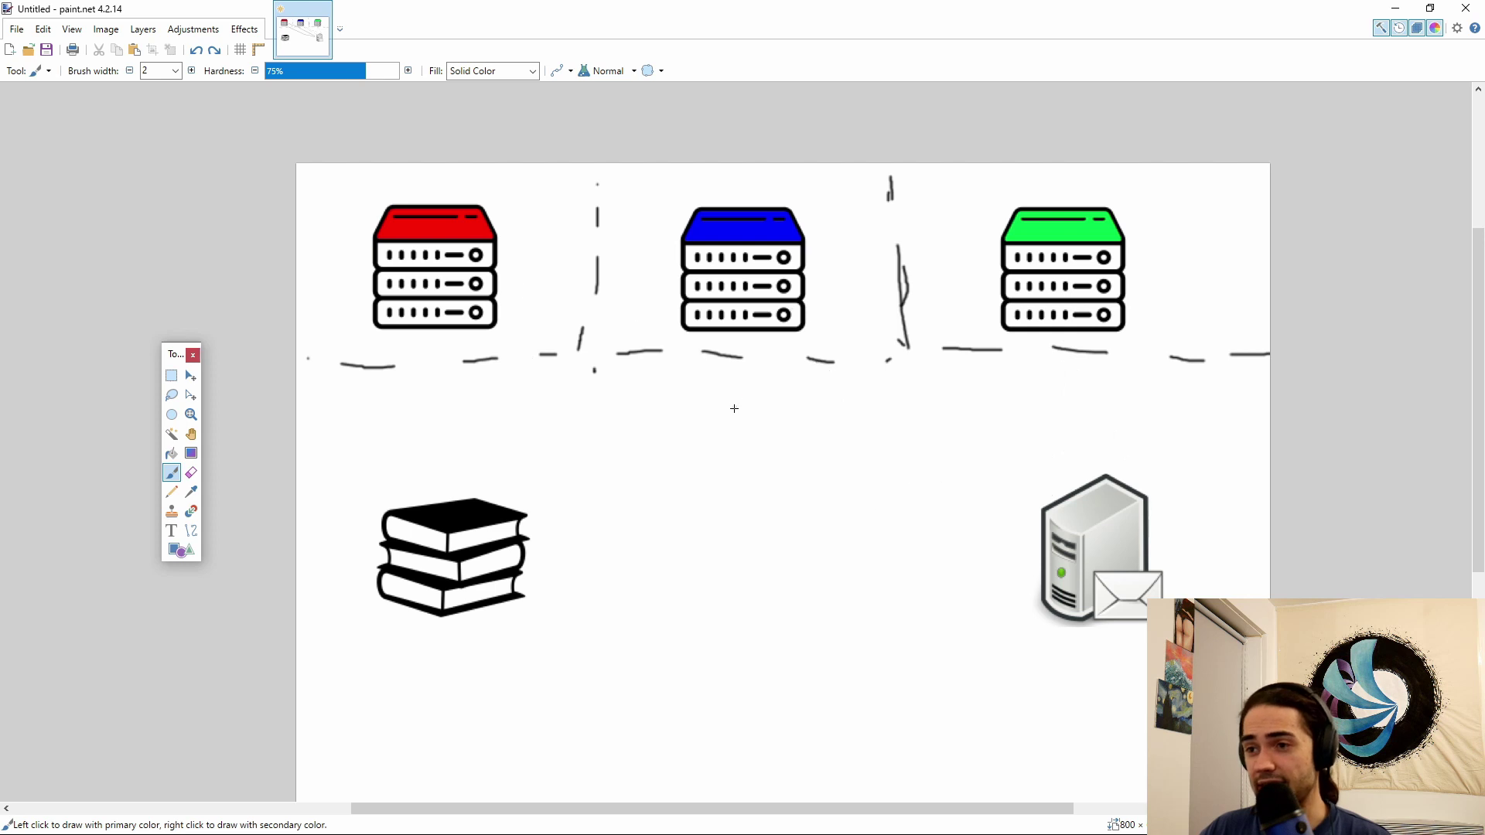
mouse_move(366, 499)
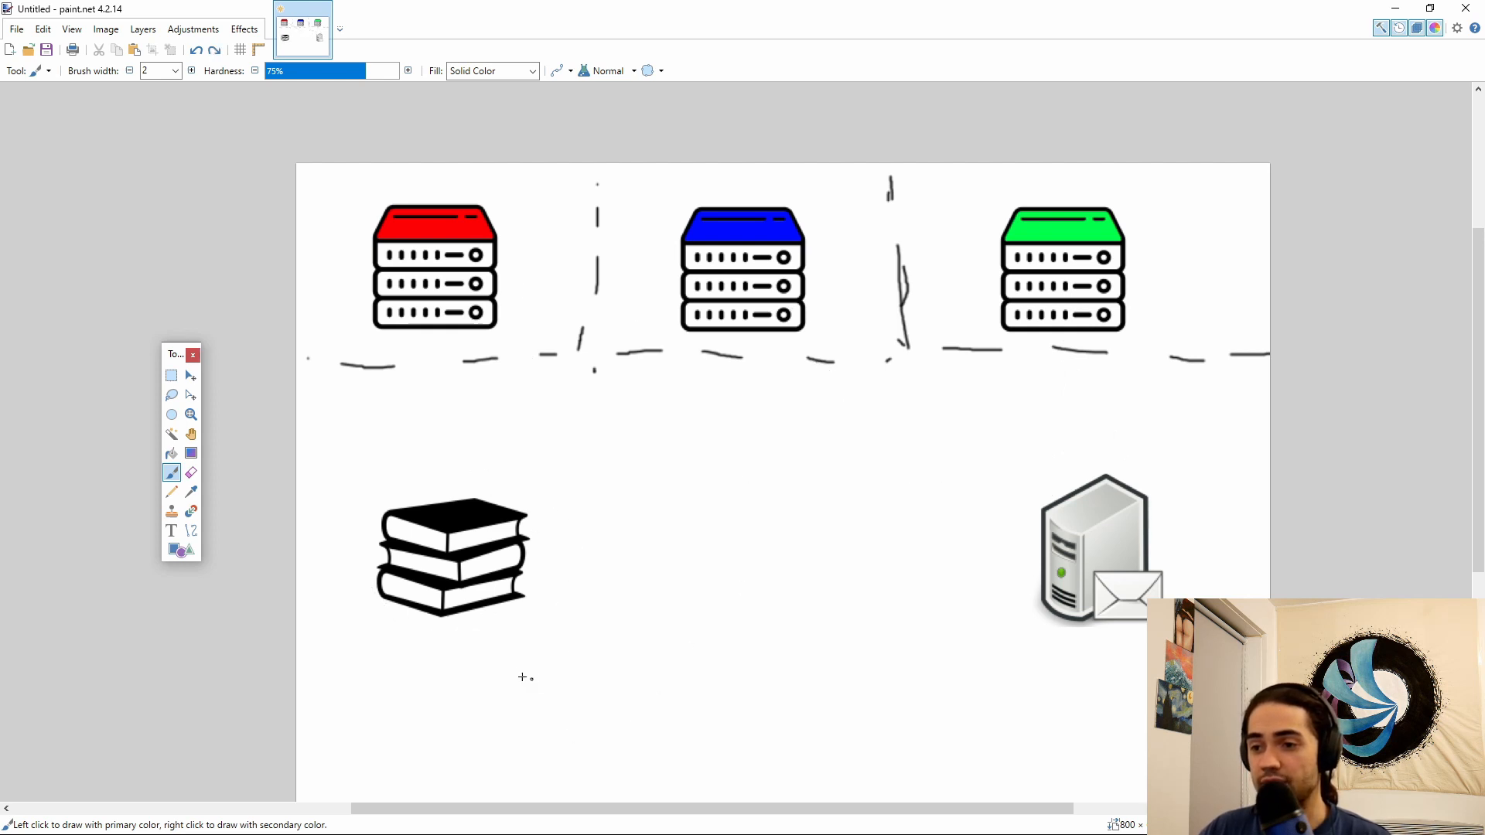
- Draw a rectangle below the books divided by a dashed line
left_click_drag(492, 651, 794, 765)
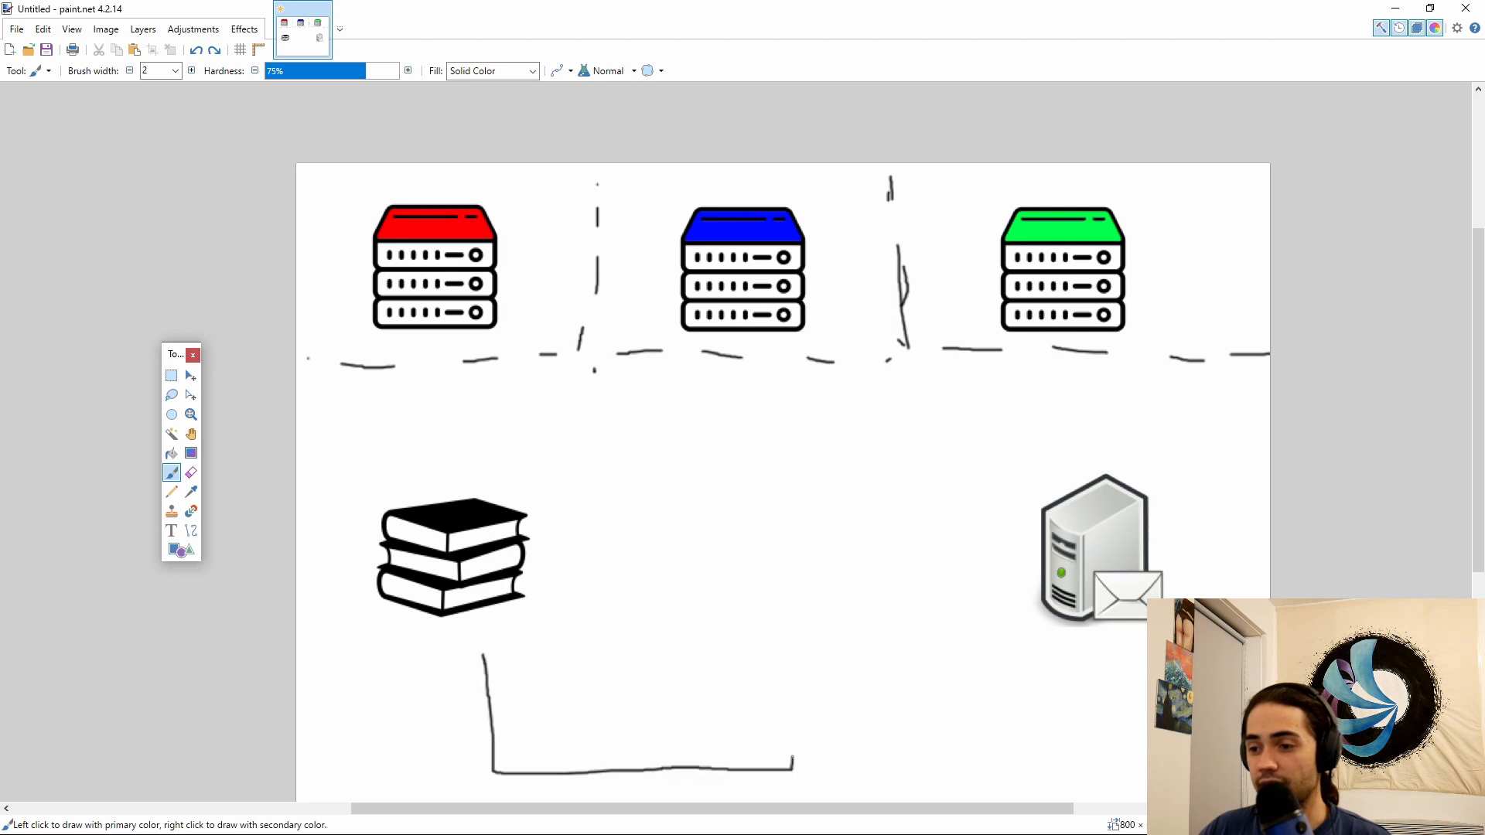
left_click_drag(483, 654, 791, 649)
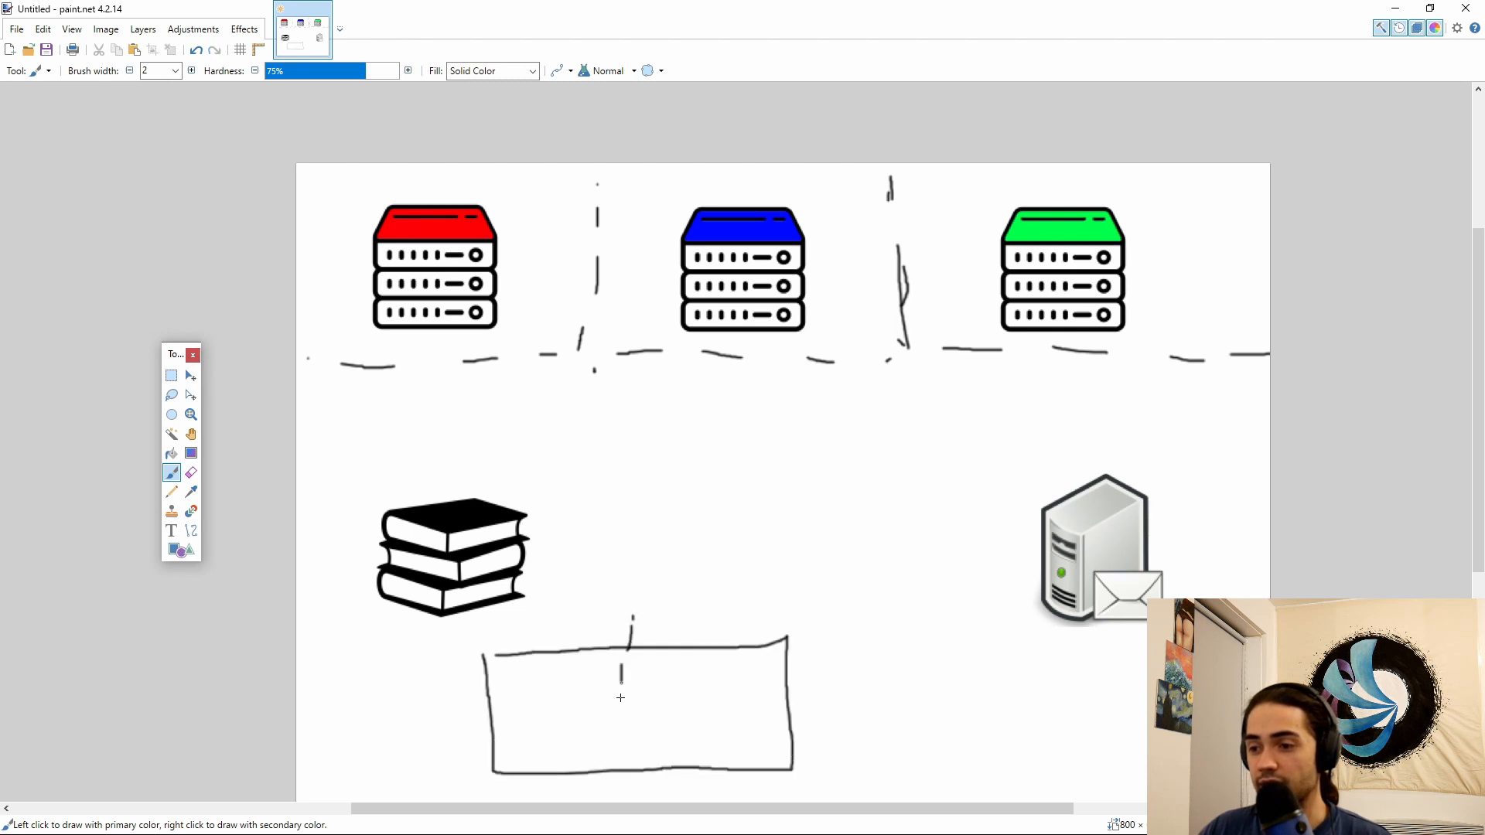
left_click_drag(629, 621, 633, 786)
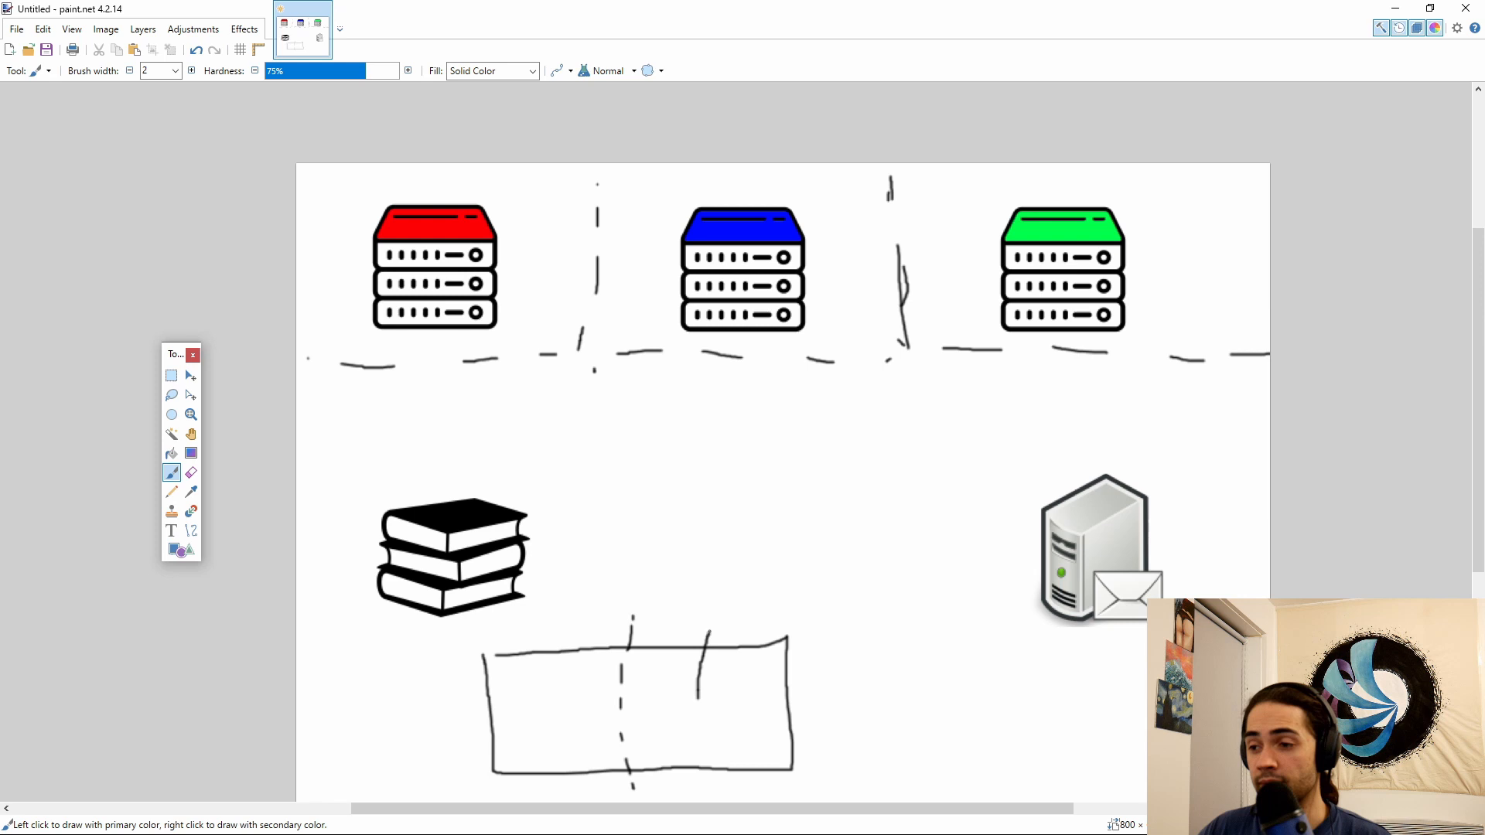
- Sketch a central cube with arrows from all three servers, linked onward to the email server
left_click_drag(712, 460, 823, 581)
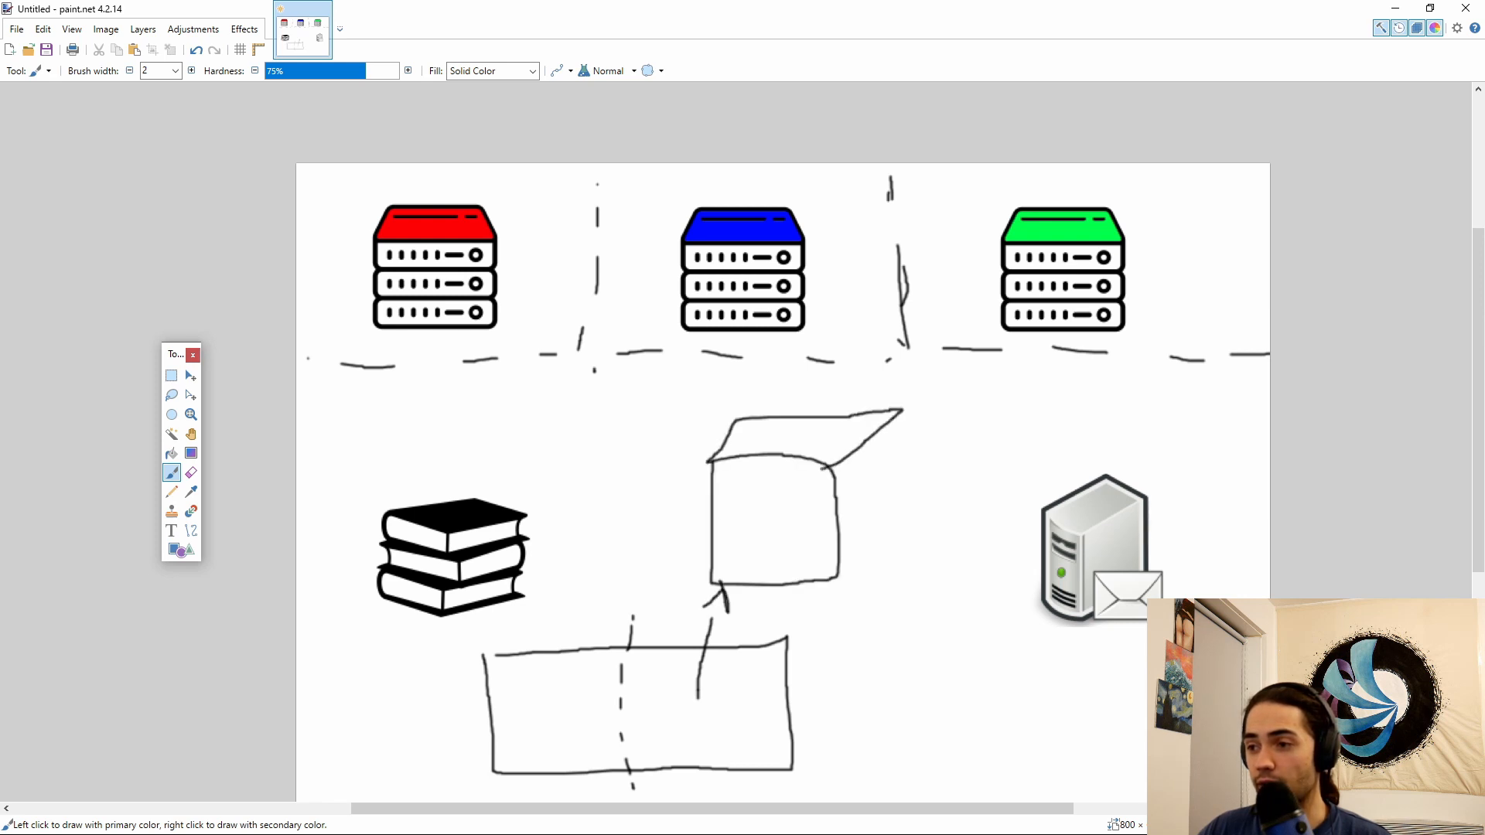
left_click_drag(502, 332, 710, 426)
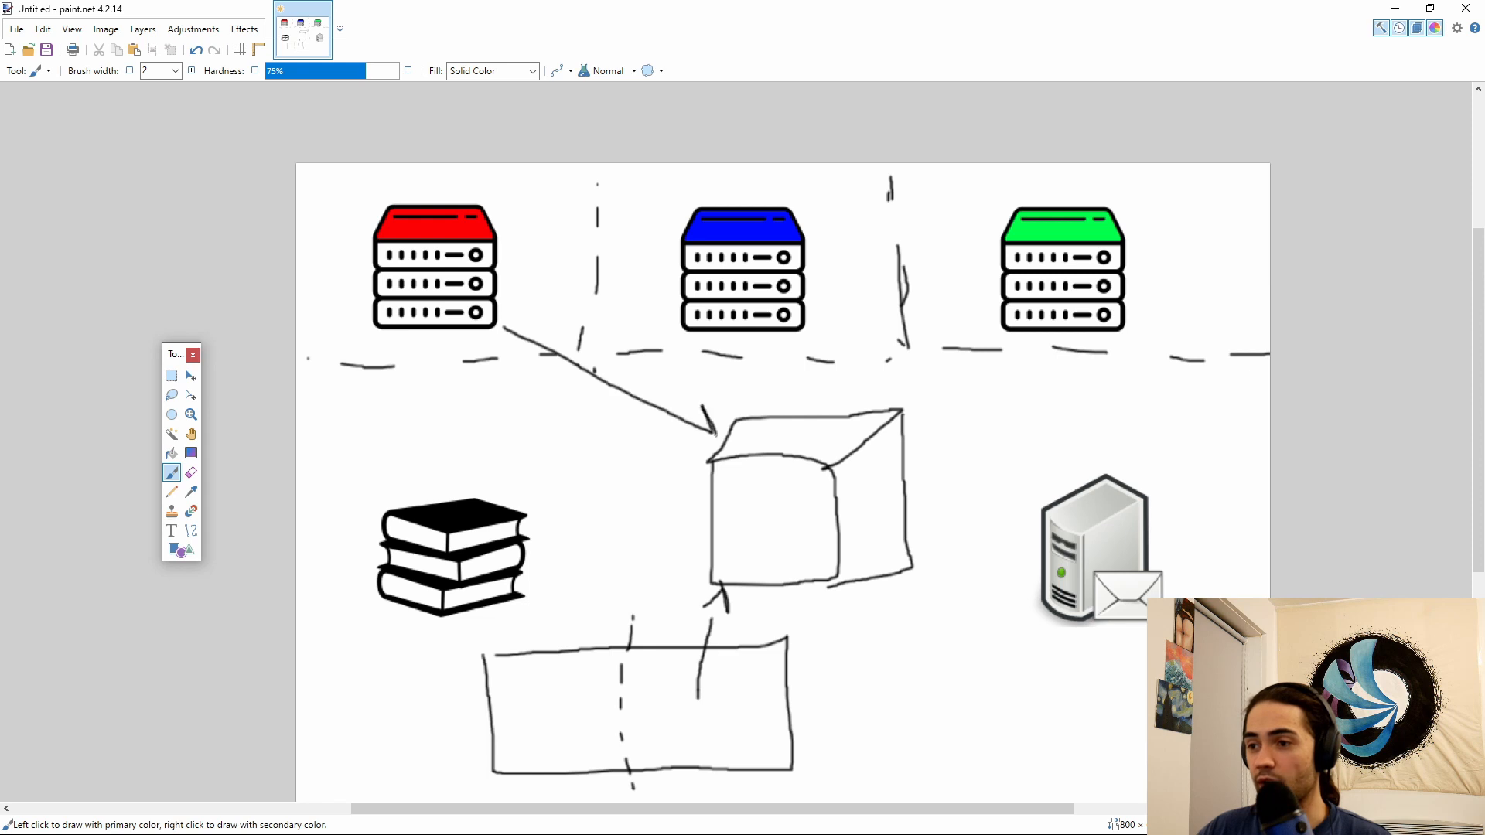
left_click_drag(597, 379, 938, 597)
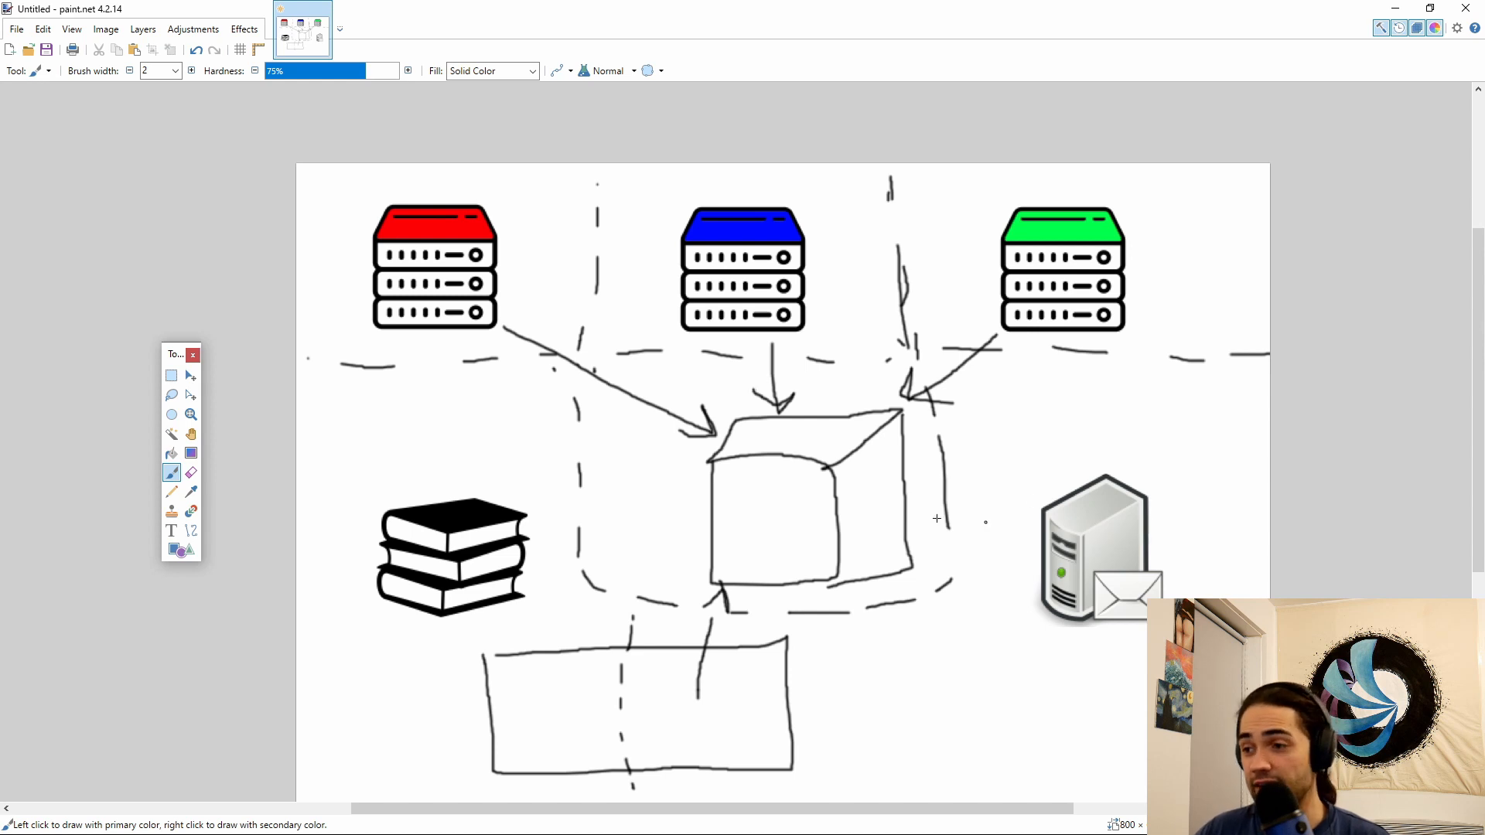
left_click_drag(905, 530, 1061, 571)
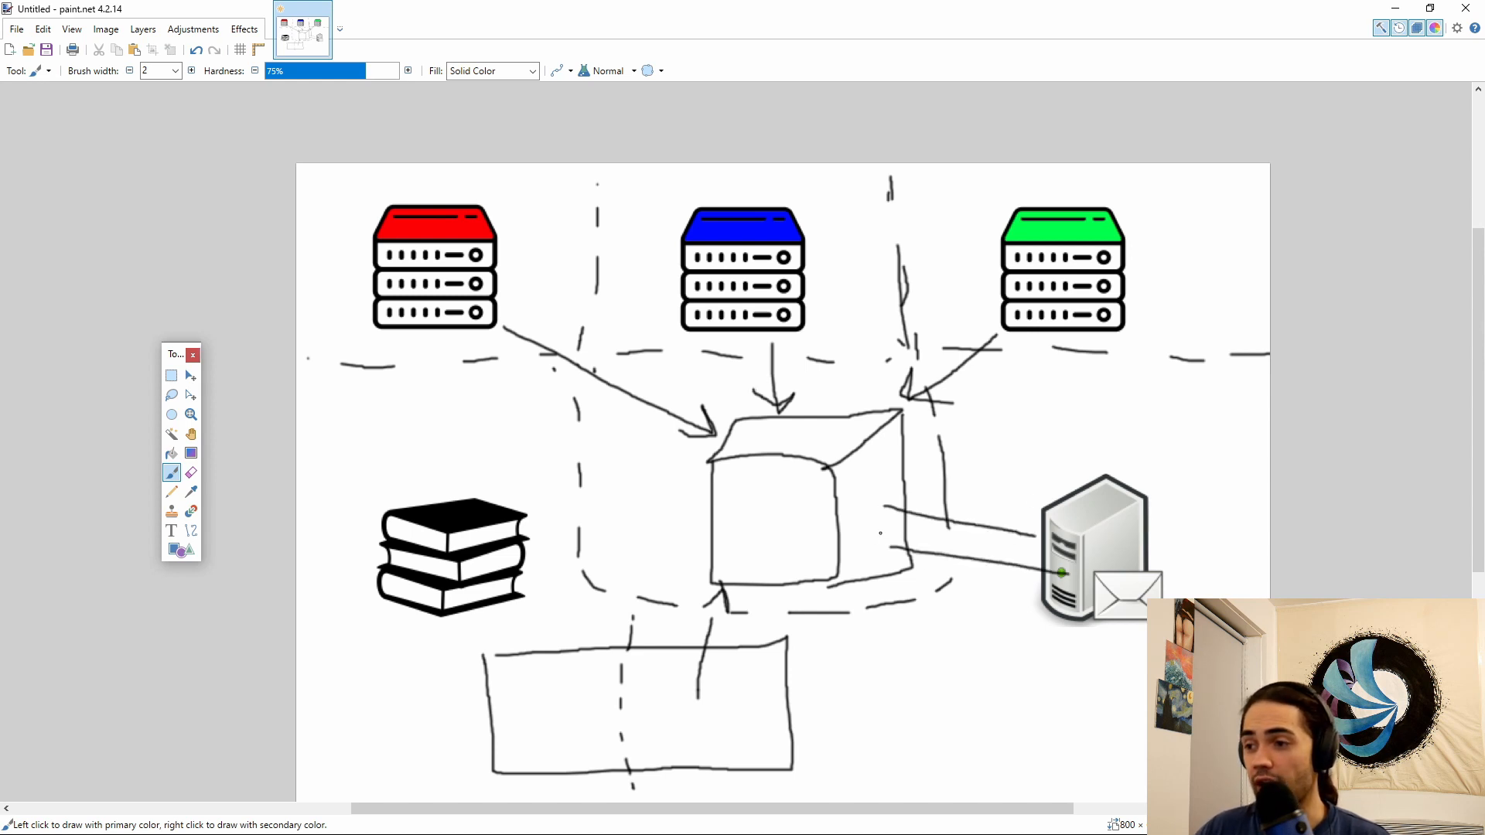
left_click_drag(900, 531, 1004, 549)
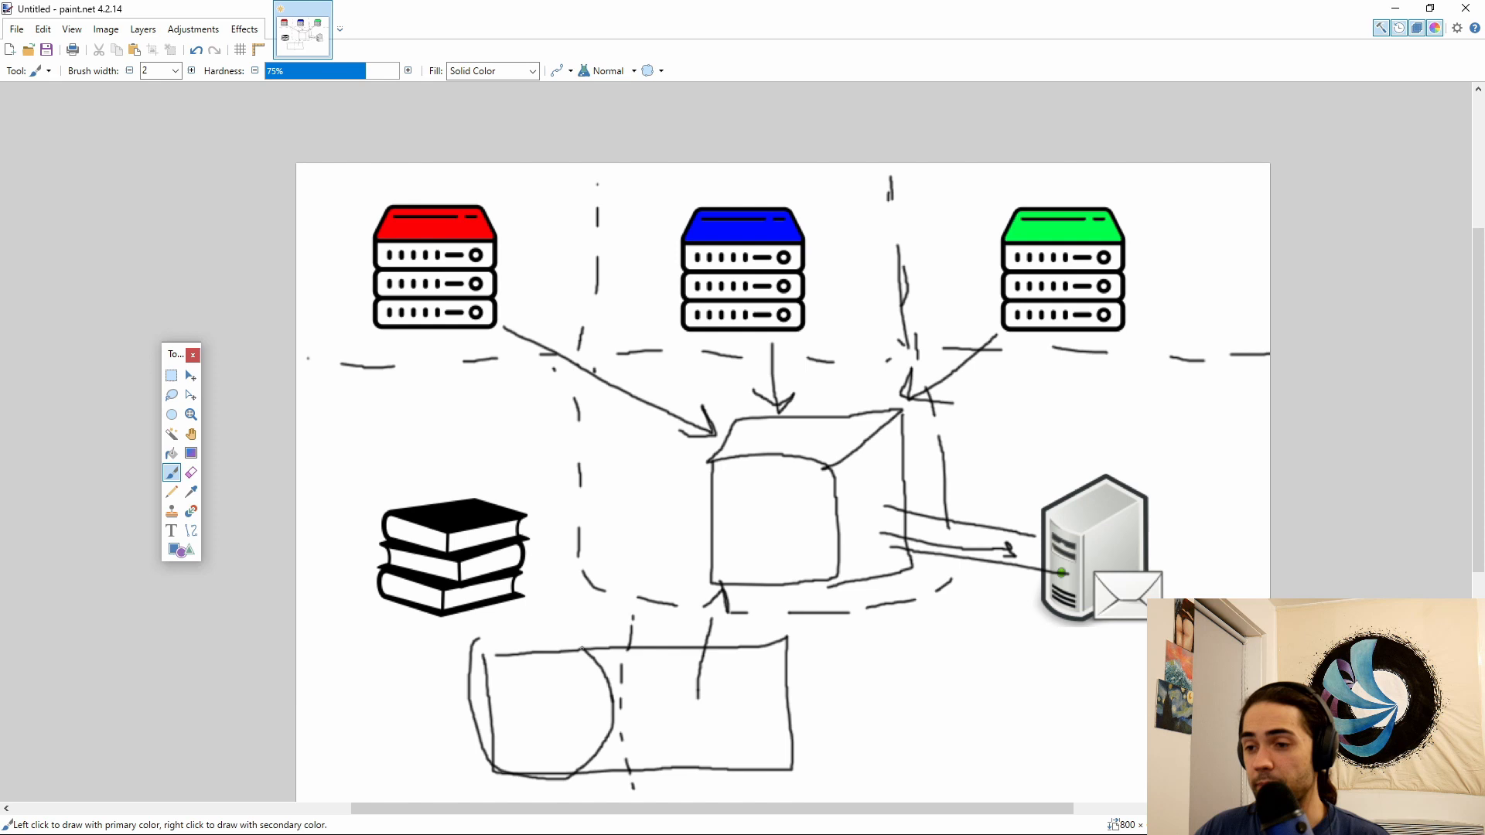